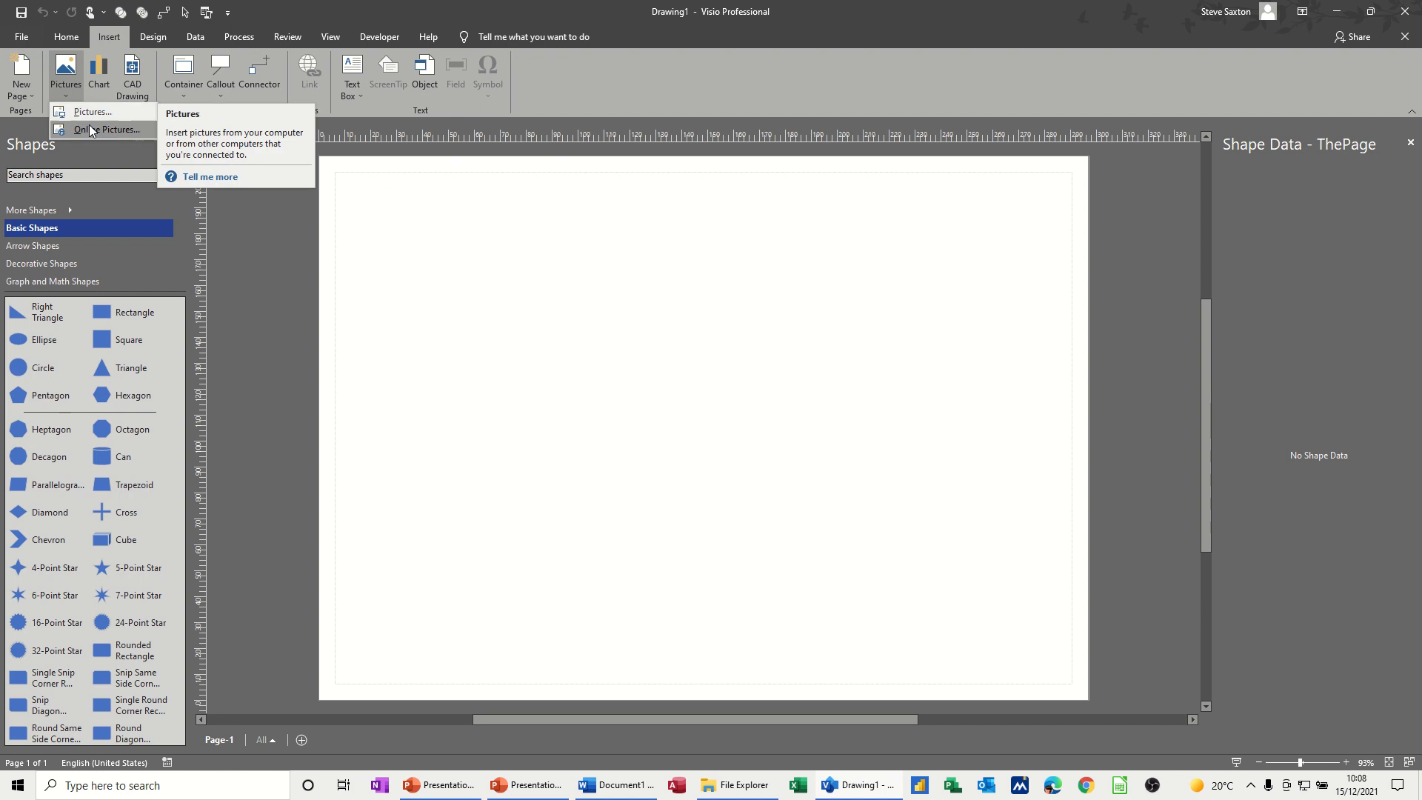
pyautogui.moveTo(107, 128)
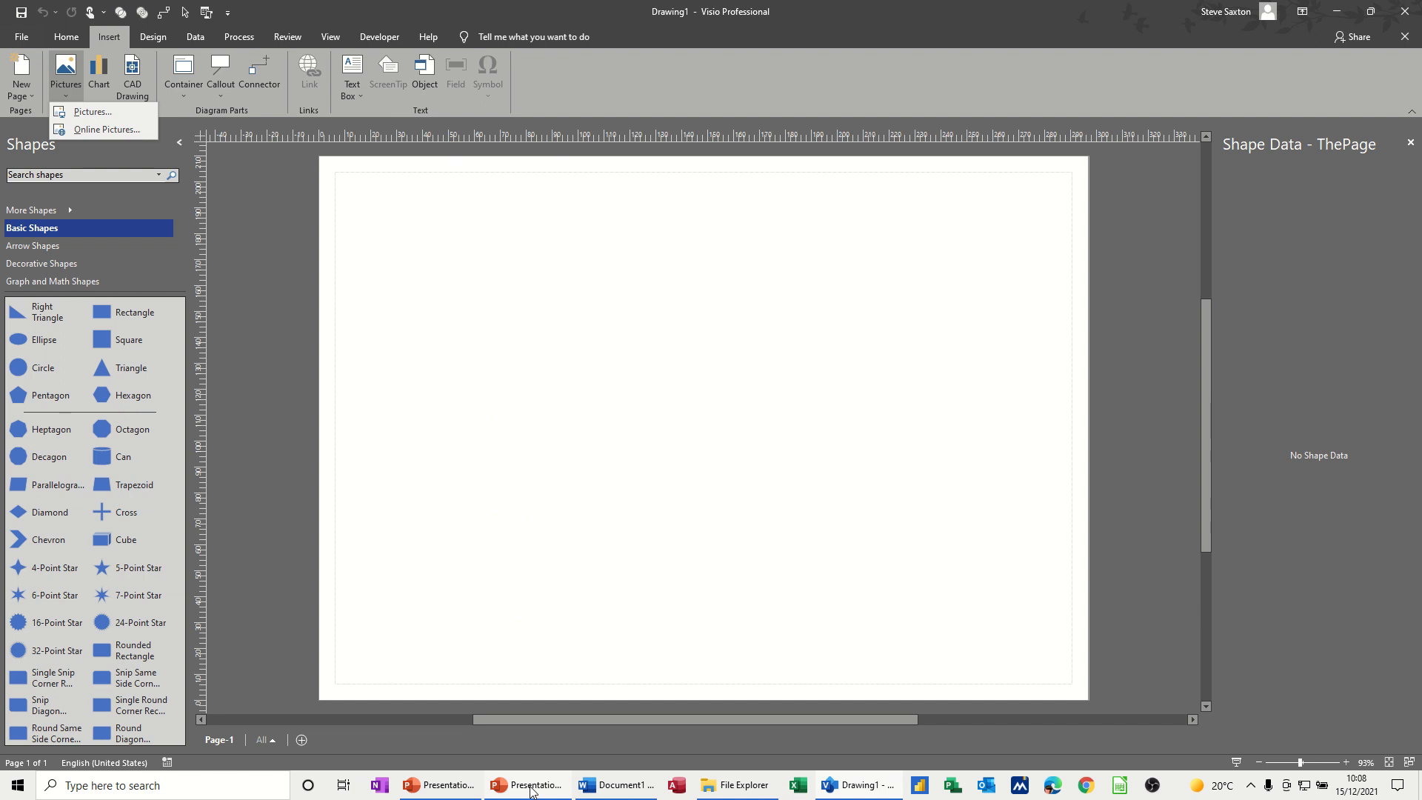
# Insert the stock photo of the smiling warehouse worker onto the PowerPoint slide.
pyautogui.click(528, 785)
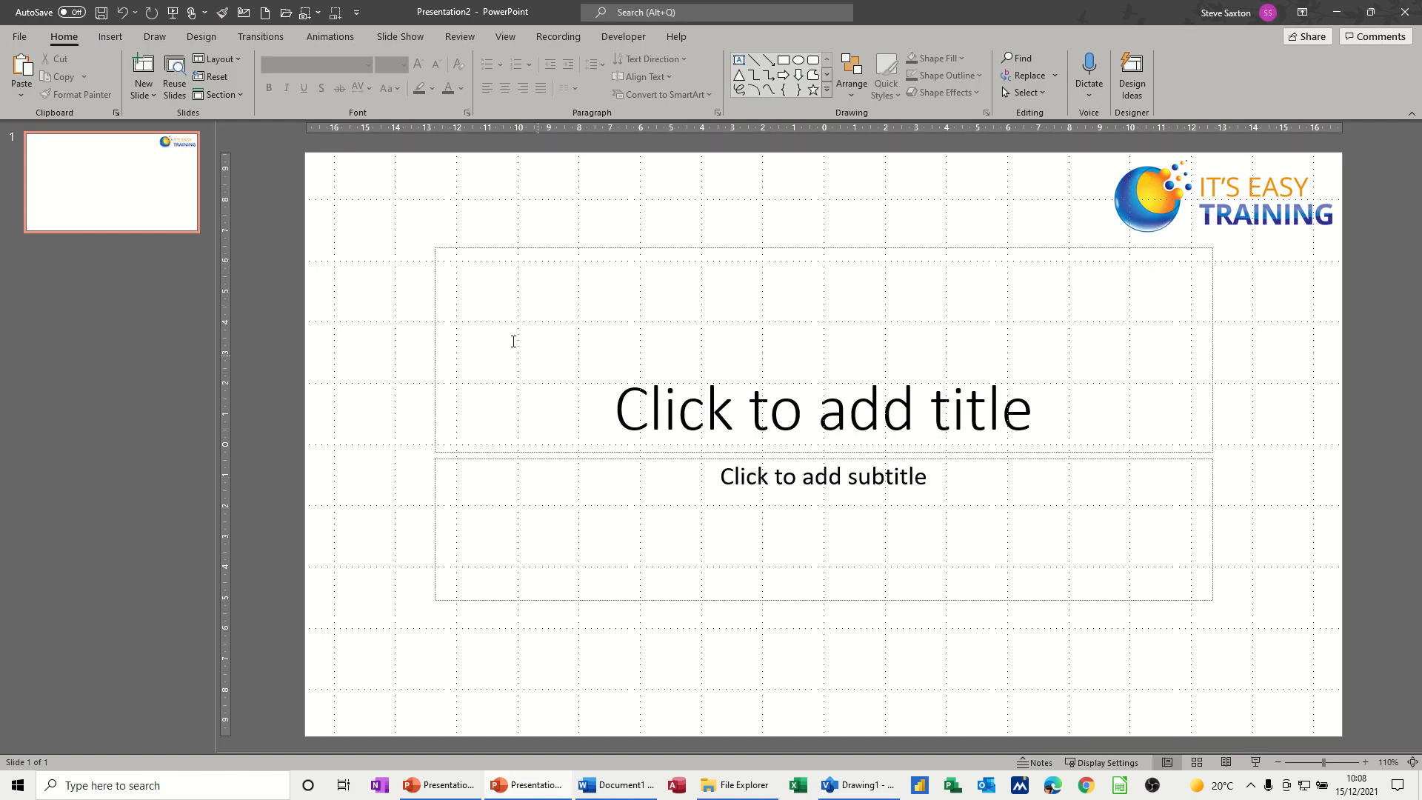
pyautogui.moveTo(109, 37)
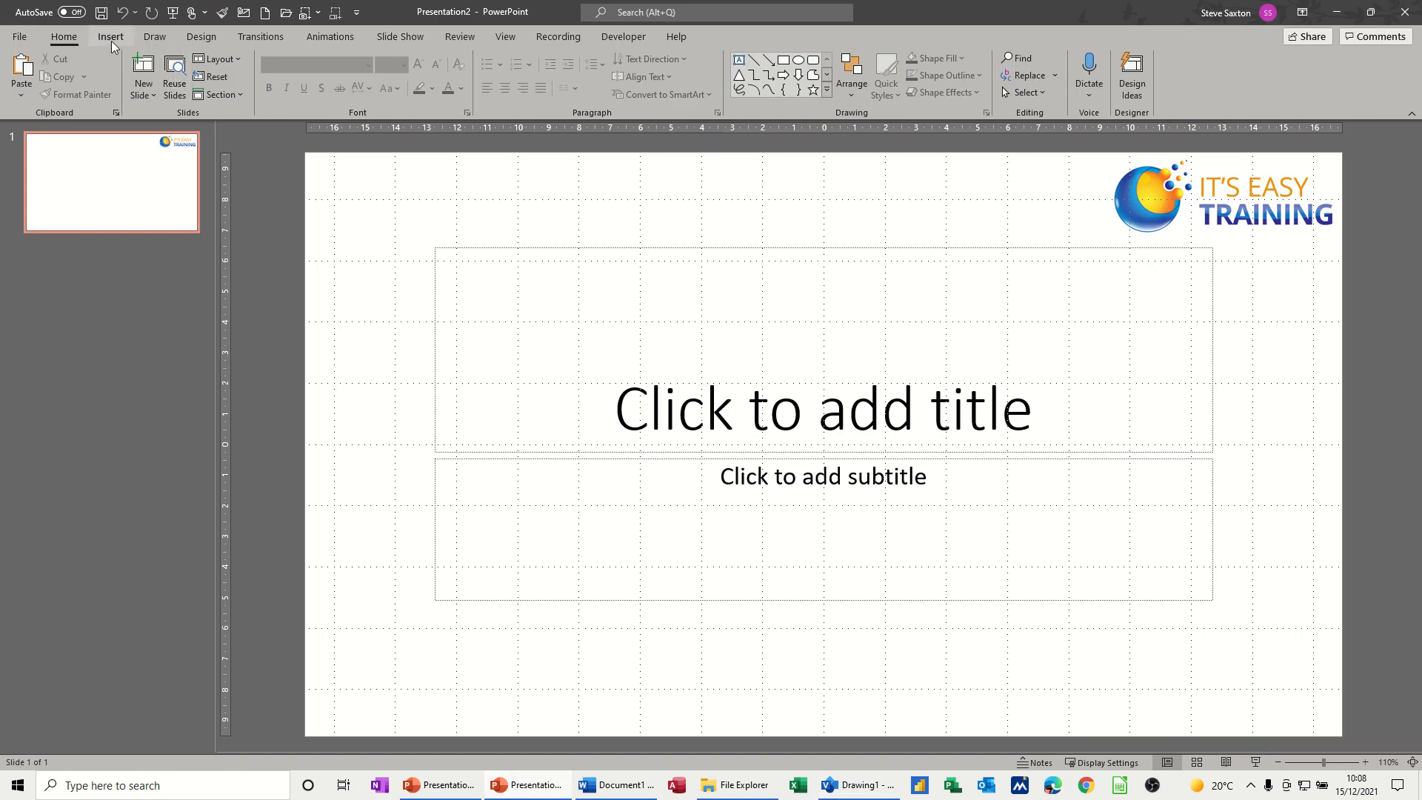
pyautogui.click(139, 73)
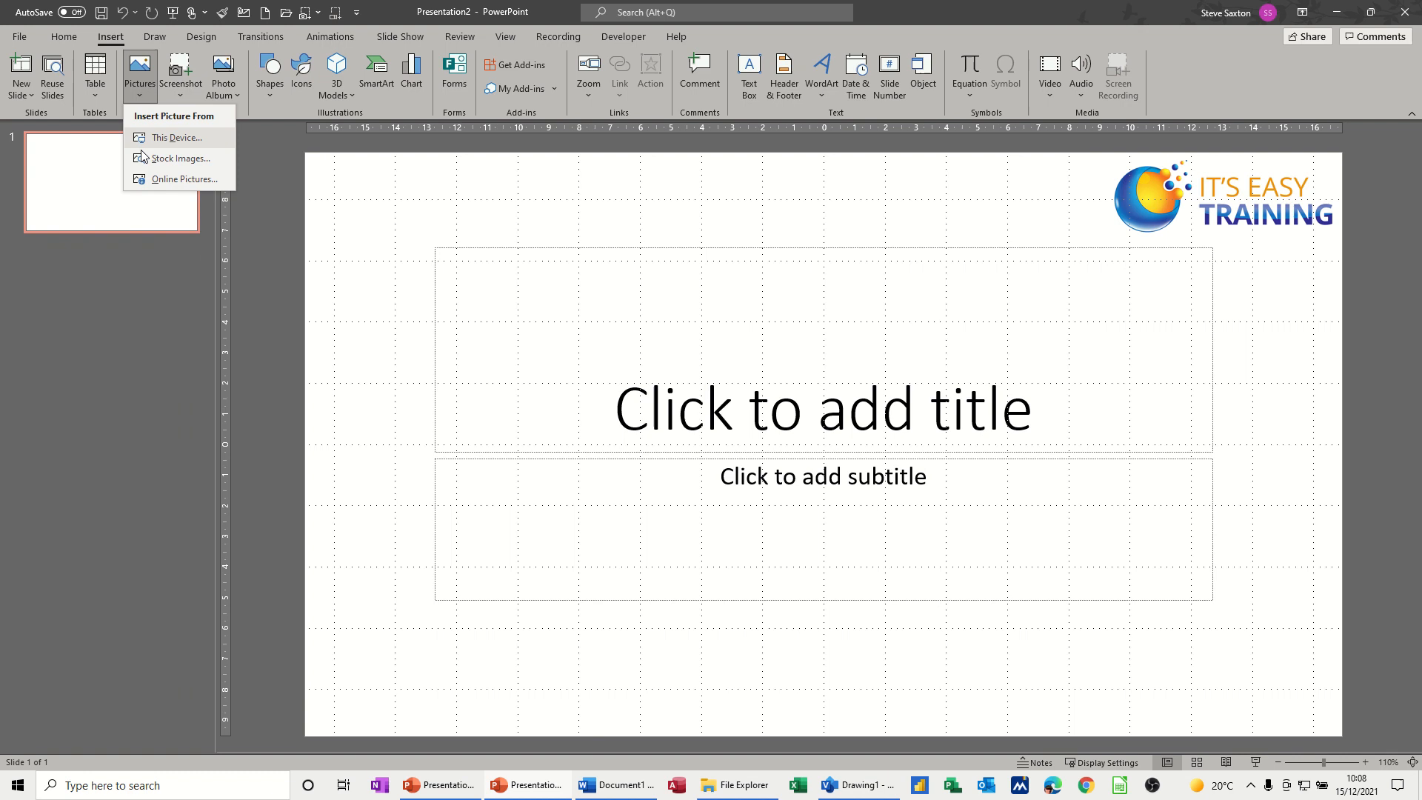
pyautogui.click(178, 158)
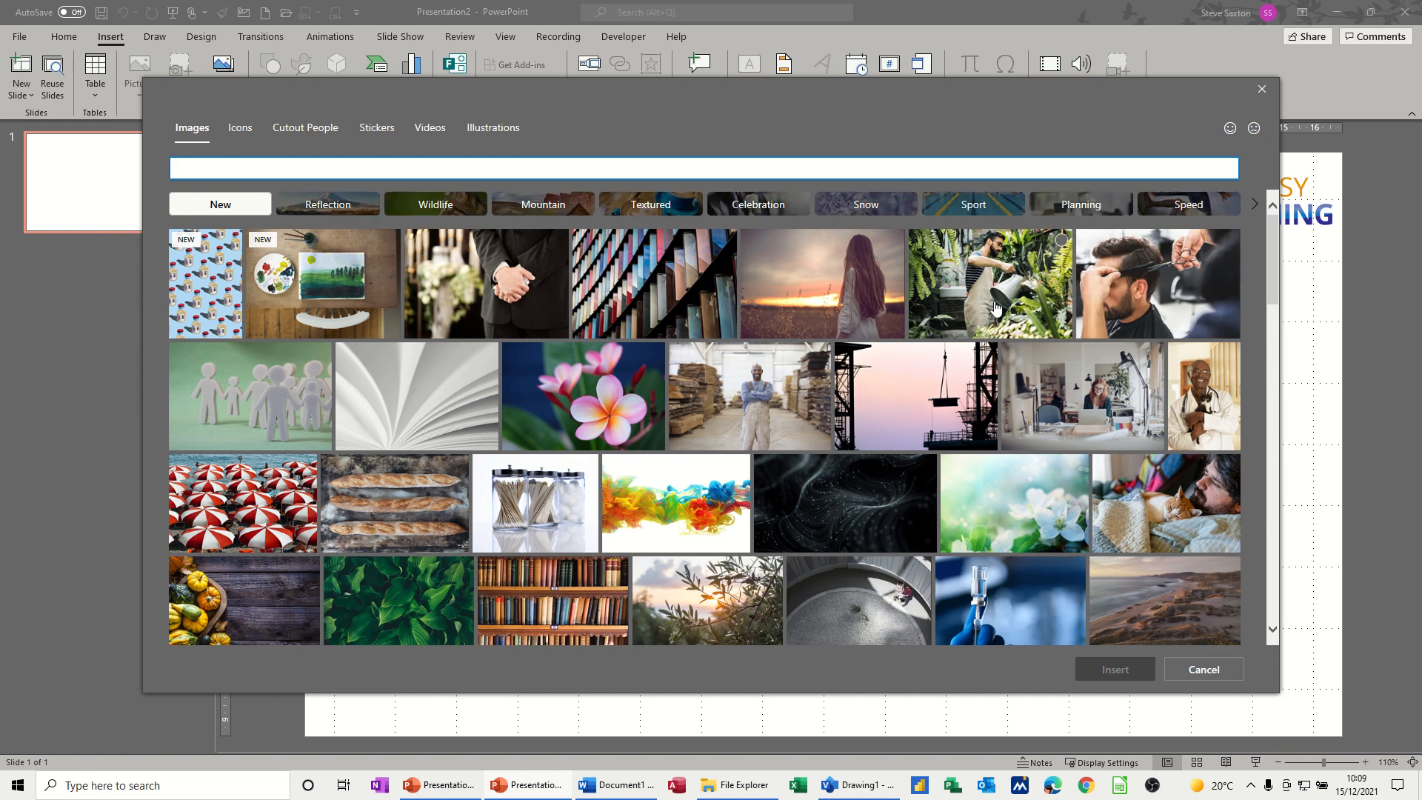
pyautogui.click(748, 396)
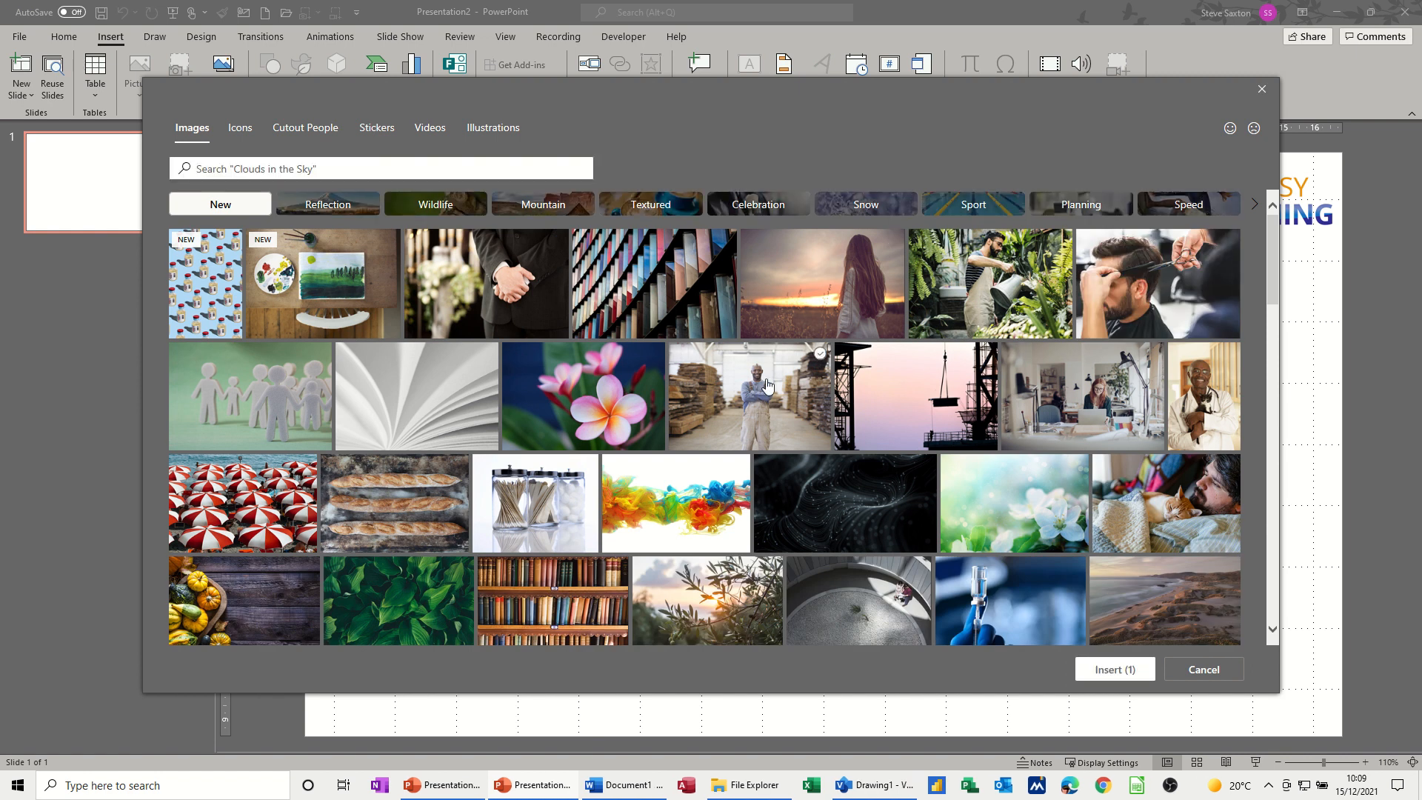
pyautogui.moveTo(436, 205)
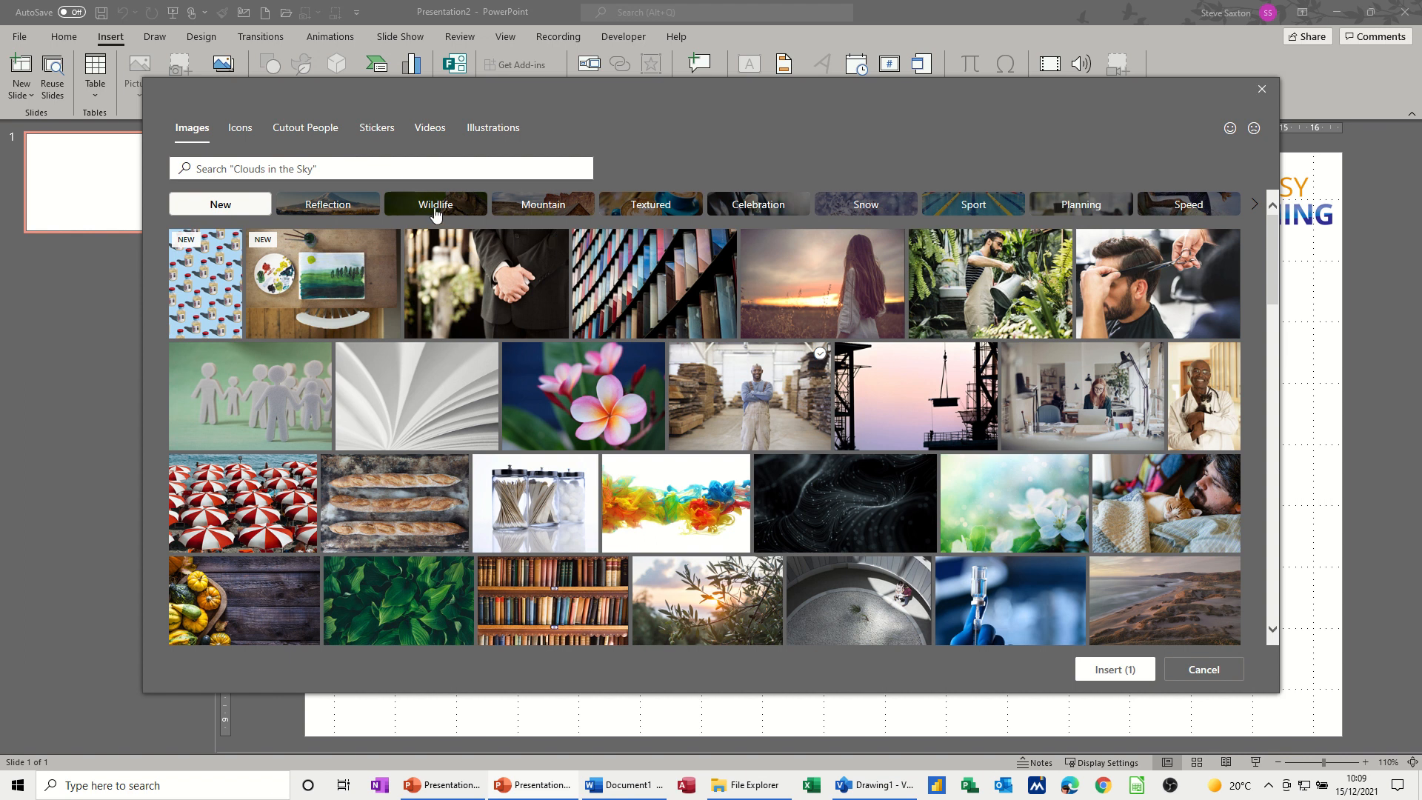
pyautogui.click(1202, 669)
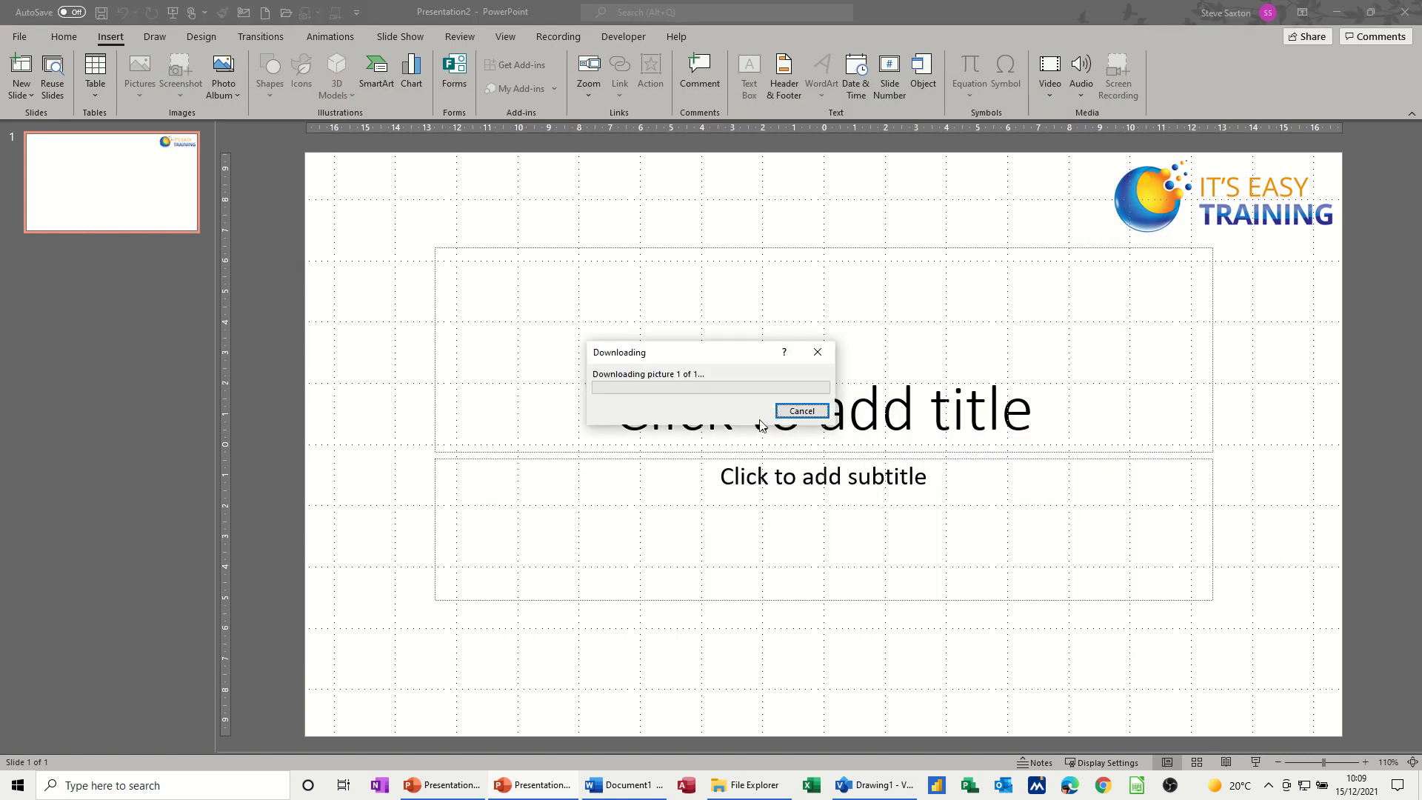
pyautogui.moveTo(553, 355)
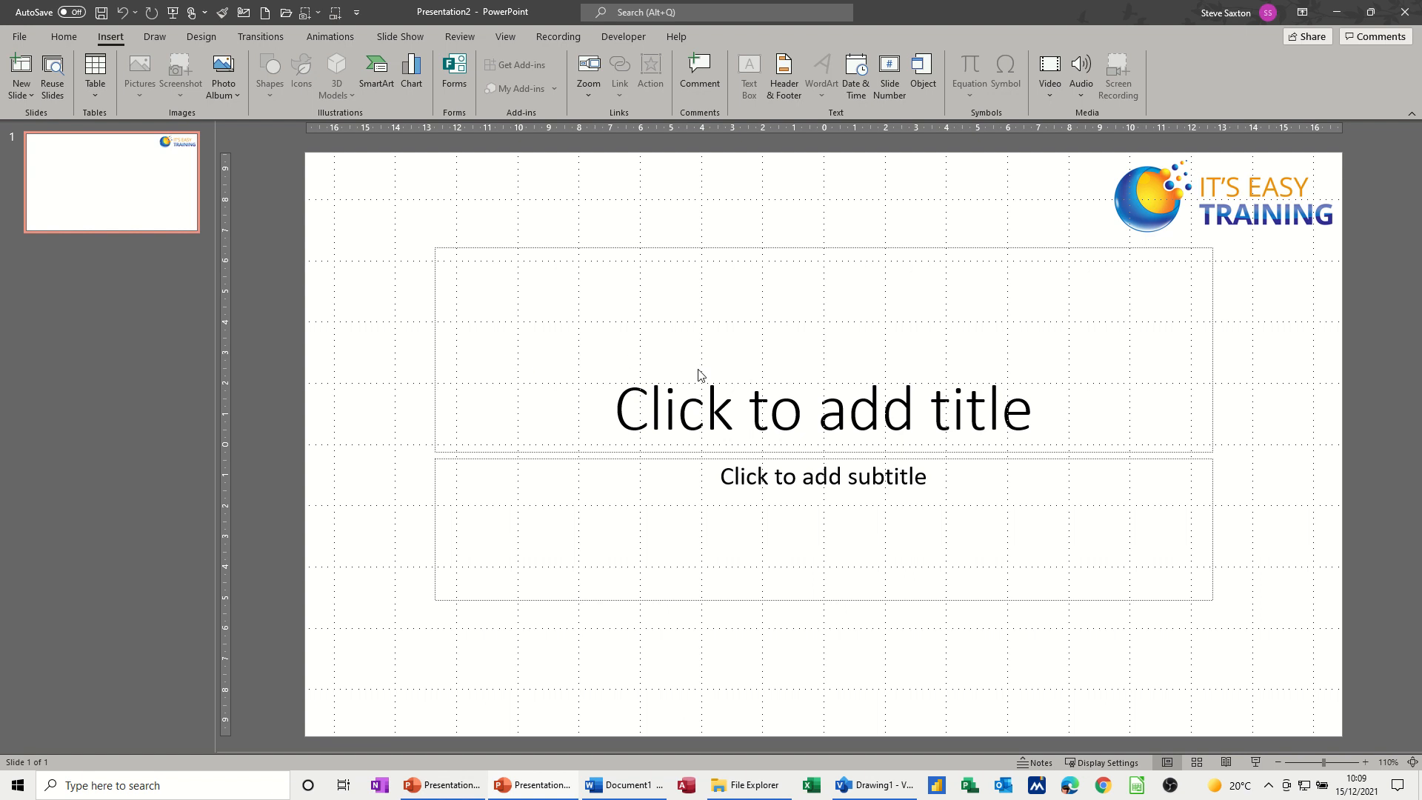
pyautogui.click(139, 74)
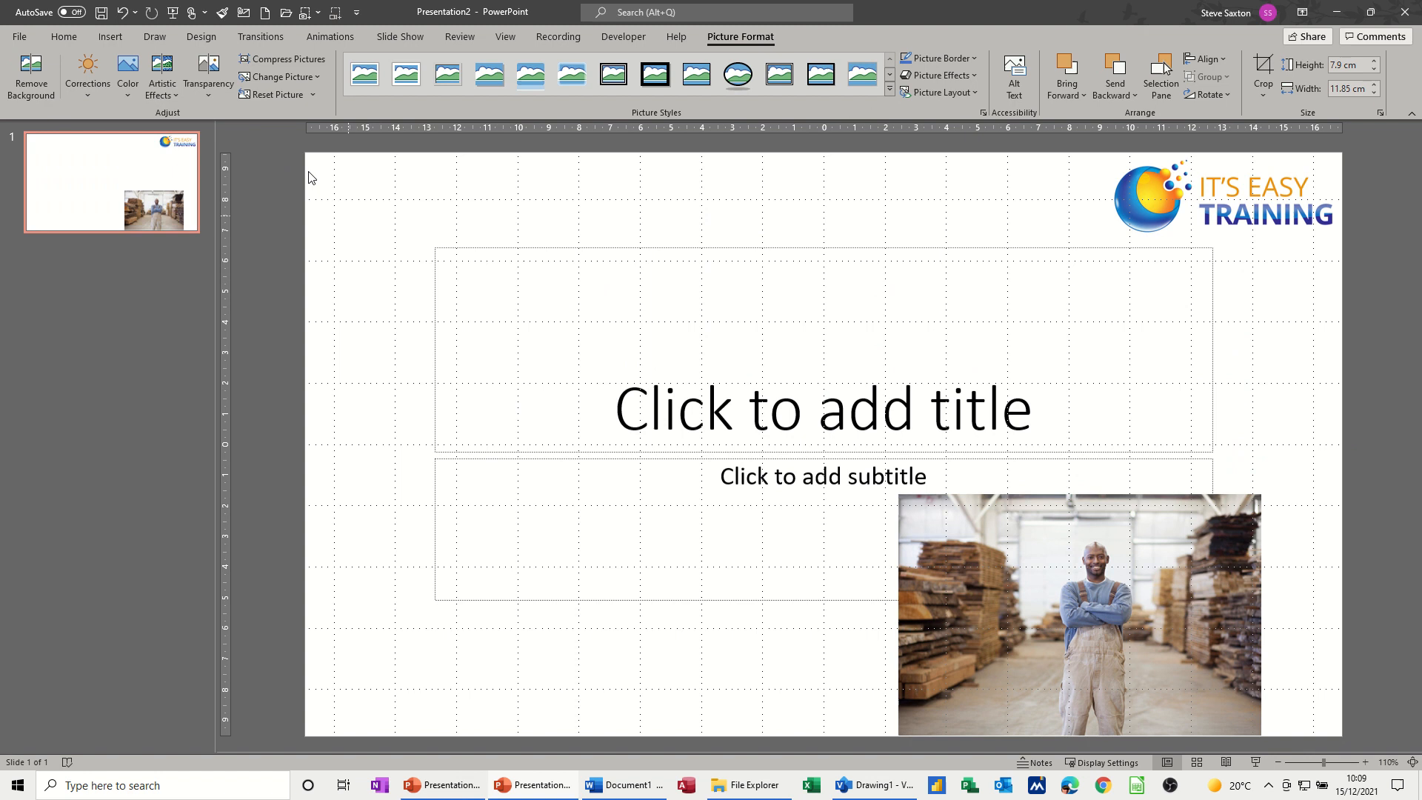
# Search stock images for 'engine' and insert the chrome engine photo onto the slide.
pyautogui.click(109, 37)
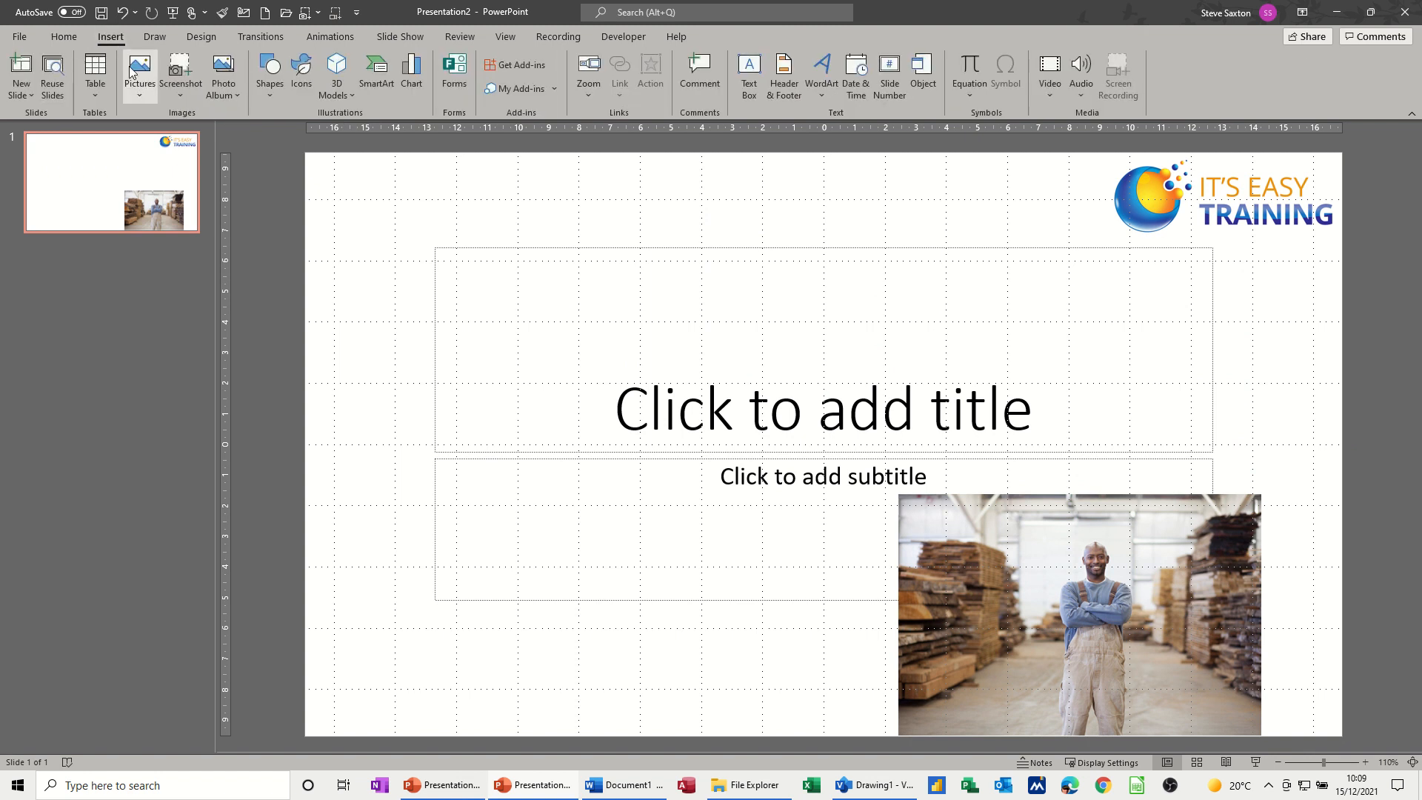
pyautogui.click(139, 72)
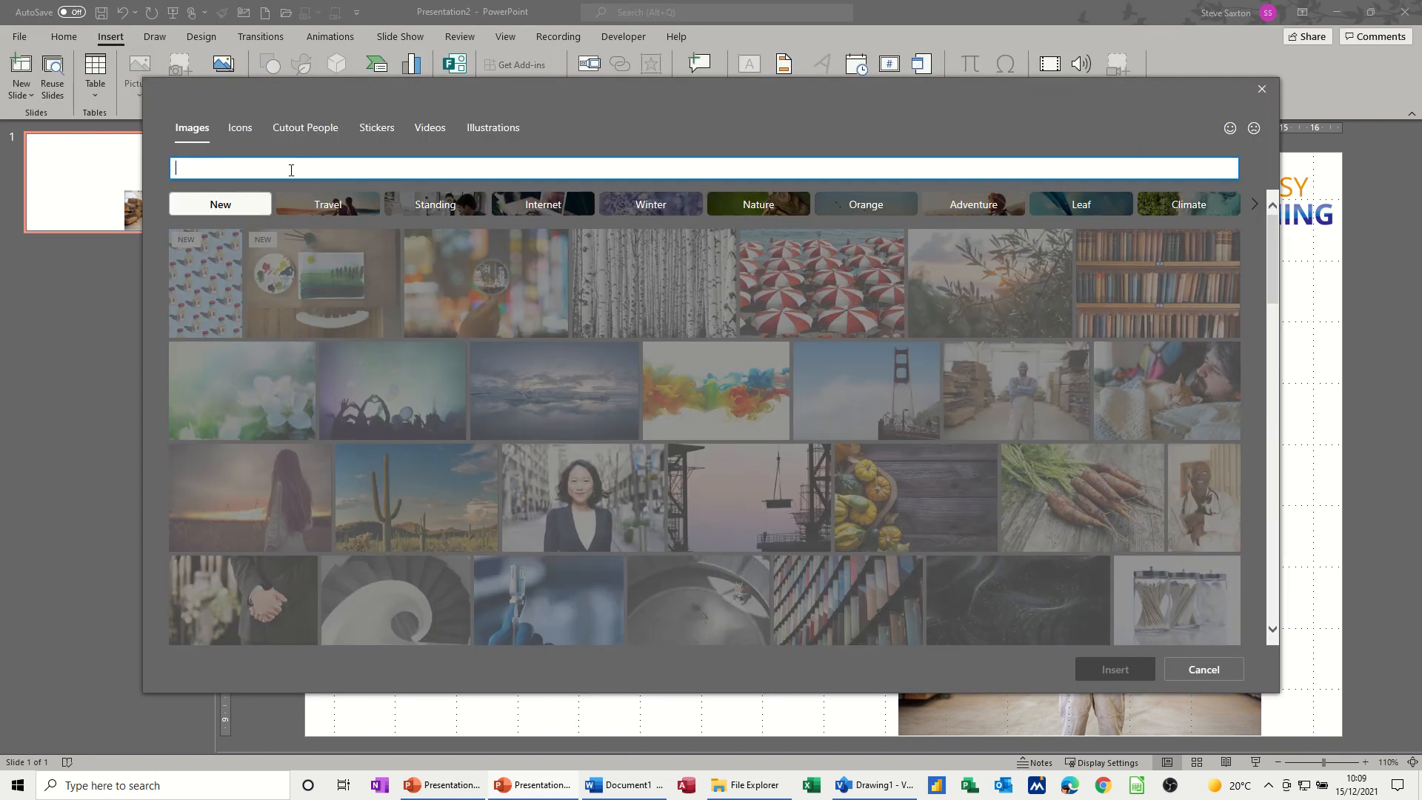
pyautogui.write('emg')
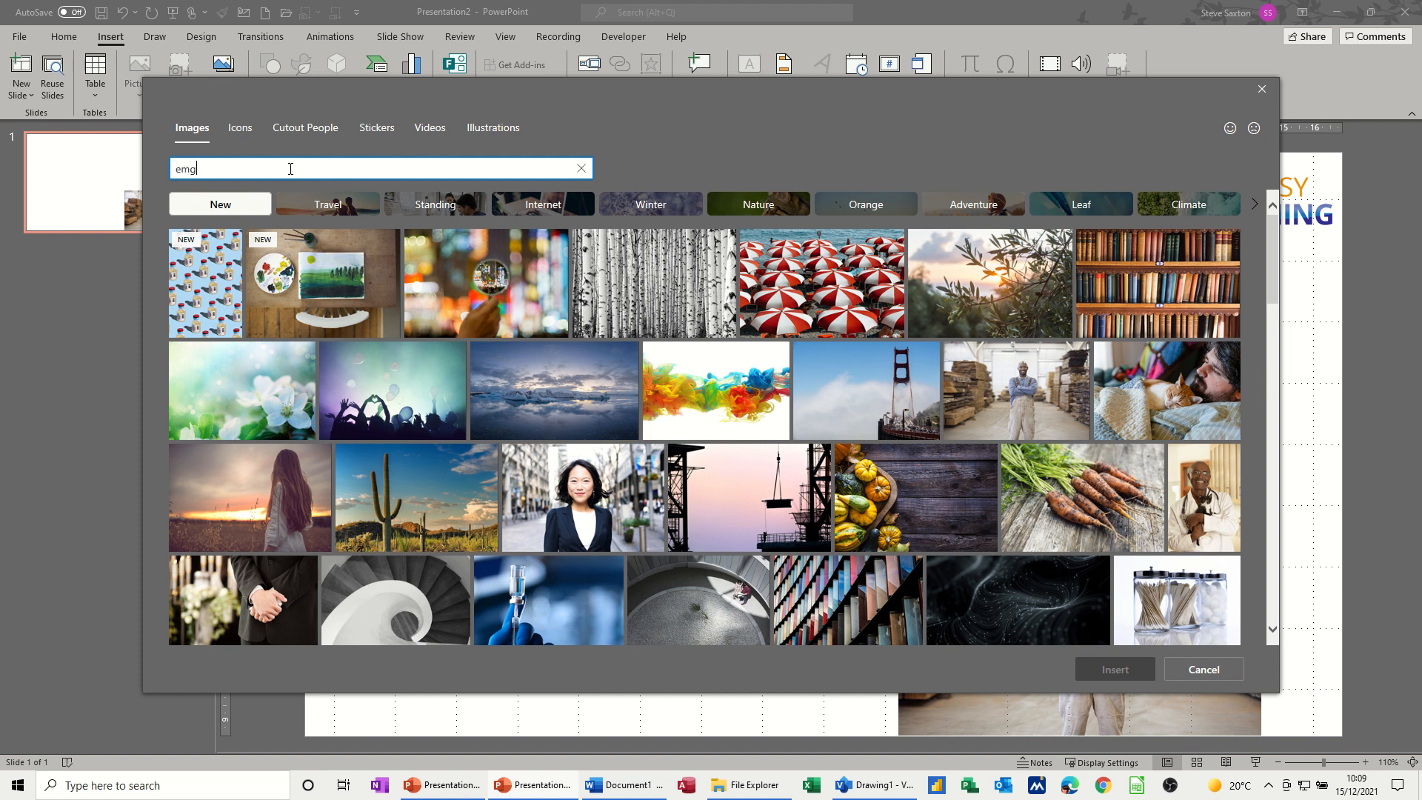
pyautogui.write('ine')
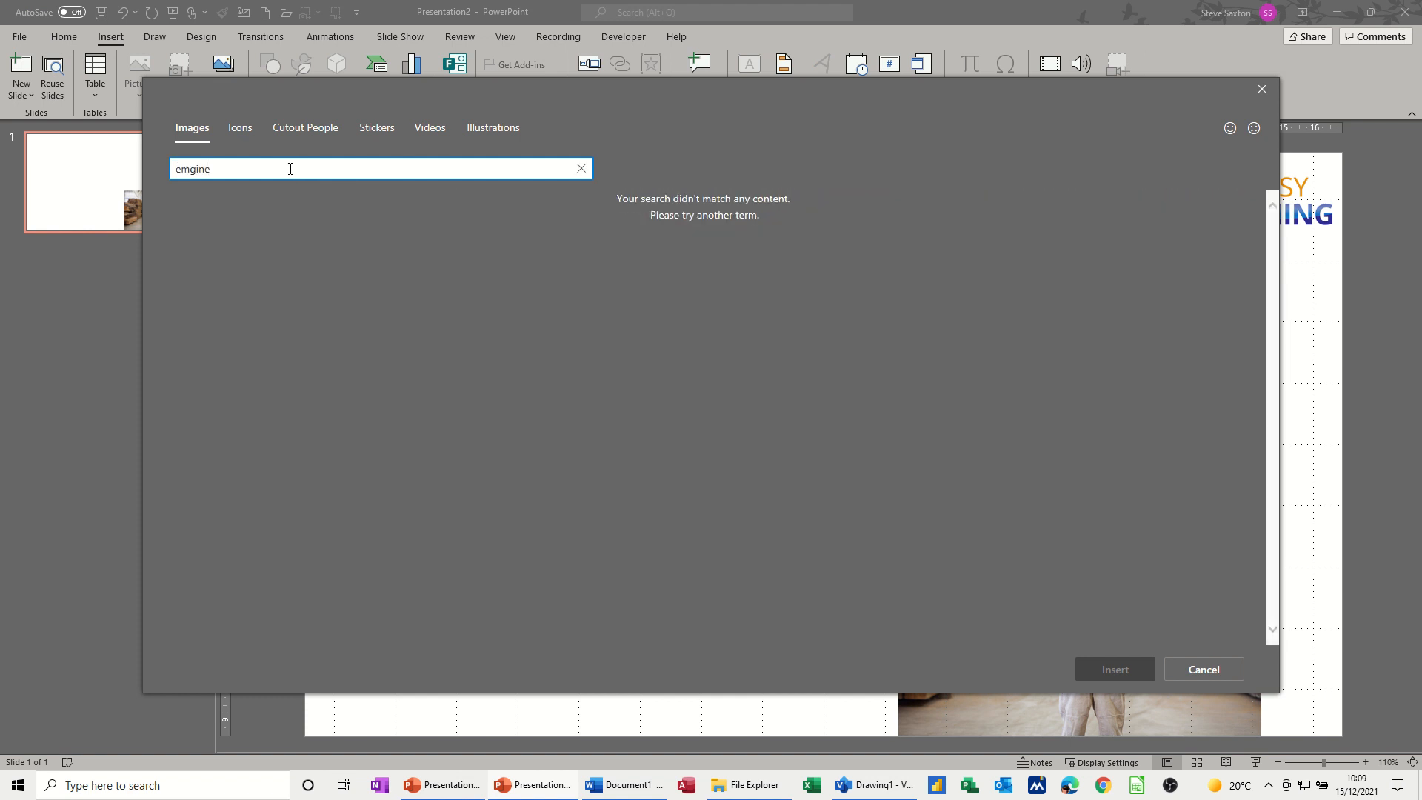
pyautogui.tripleClick(190, 169)
pyautogui.write('n')
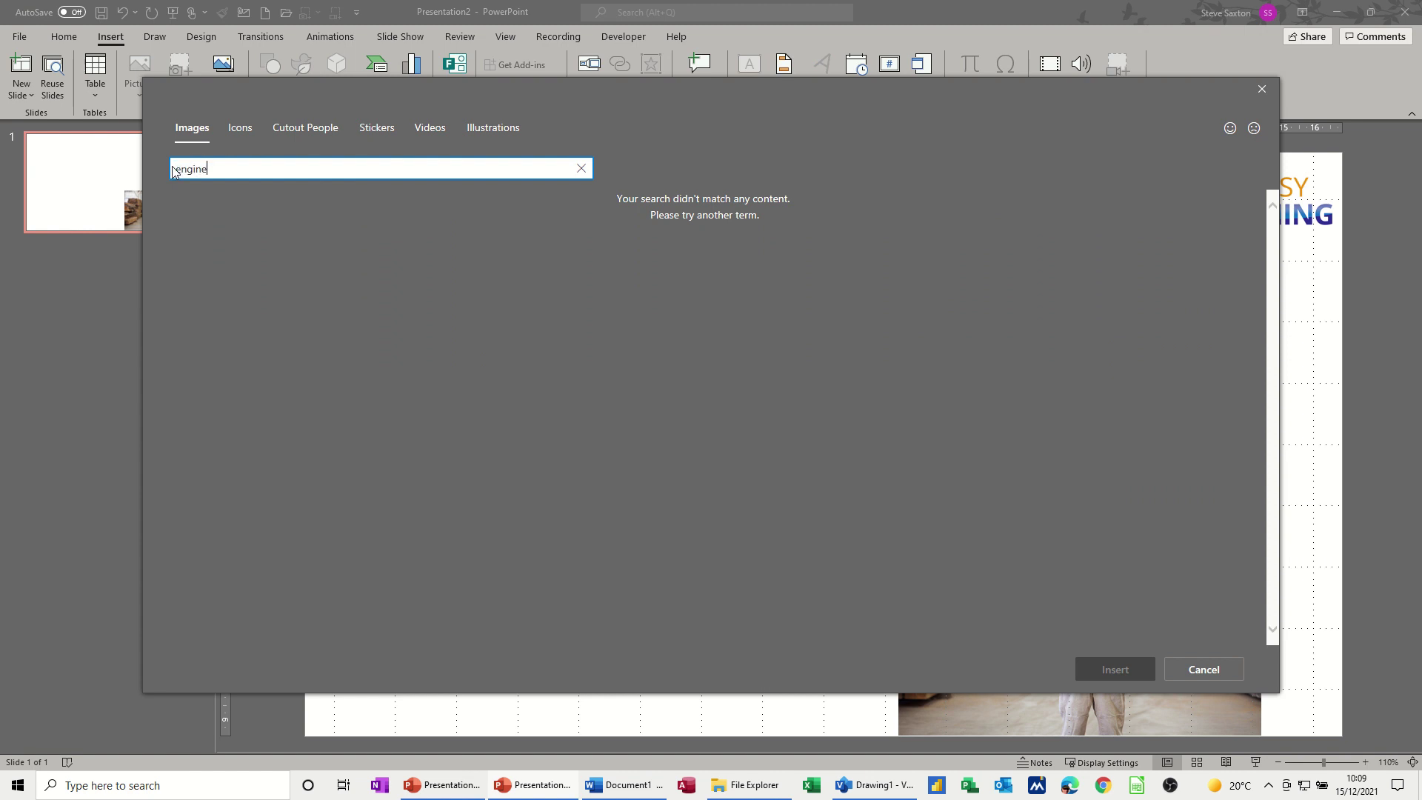
pyautogui.press('Return')
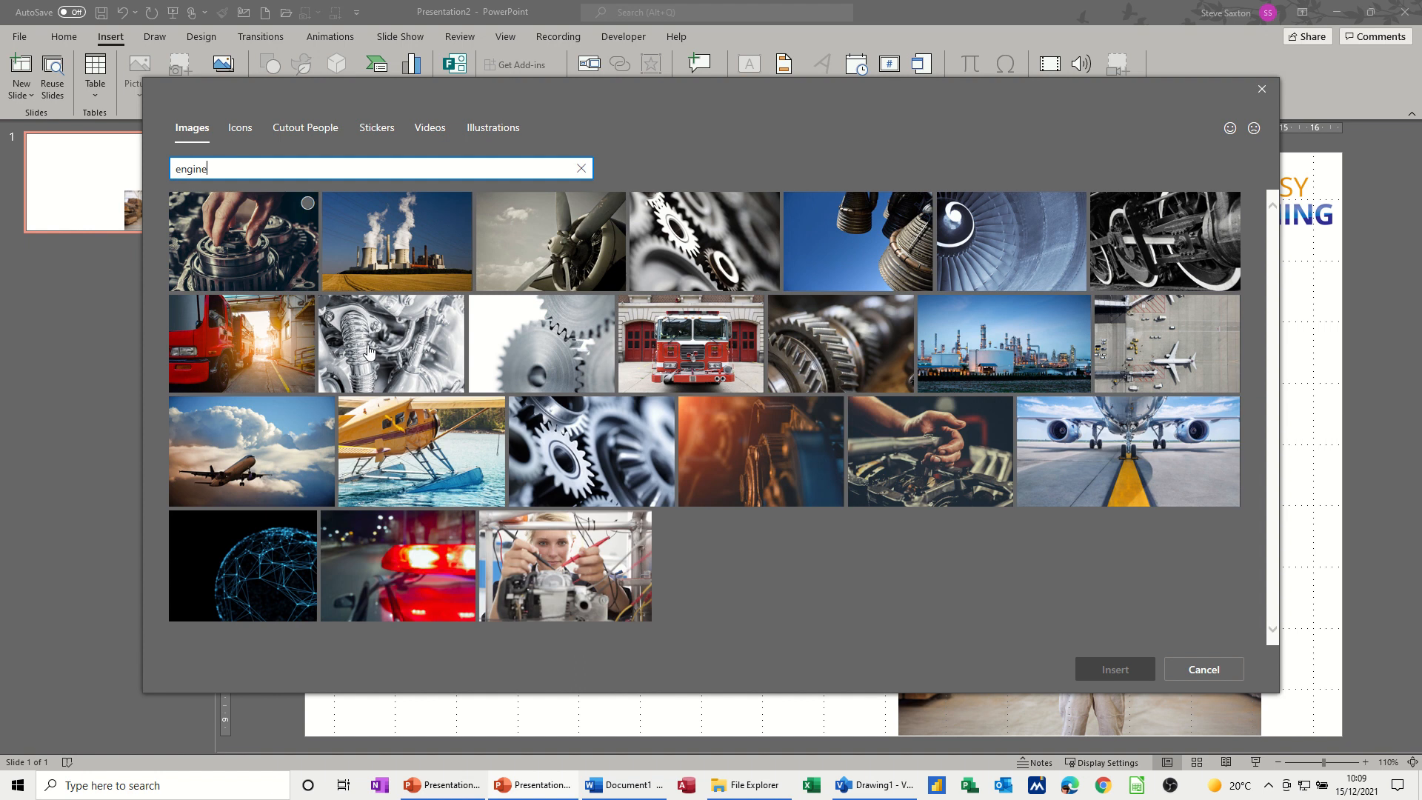
pyautogui.moveTo(823, 376)
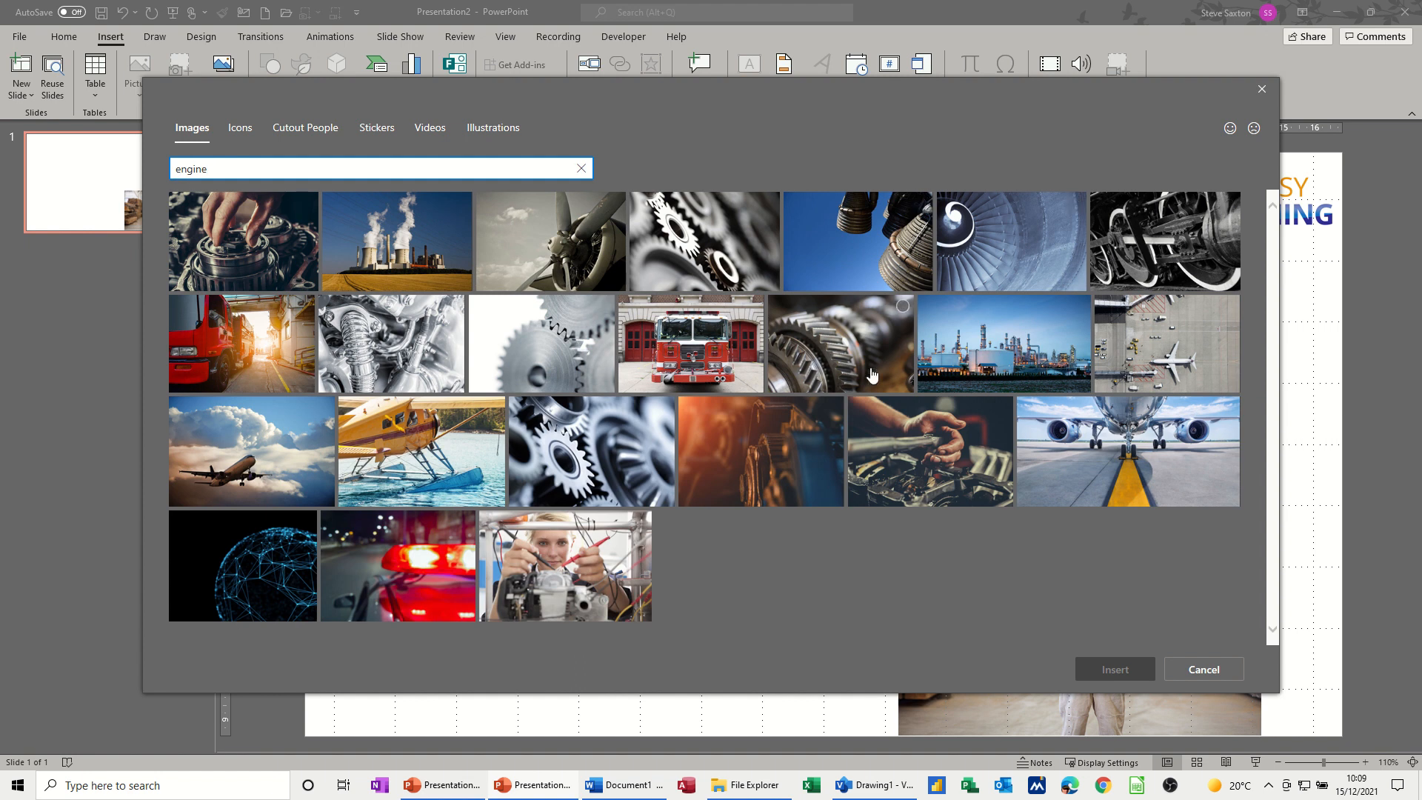
pyautogui.moveTo(393, 332)
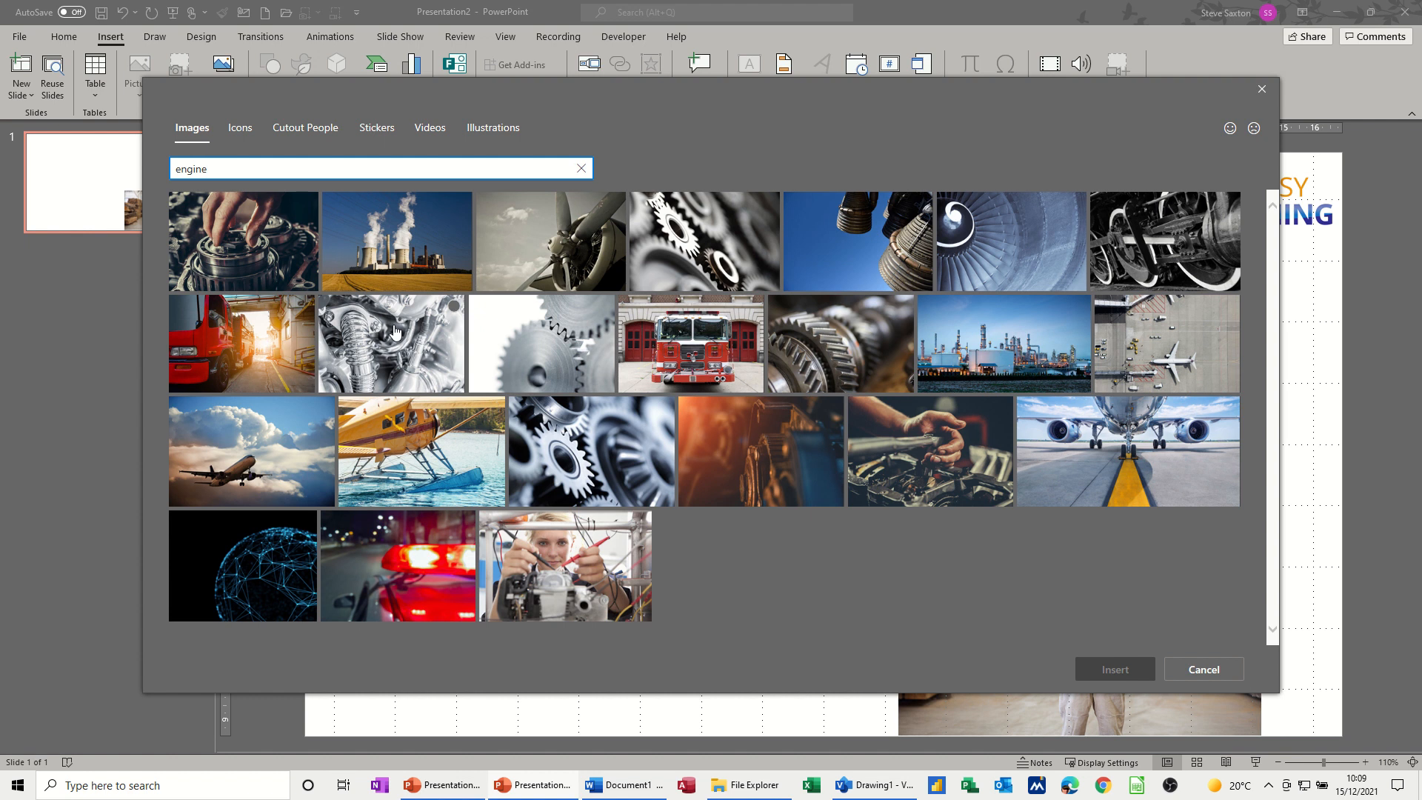
pyautogui.moveTo(448, 321)
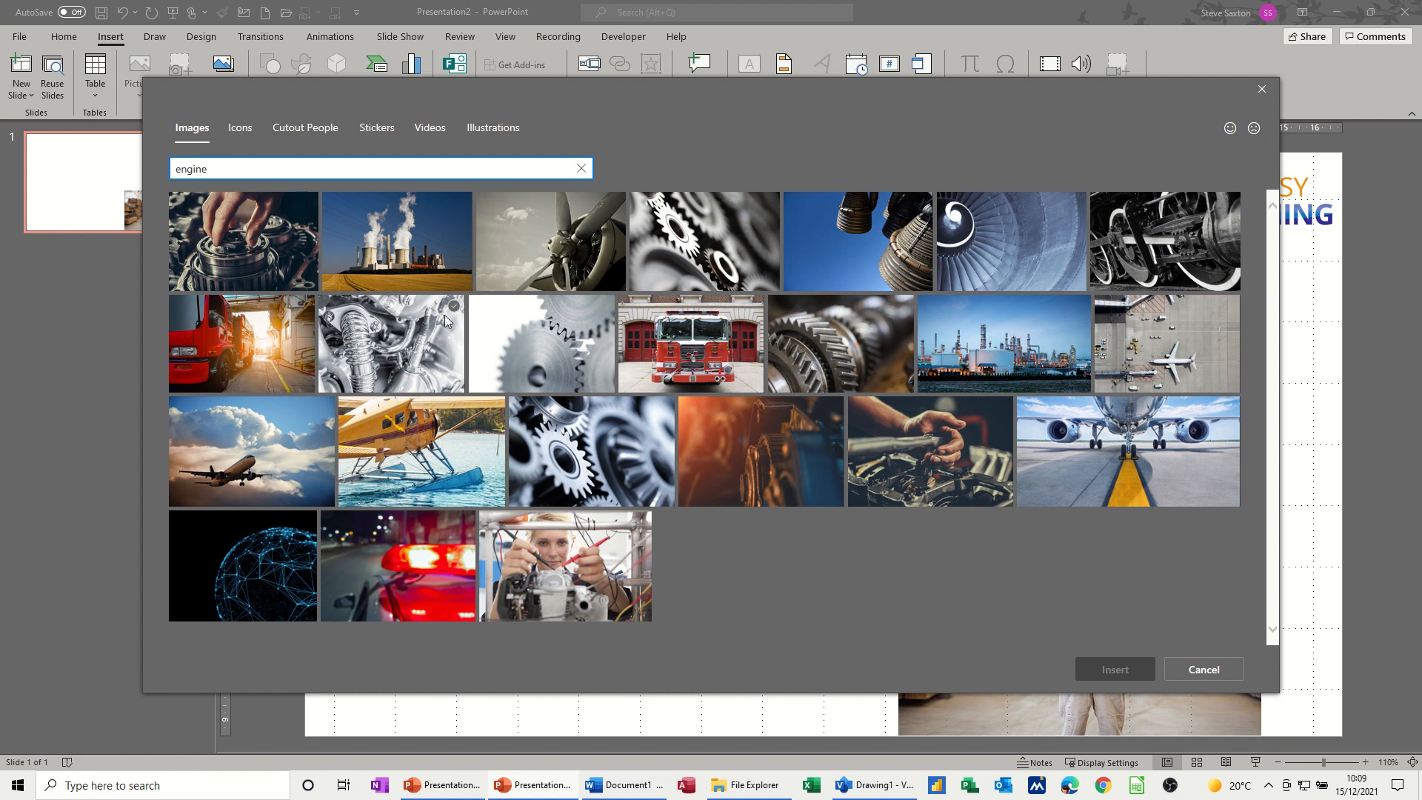
pyautogui.click(392, 344)
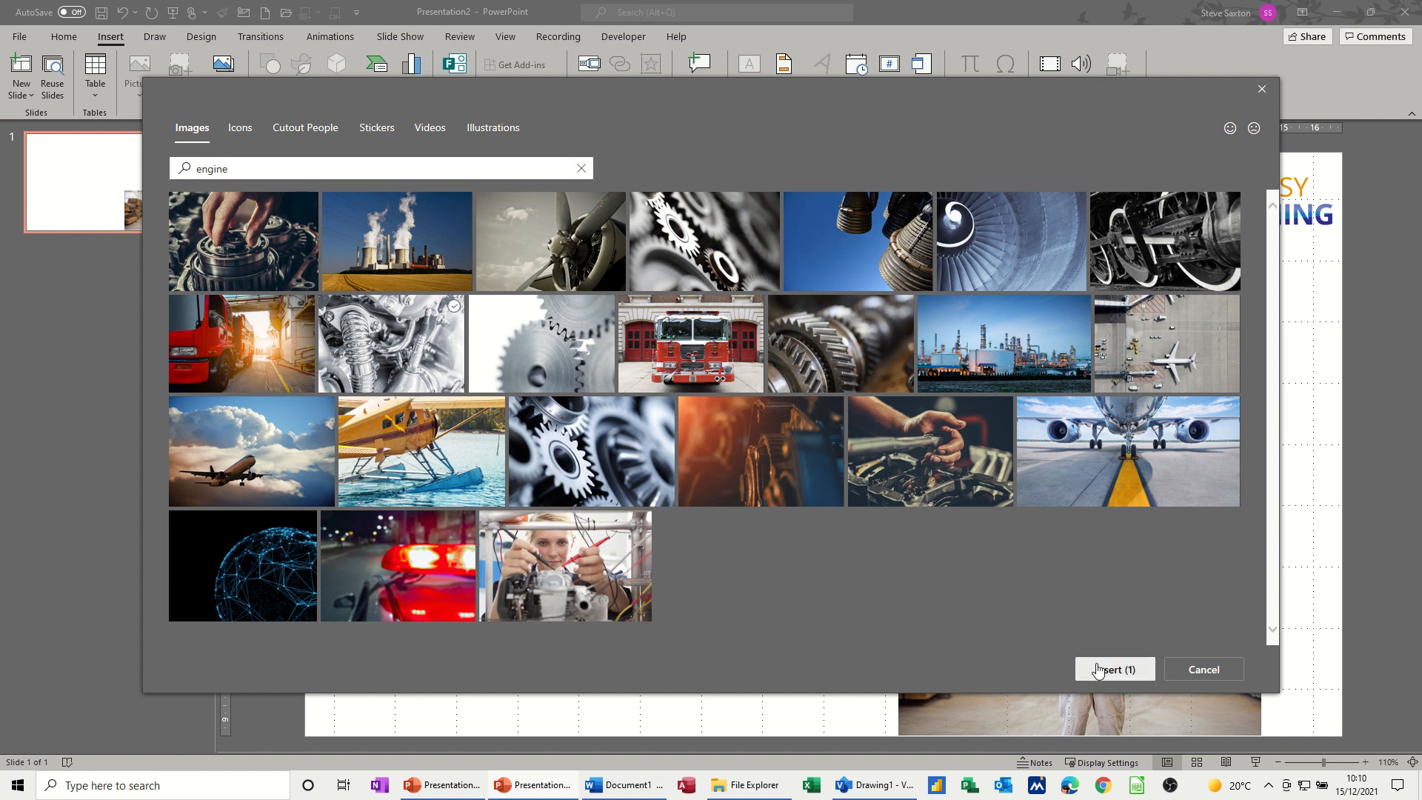
pyautogui.click(1114, 670)
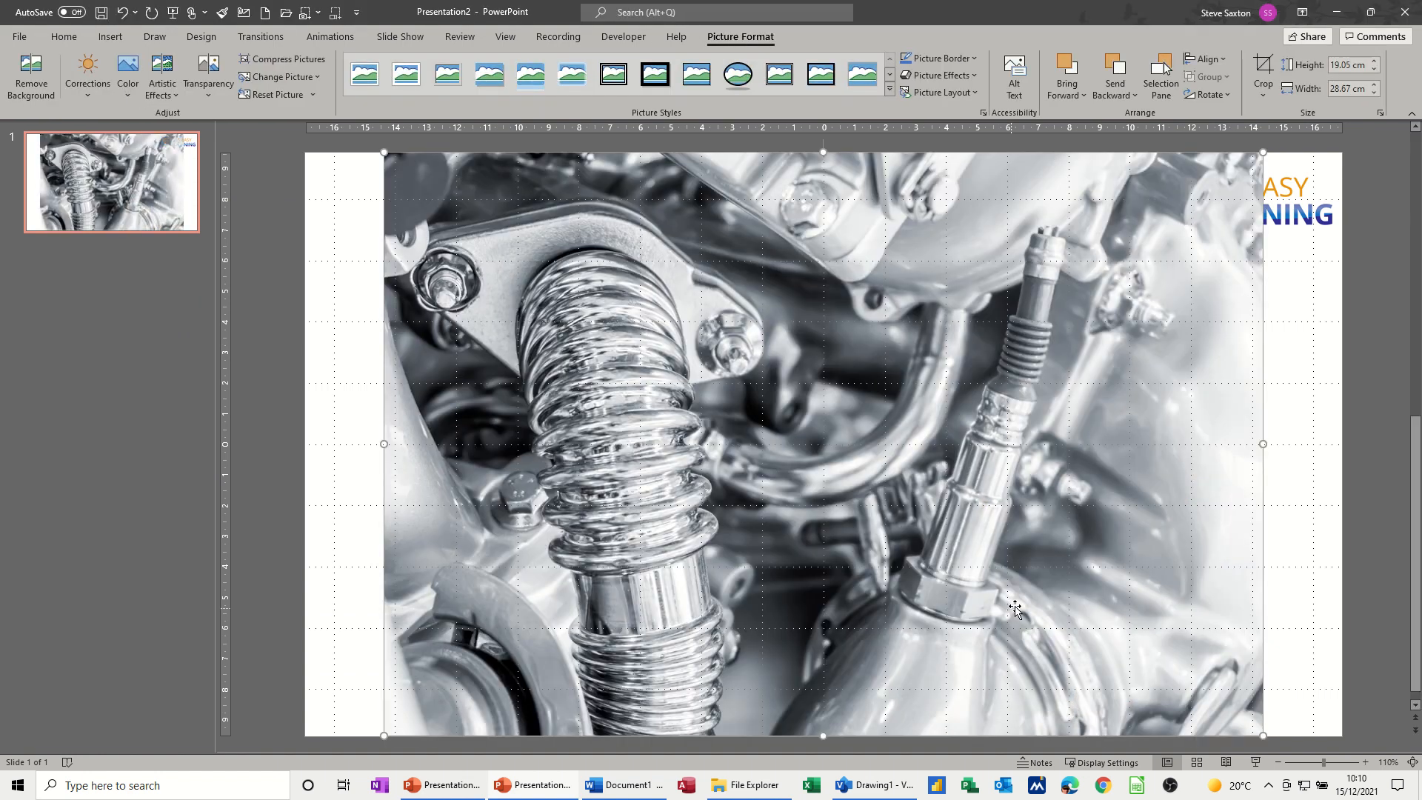
pyautogui.moveTo(1263, 153)
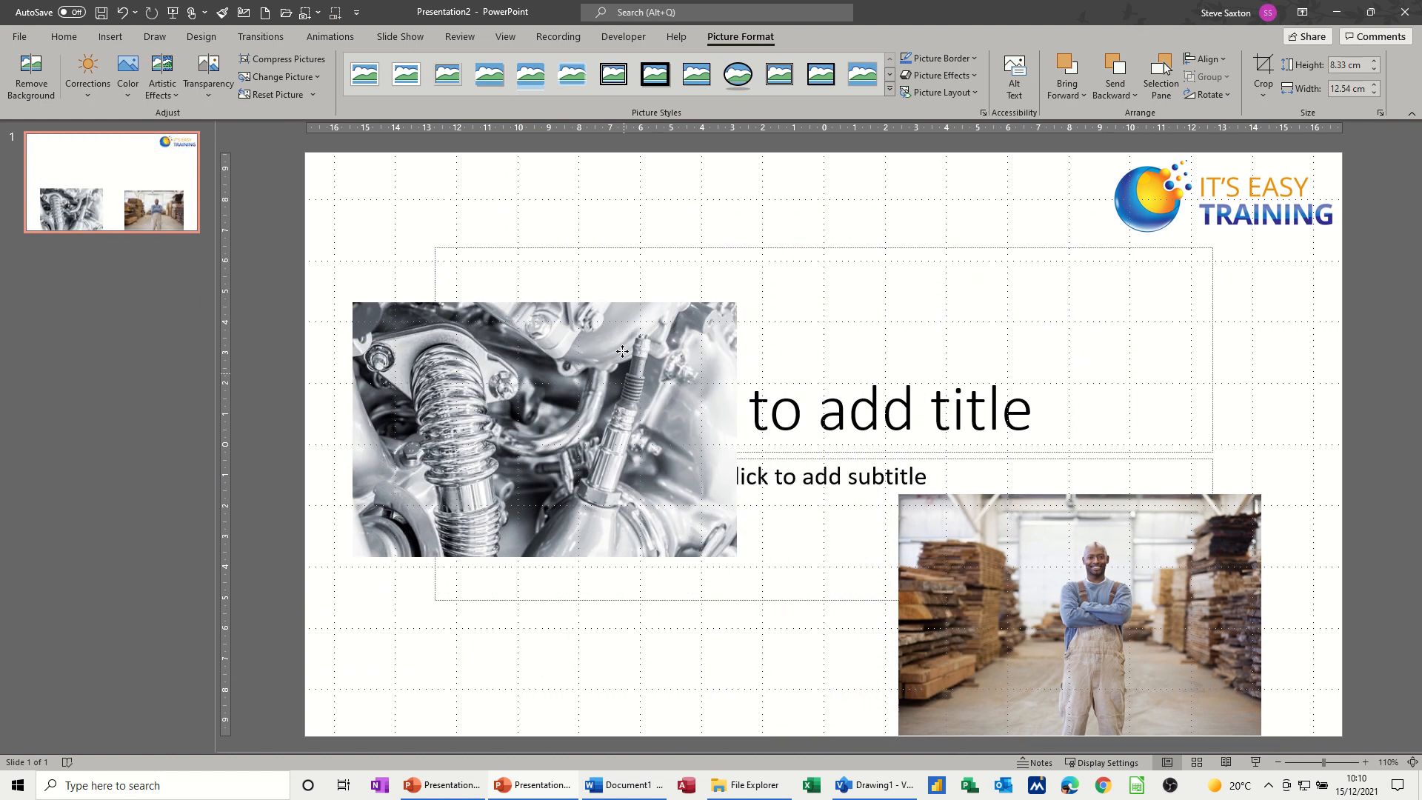
# Select both the engine and worker photos and copy them together.
pyautogui.click(1011, 596)
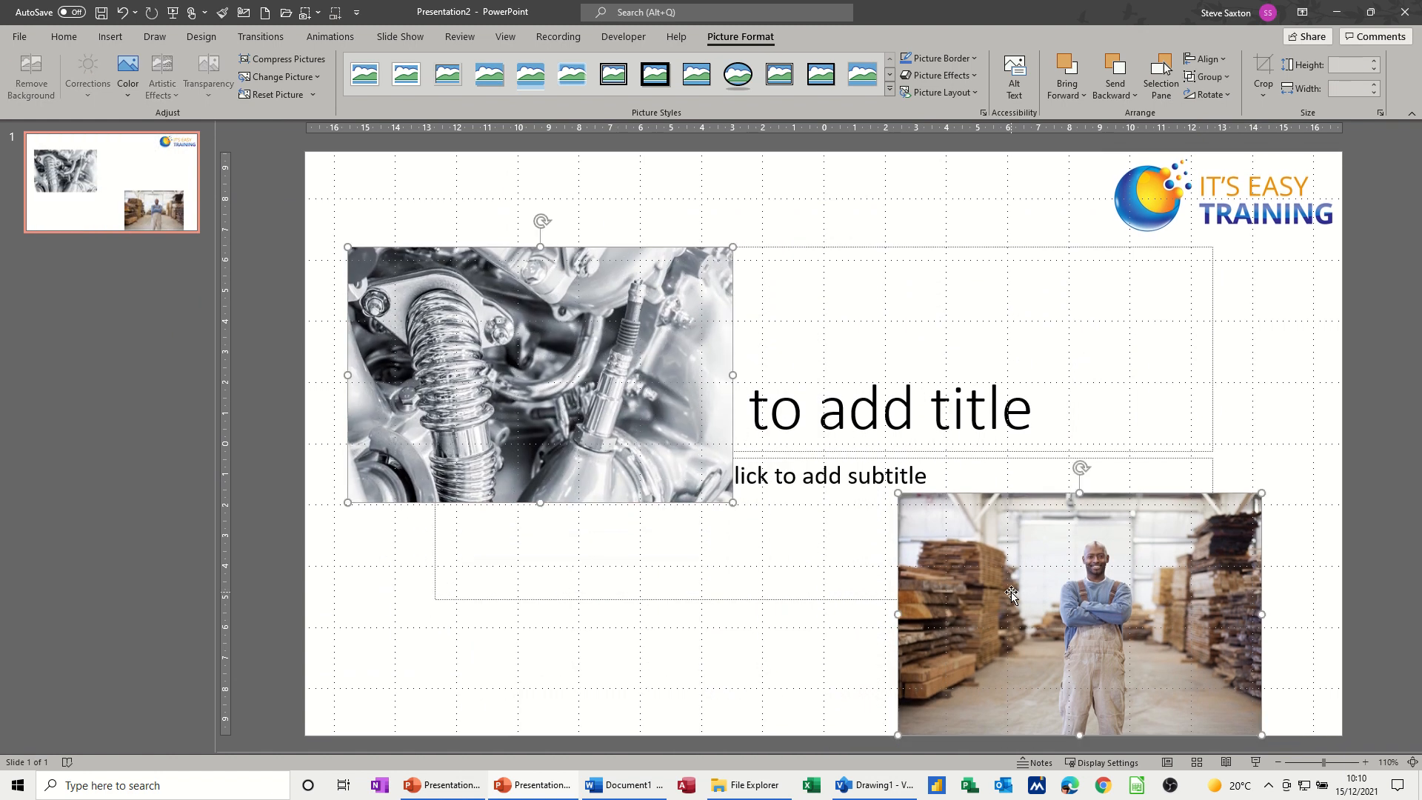
pyautogui.rightClick(1011, 594)
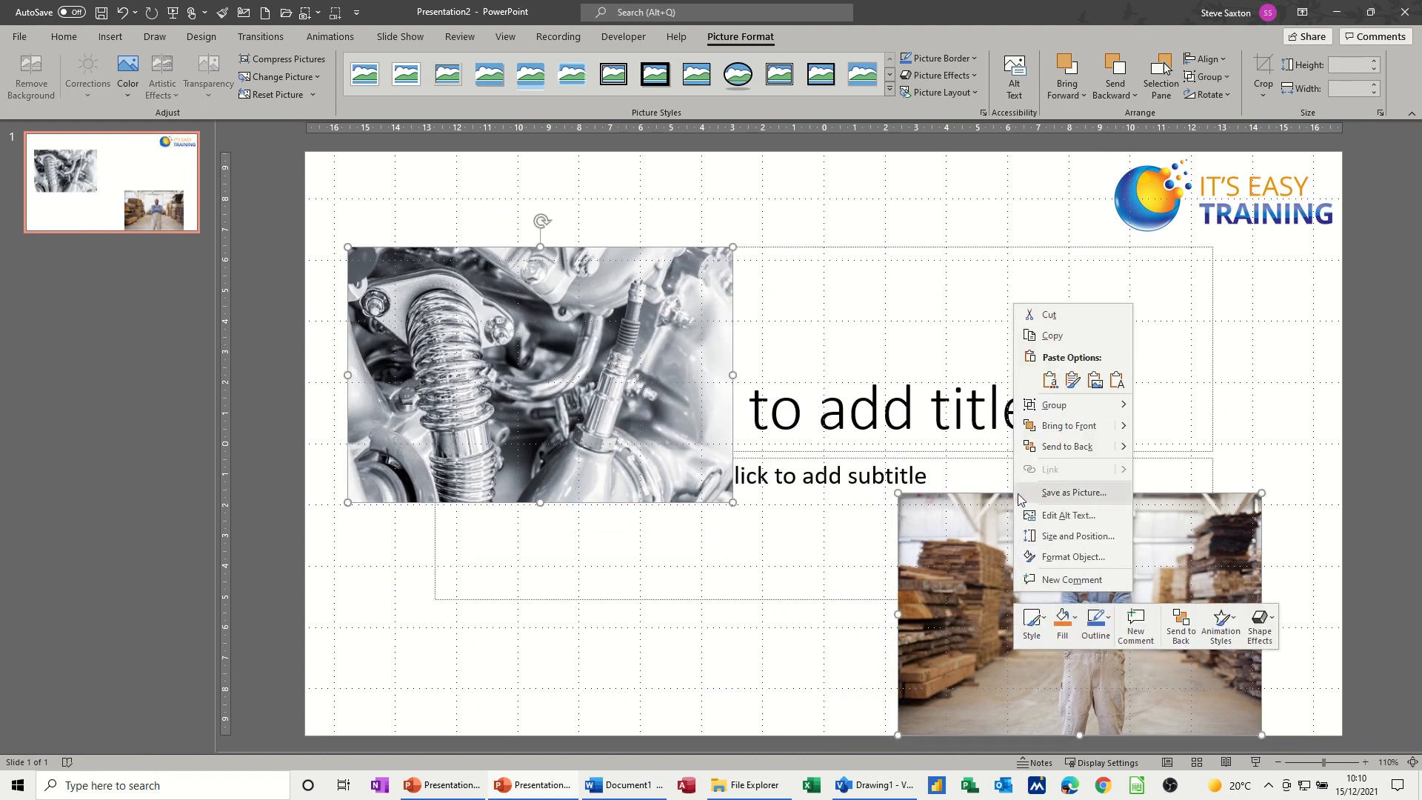
pyautogui.moveTo(1070, 446)
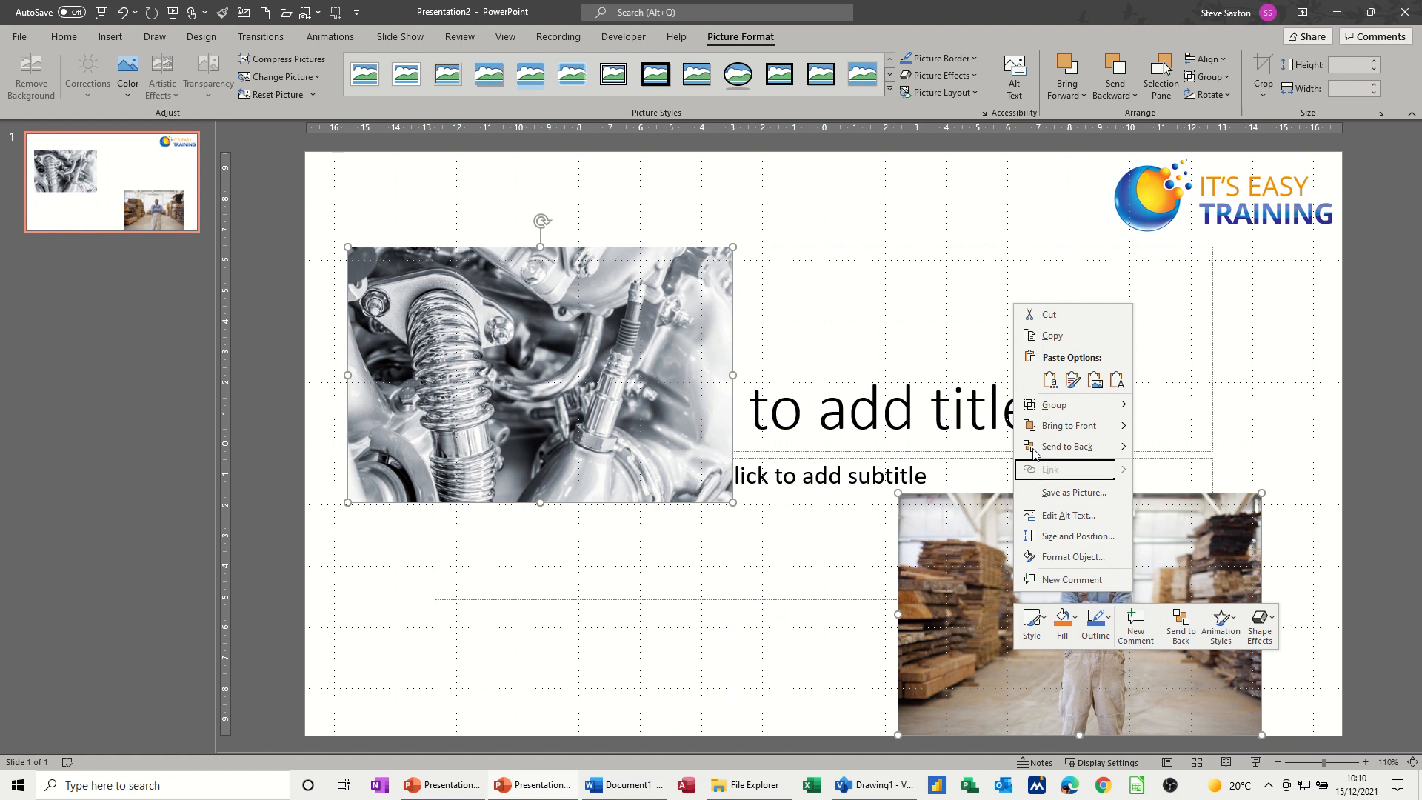
pyautogui.click(818, 683)
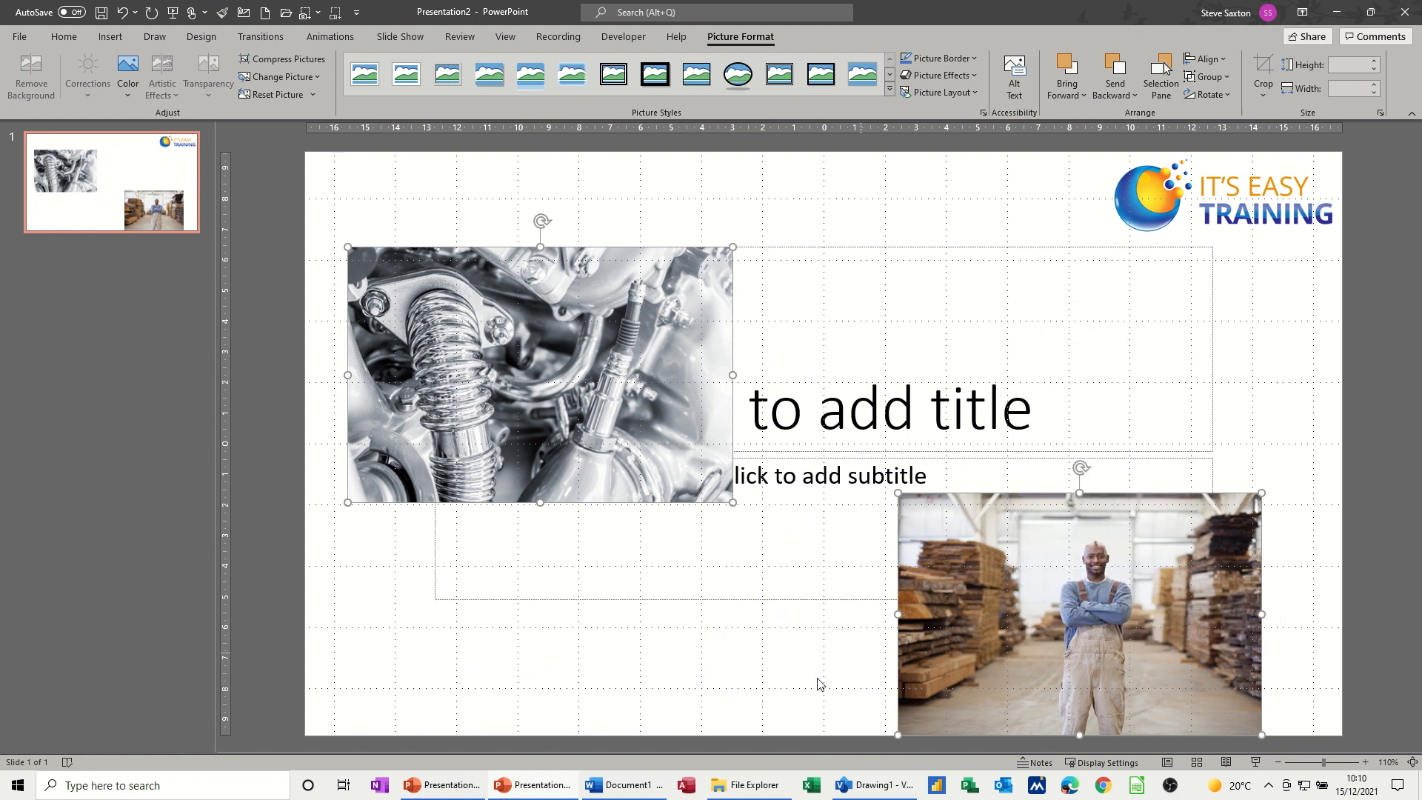
pyautogui.click(871, 784)
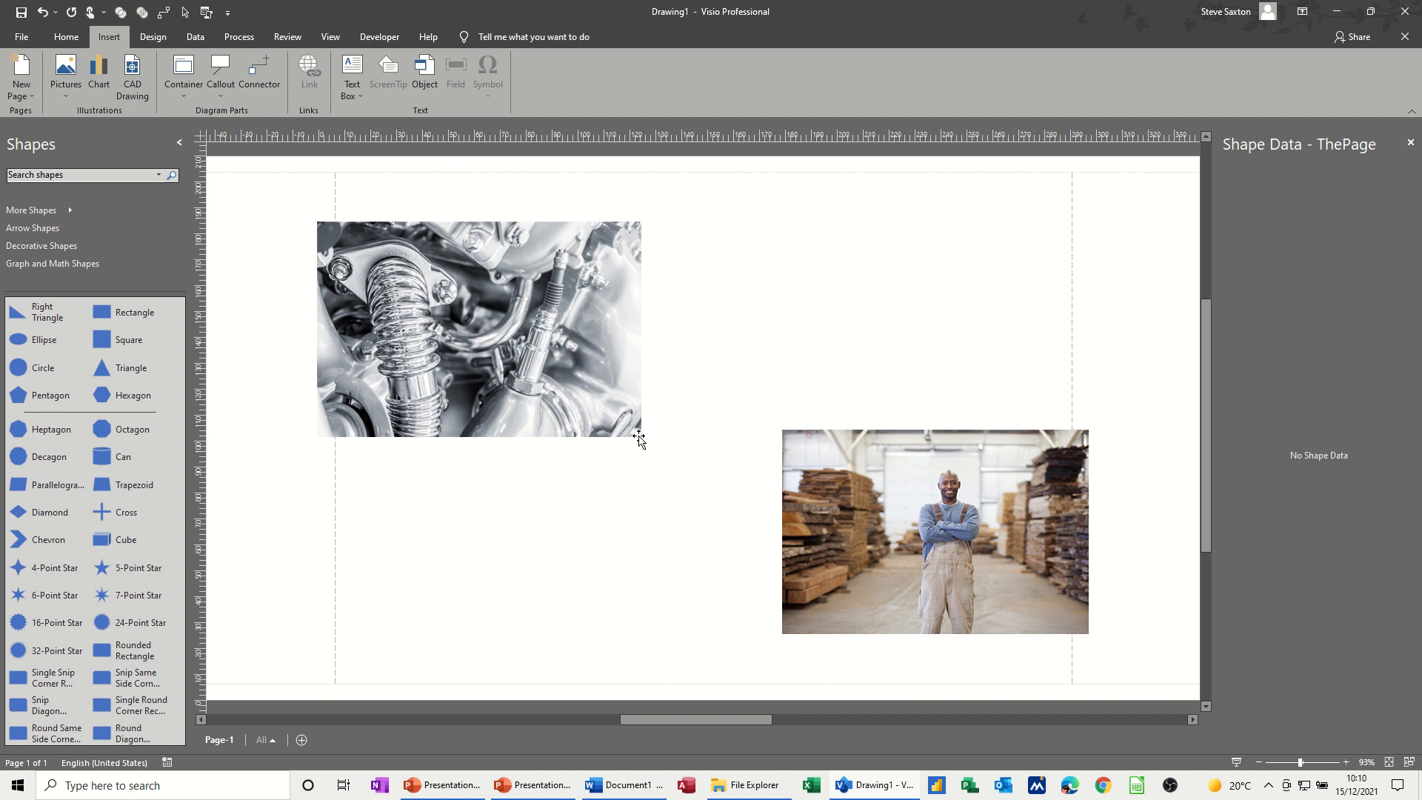
pyautogui.moveTo(299, 203)
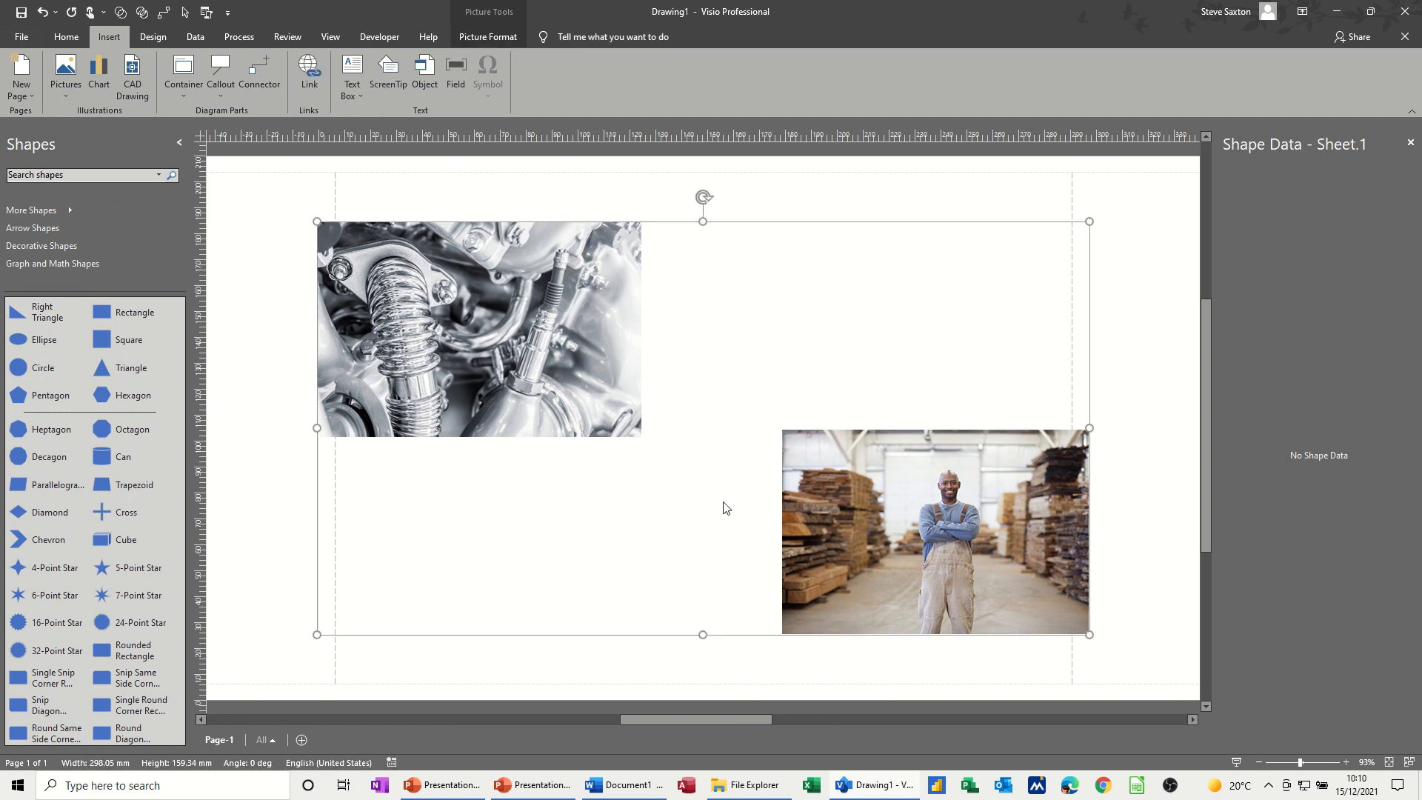
# Deselect the pasted photos on the Visio Drawing1 page.
pyautogui.click(612, 363)
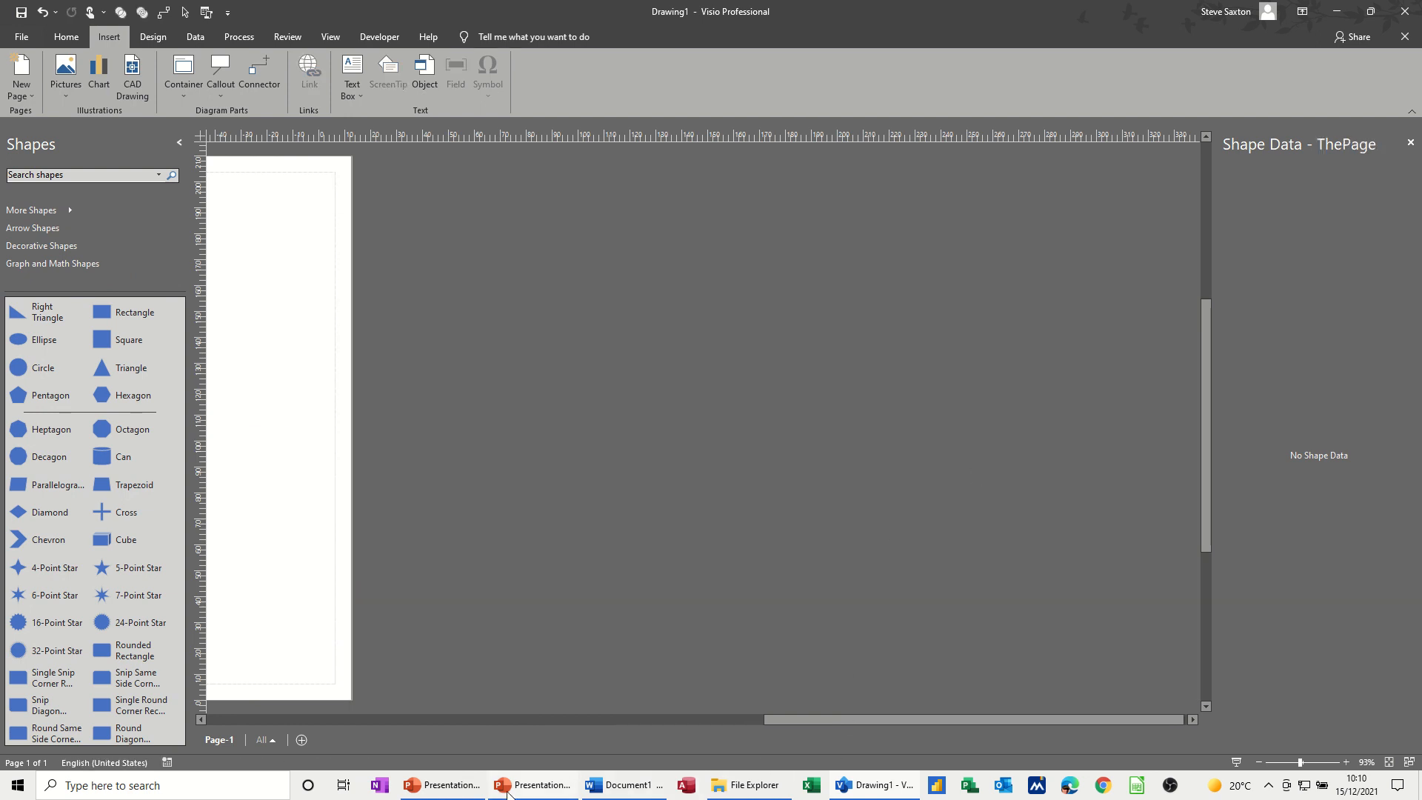
# Take the engine photo into Visio, then return and select the worker photo.
pyautogui.click(533, 784)
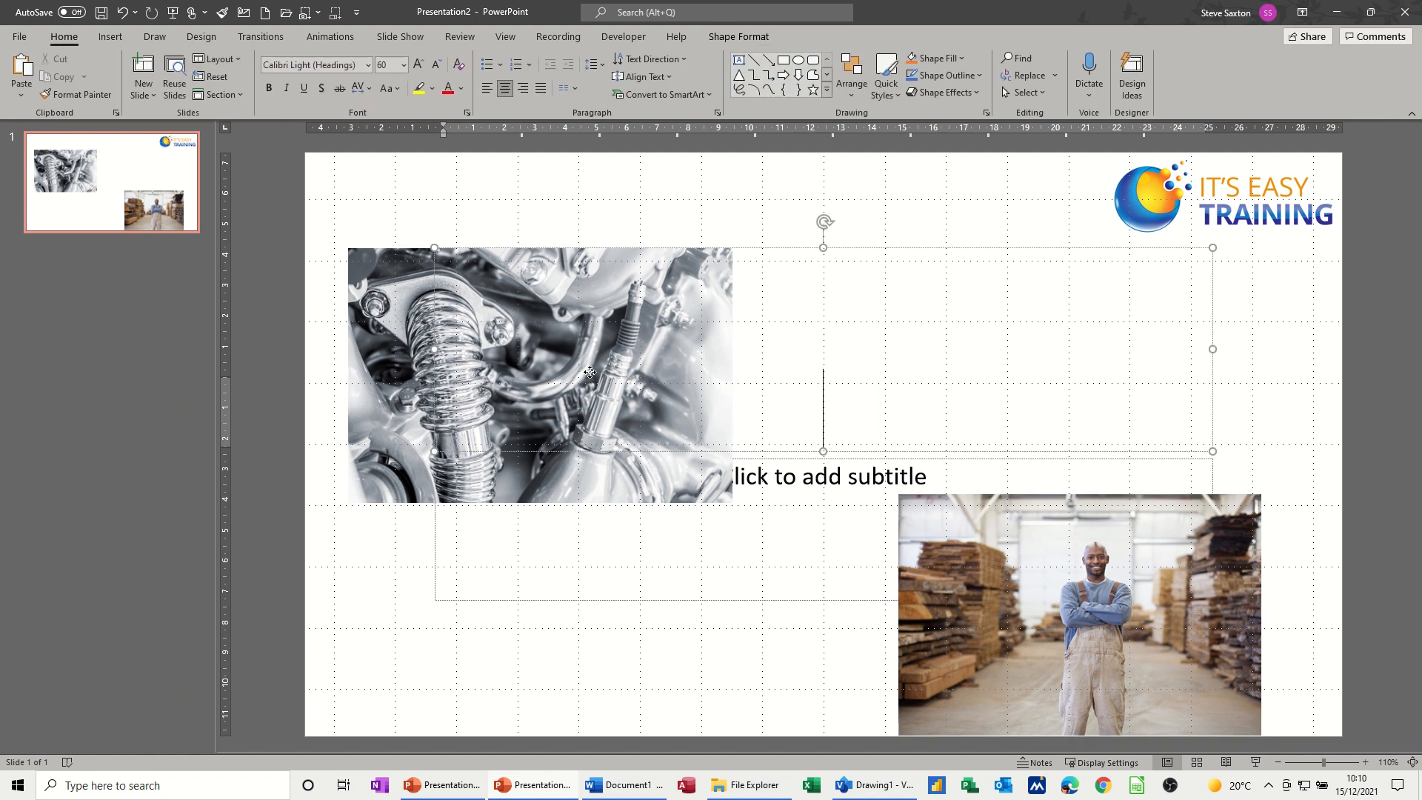
pyautogui.click(538, 376)
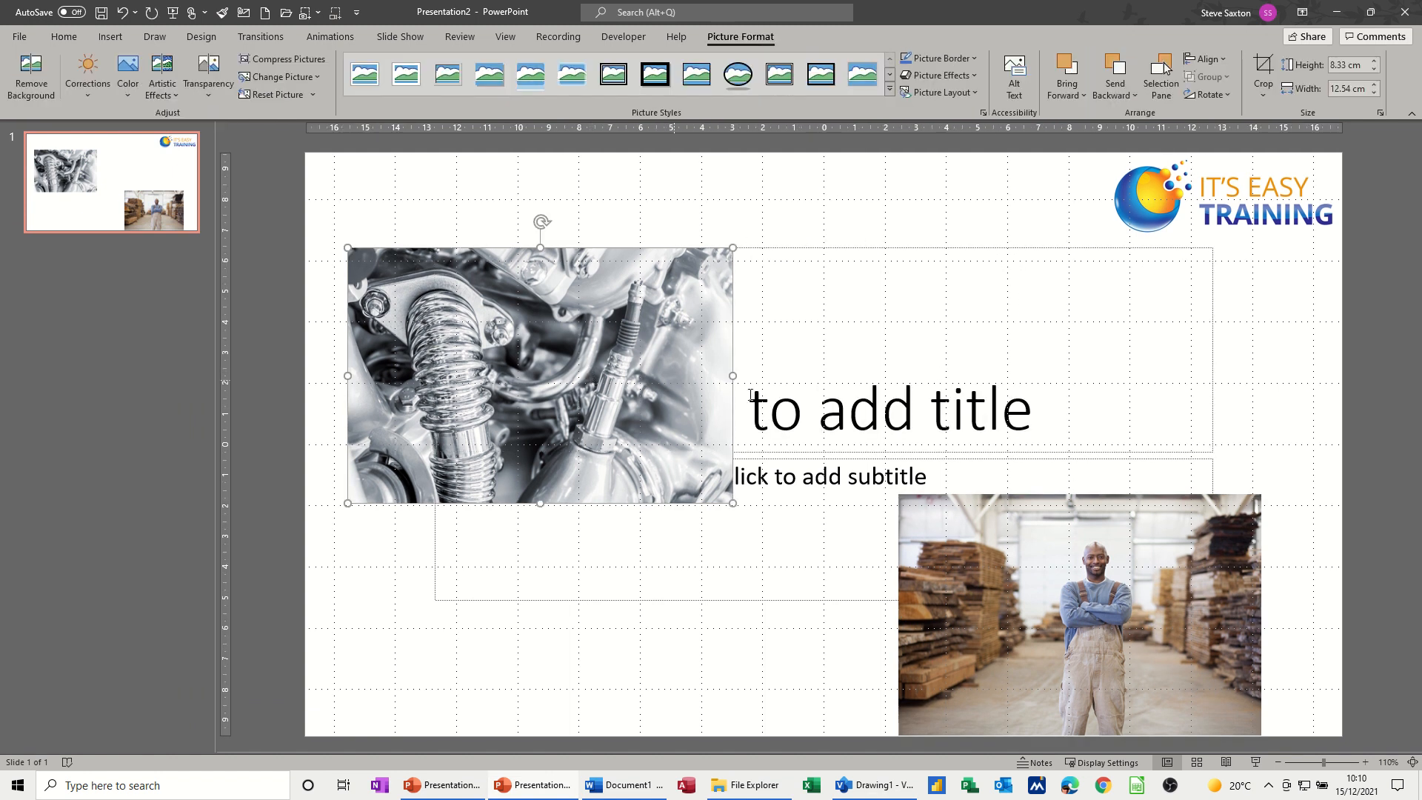
pyautogui.click(869, 785)
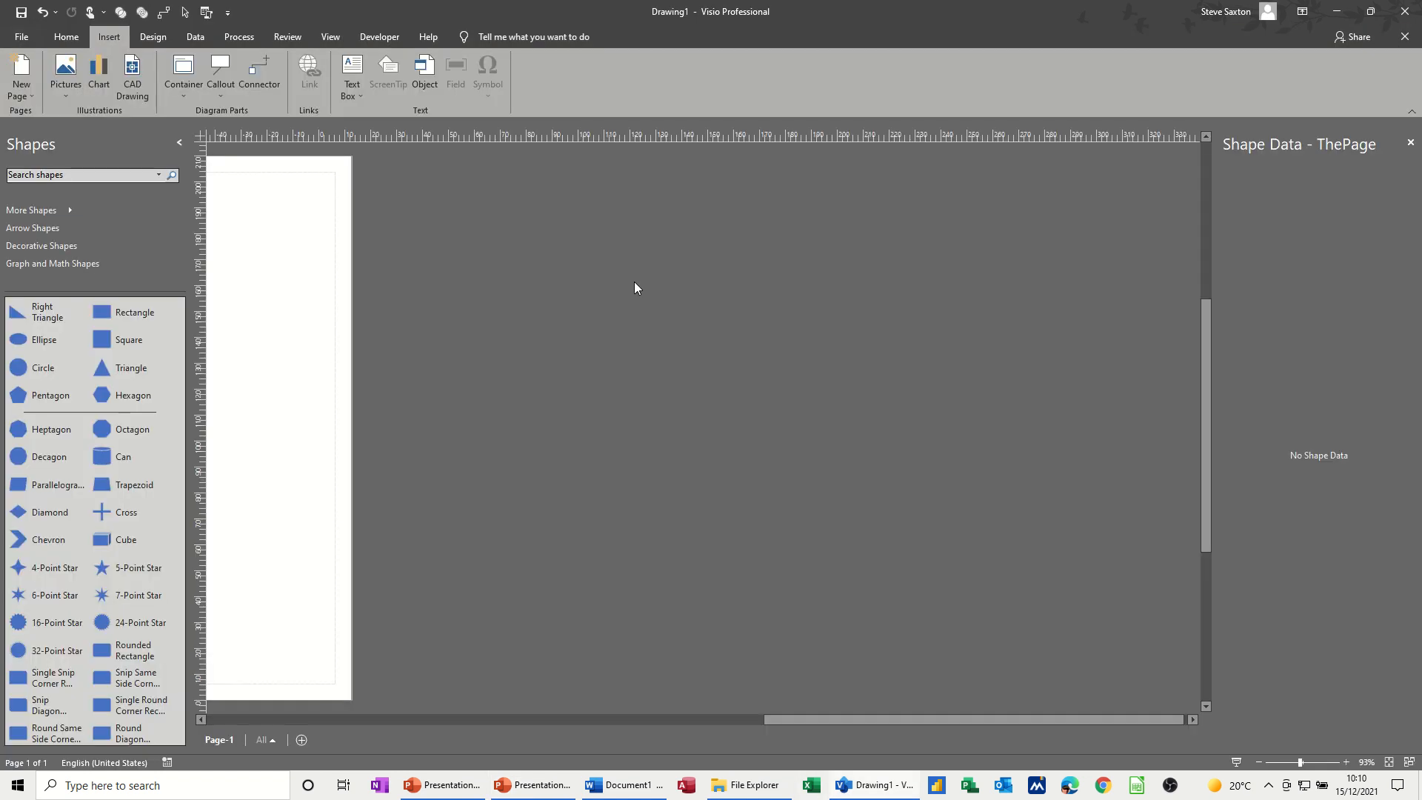
pyautogui.click(65, 73)
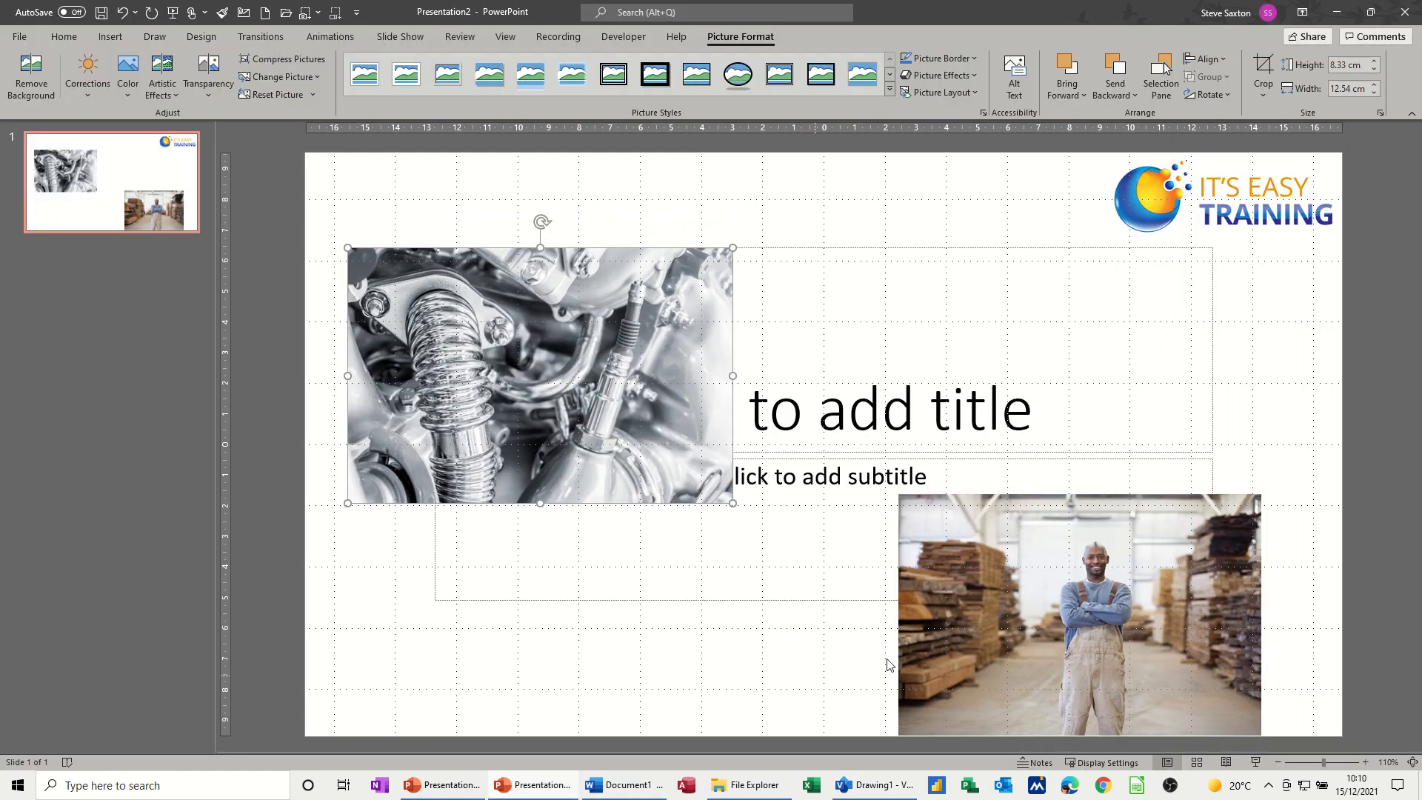
pyautogui.click(1039, 632)
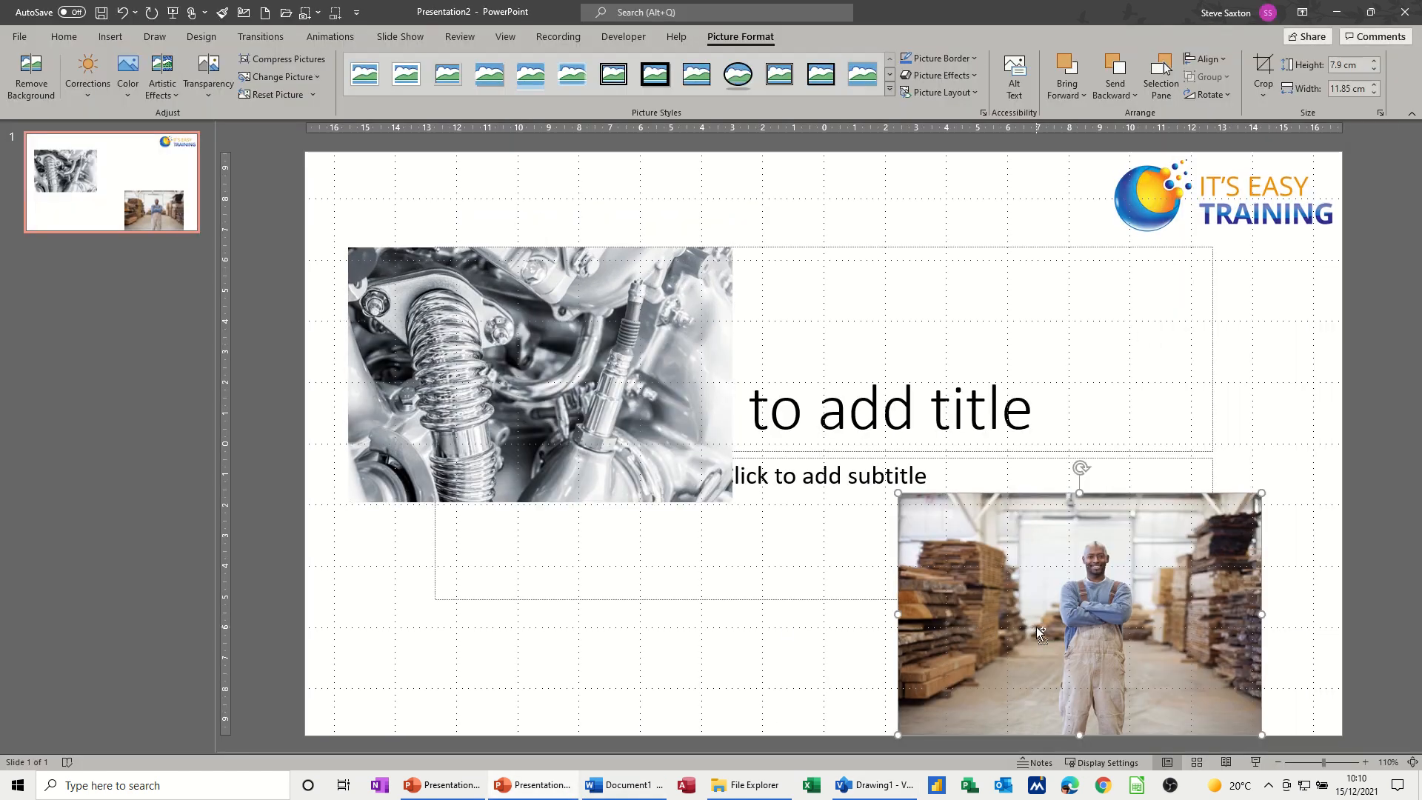
pyautogui.moveTo(902, 793)
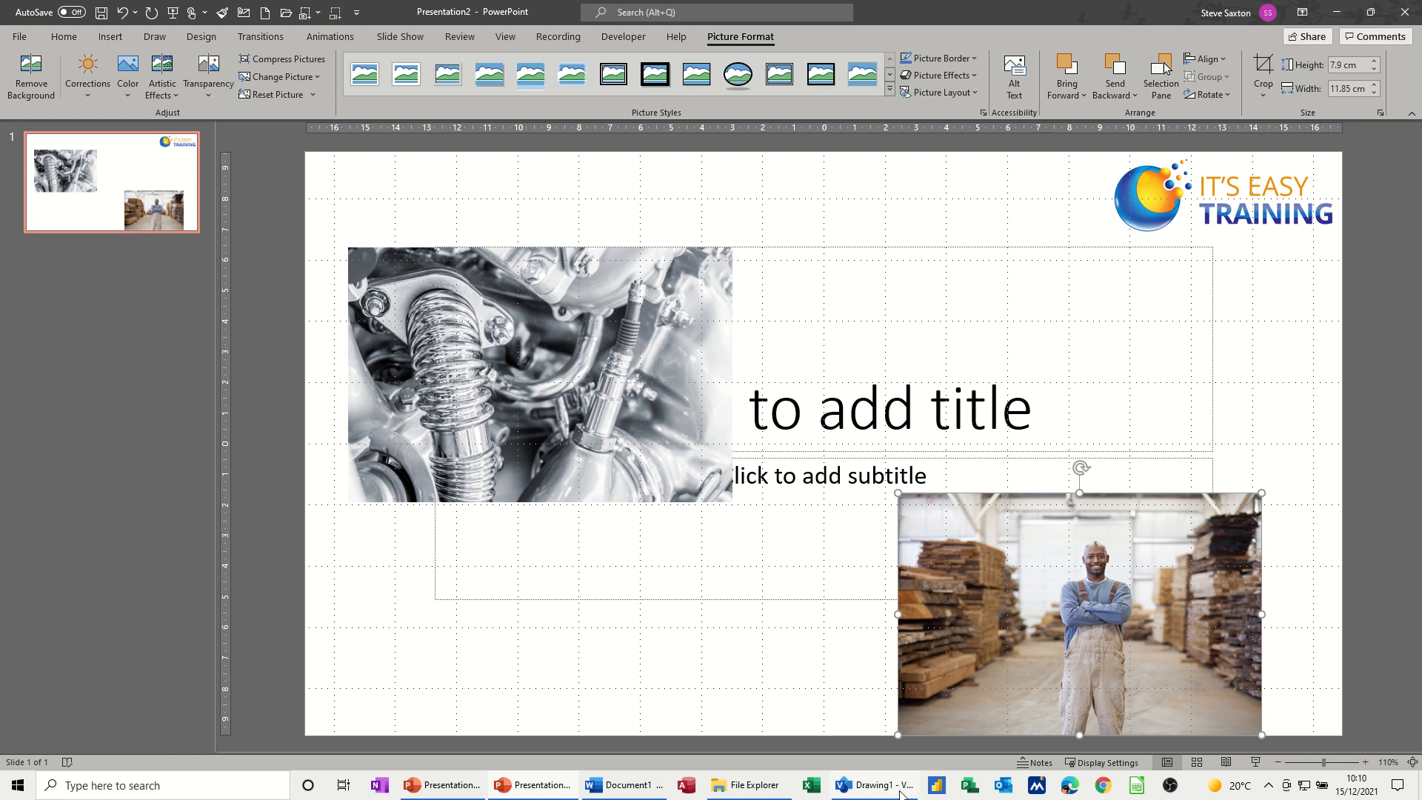
# Back in Visio, deselect the engine photo beside the pasted worker photo.
pyautogui.click(871, 784)
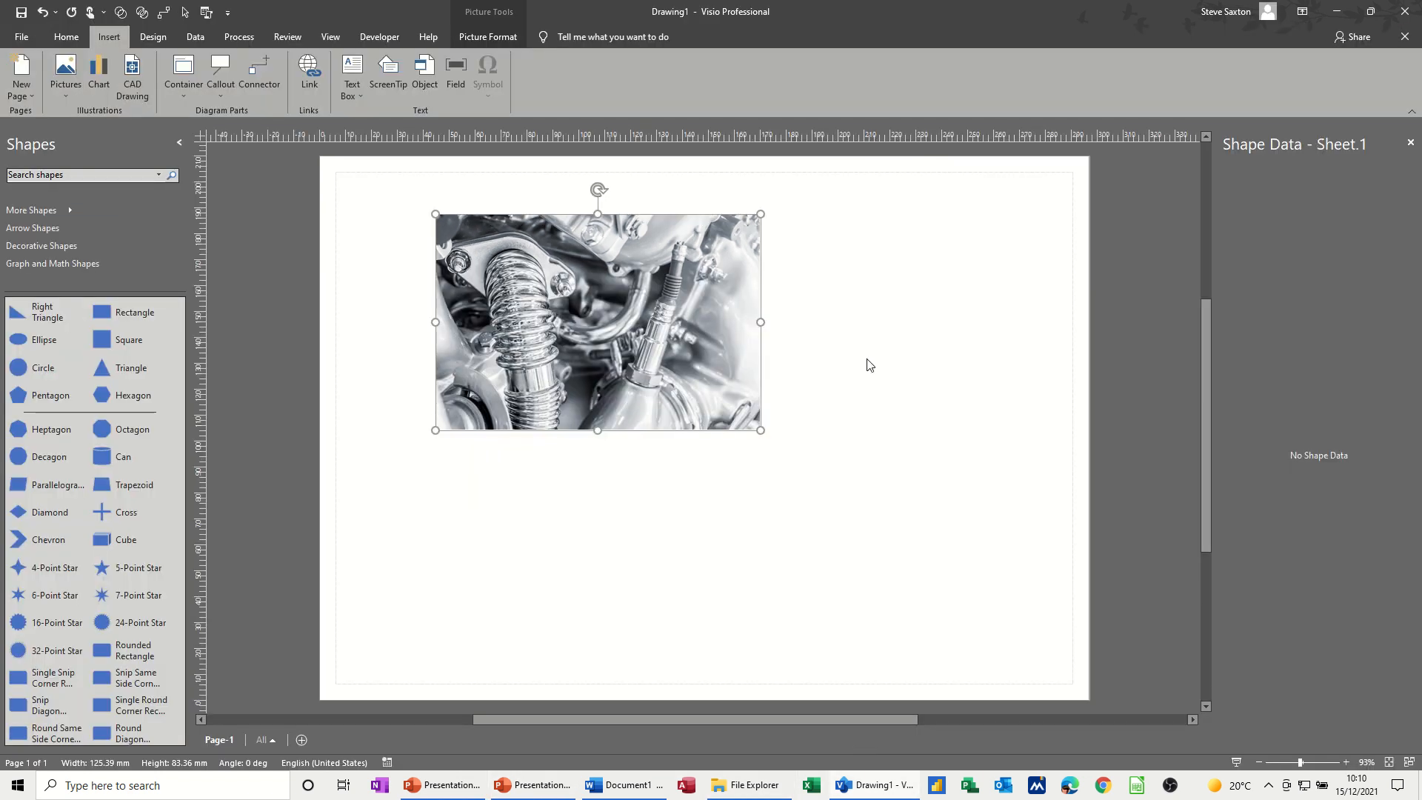
pyautogui.click(865, 359)
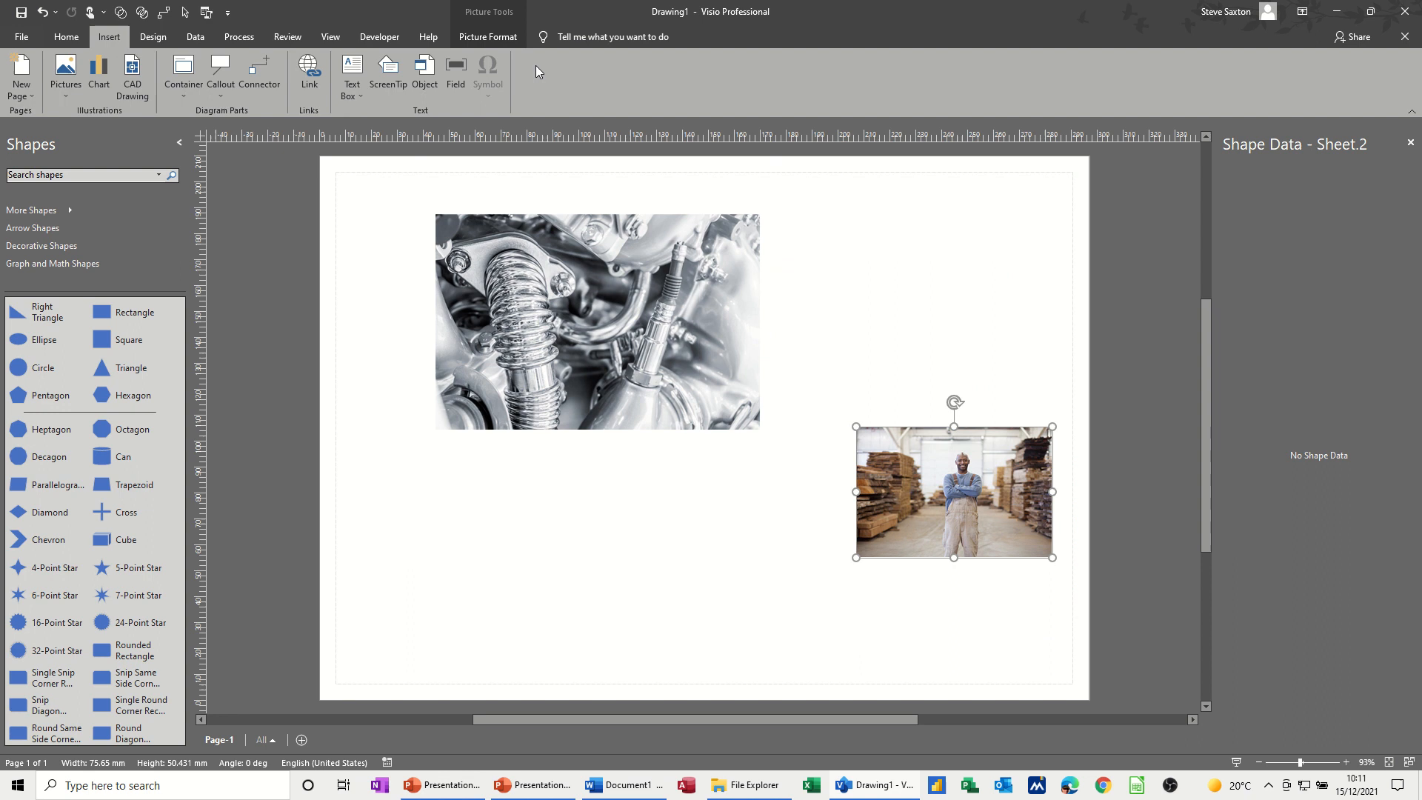
# Crop the warehouse worker photo down to a narrow portrait with the Crop Tool.
pyautogui.click(488, 36)
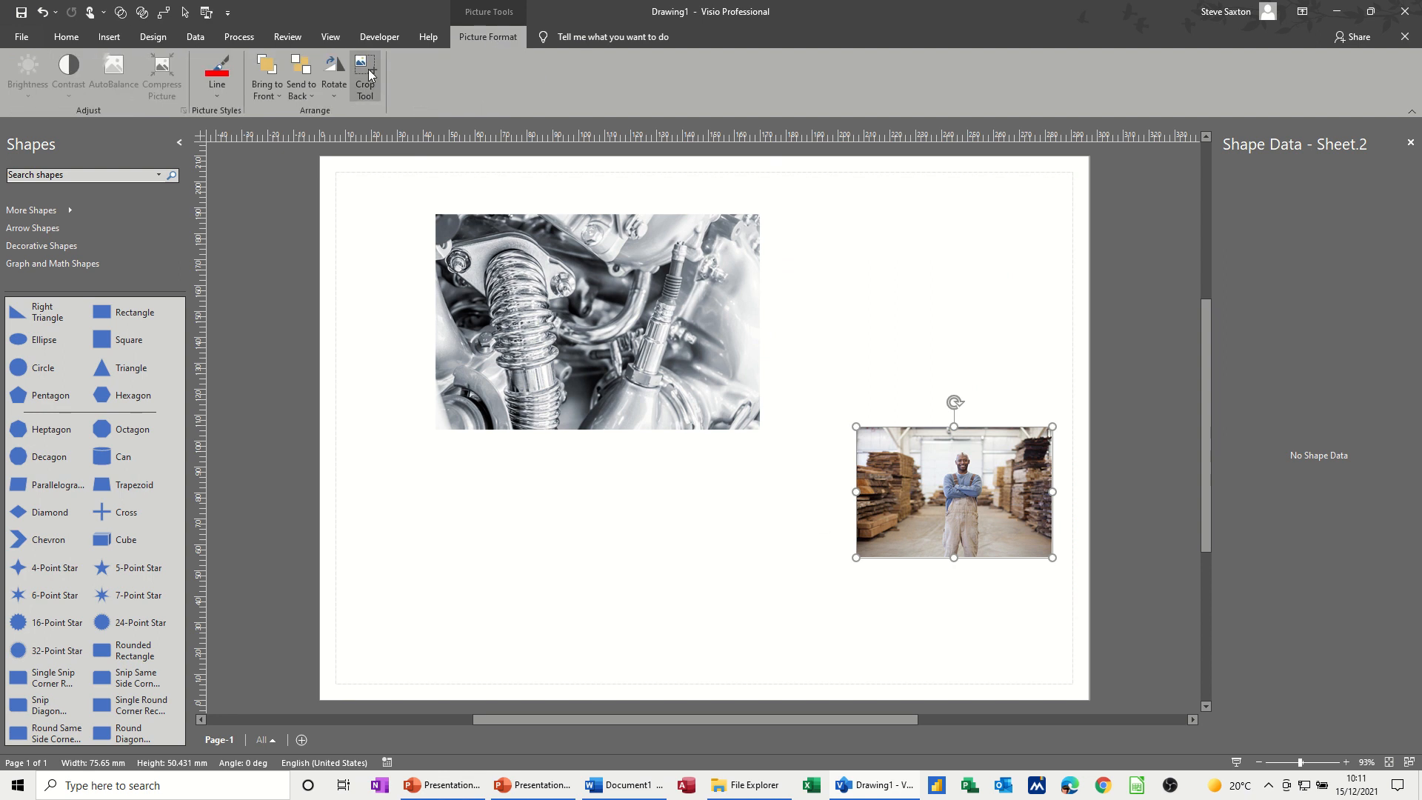
pyautogui.click(364, 74)
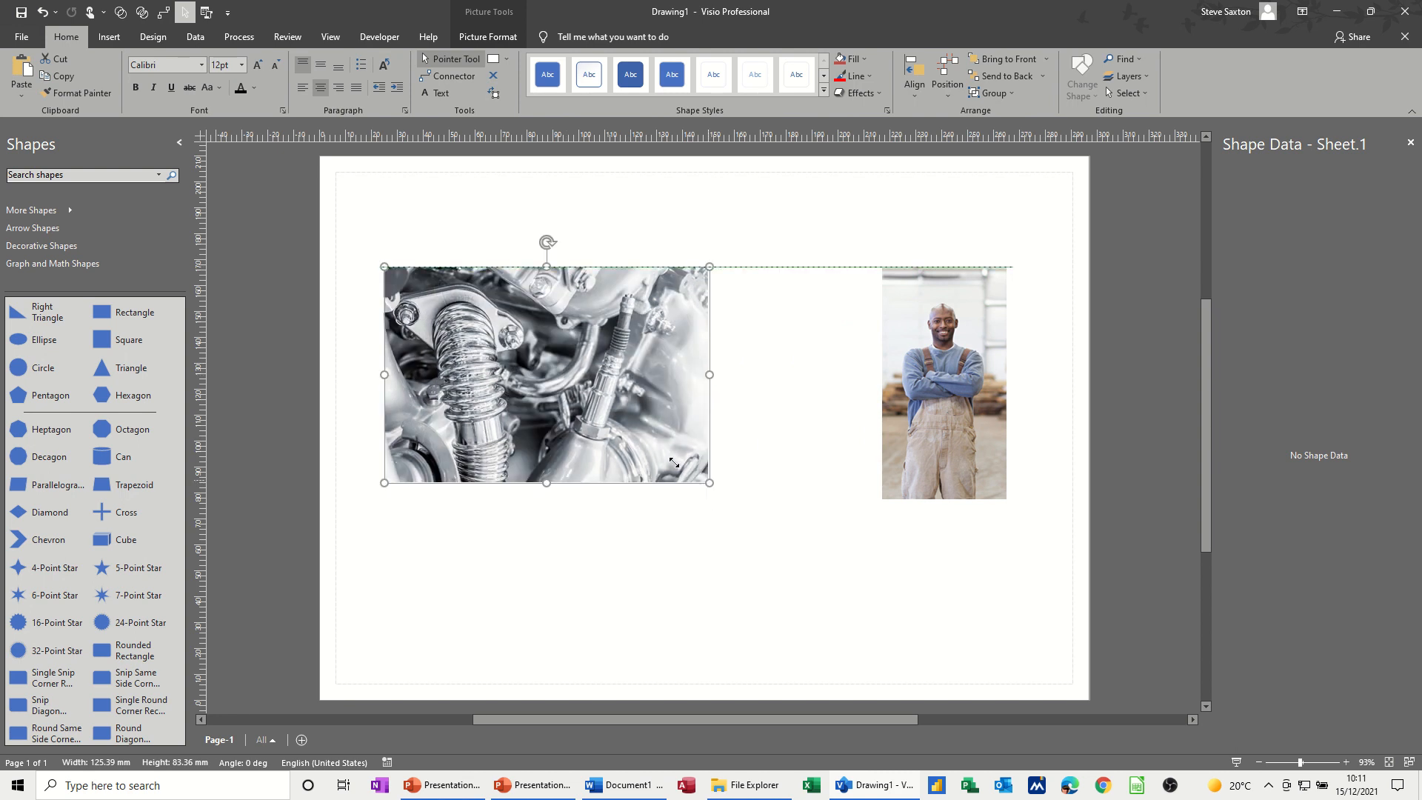
# Draw connectors from the engine photo to the worker photo and between the blue rectangles.
pyautogui.click(865, 428)
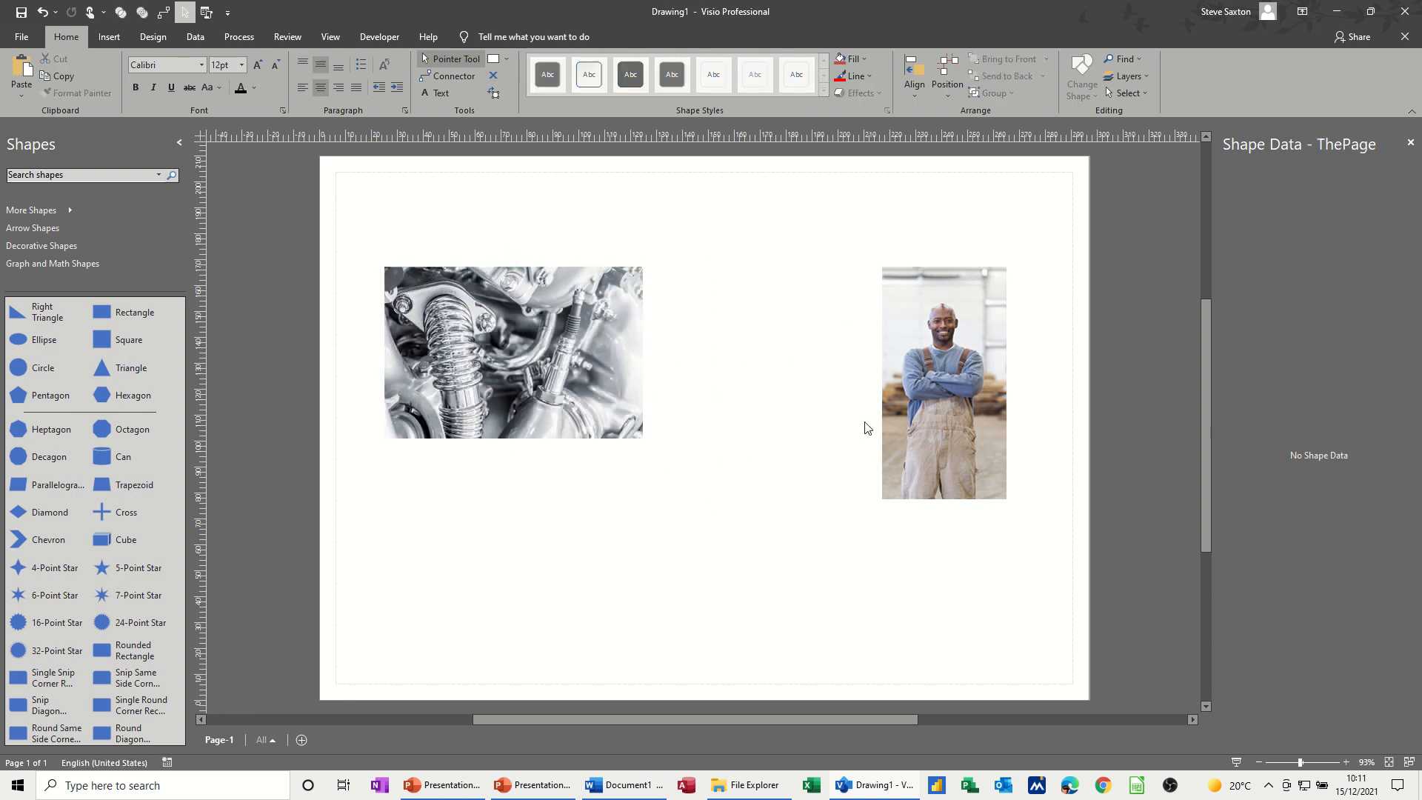
pyautogui.click(942, 382)
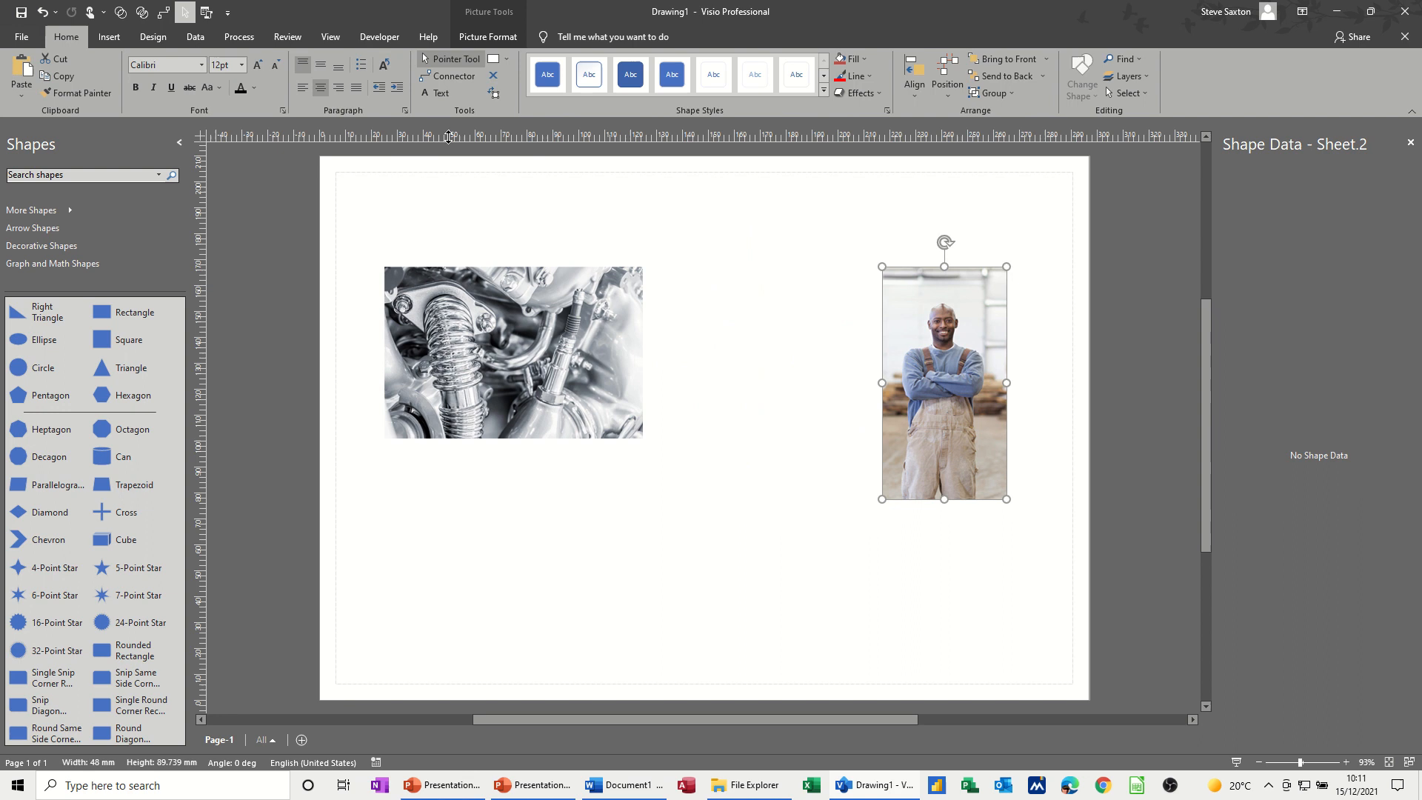
pyautogui.click(513, 352)
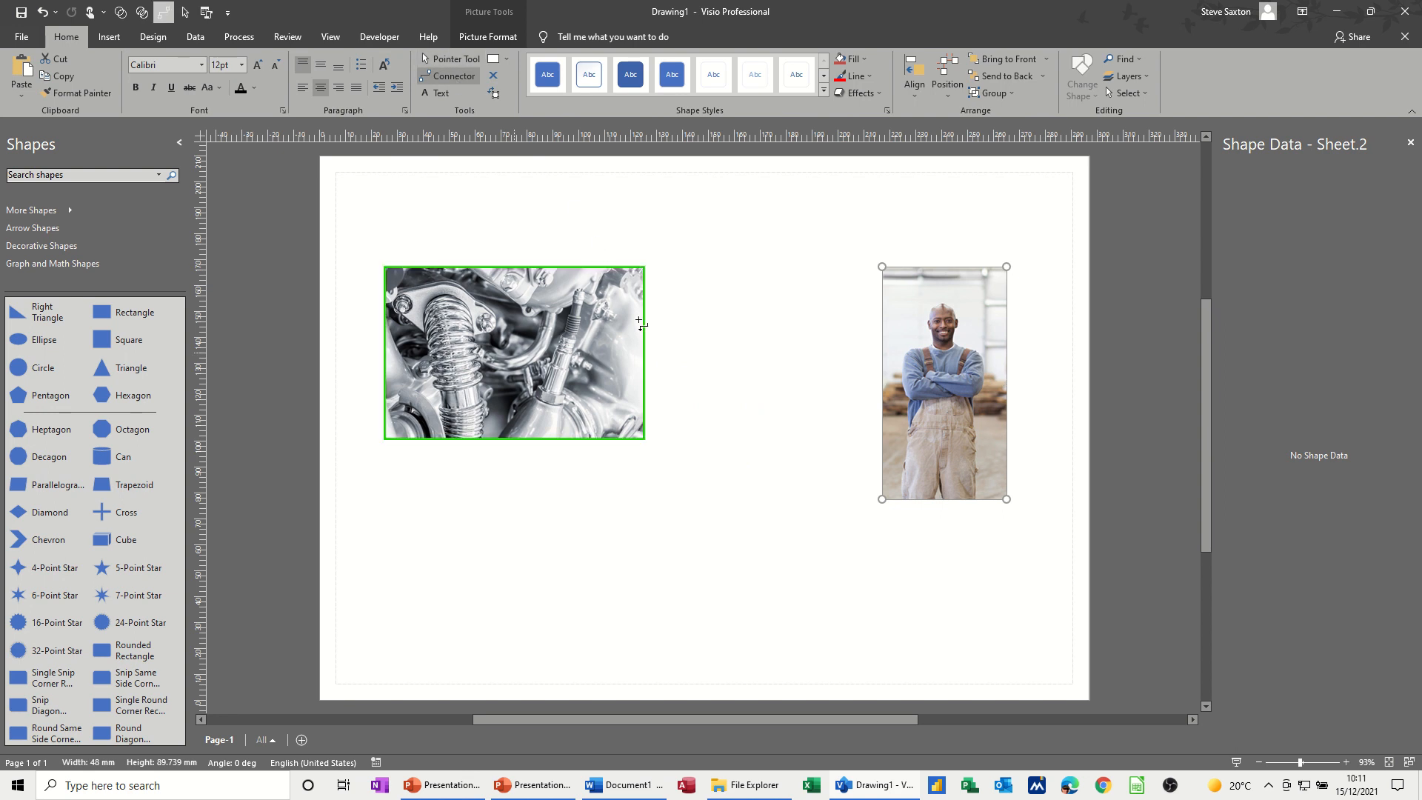
pyautogui.moveTo(542, 334)
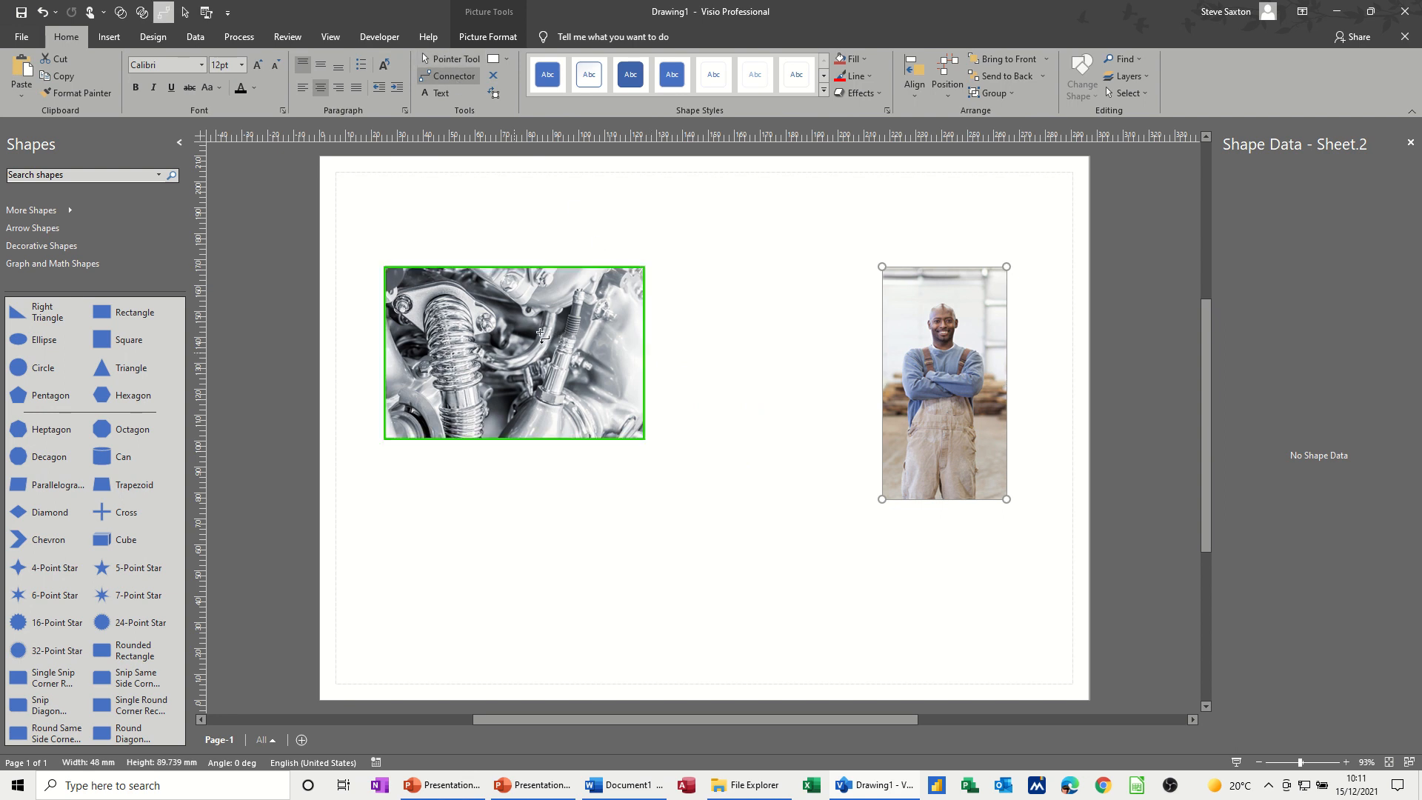
pyautogui.click(942, 380)
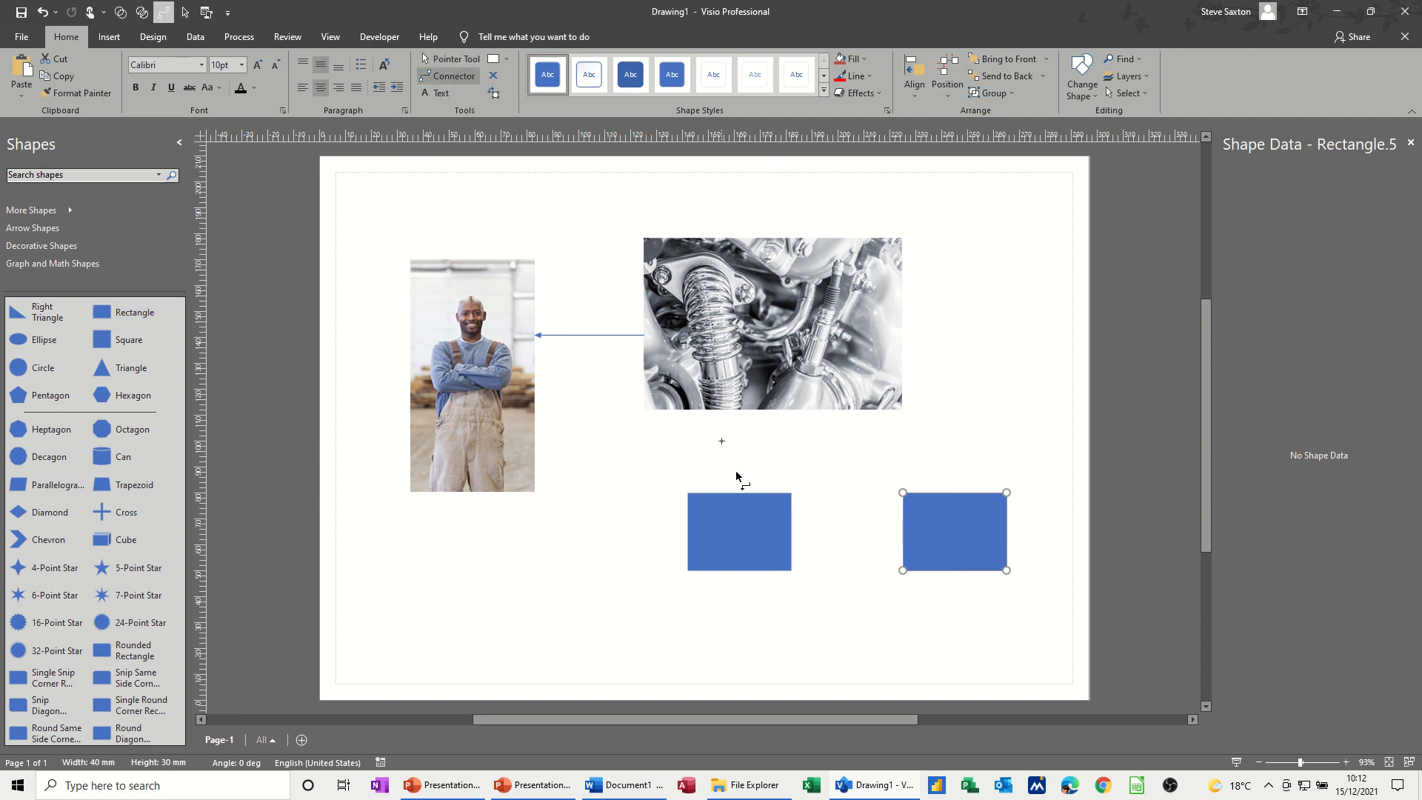
pyautogui.click(738, 531)
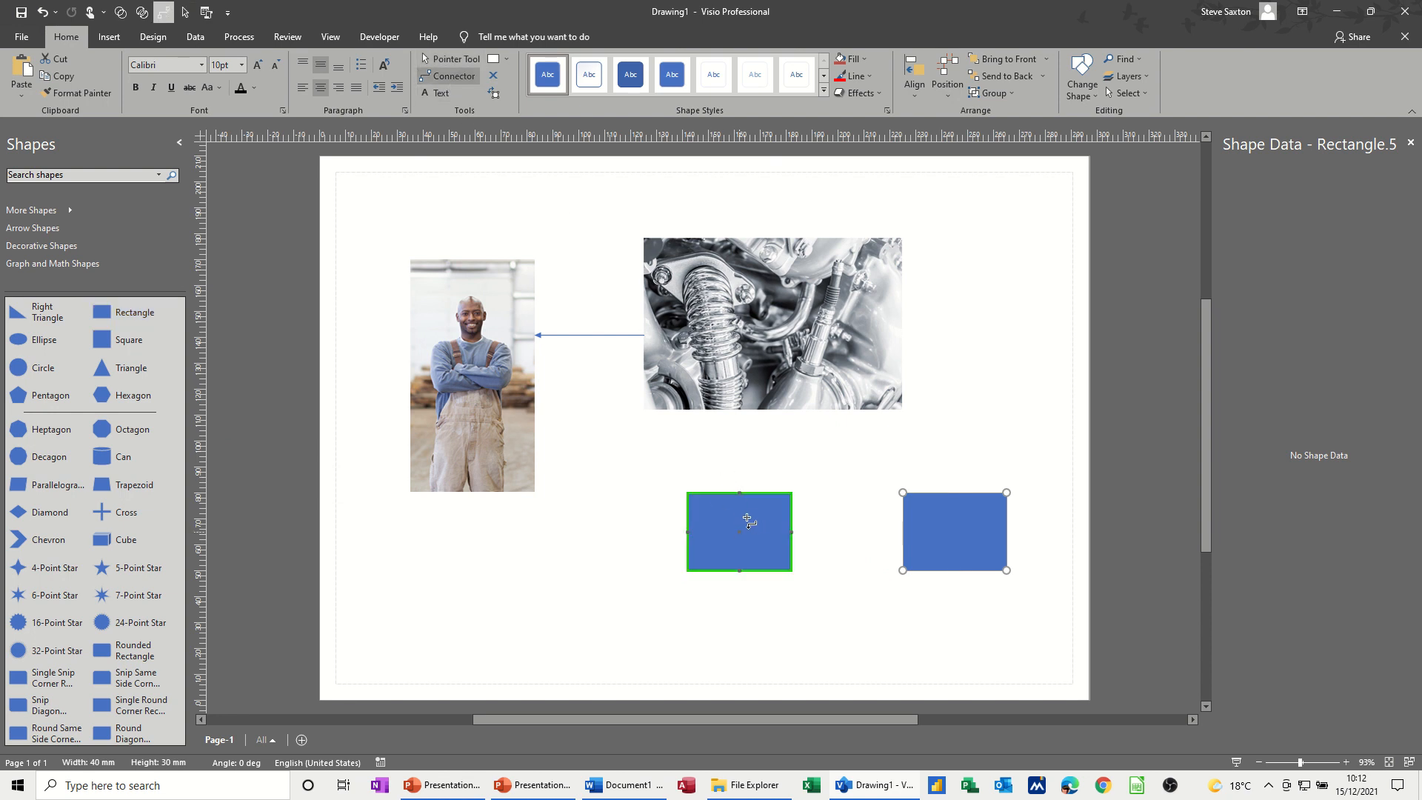
pyautogui.moveTo(738, 517)
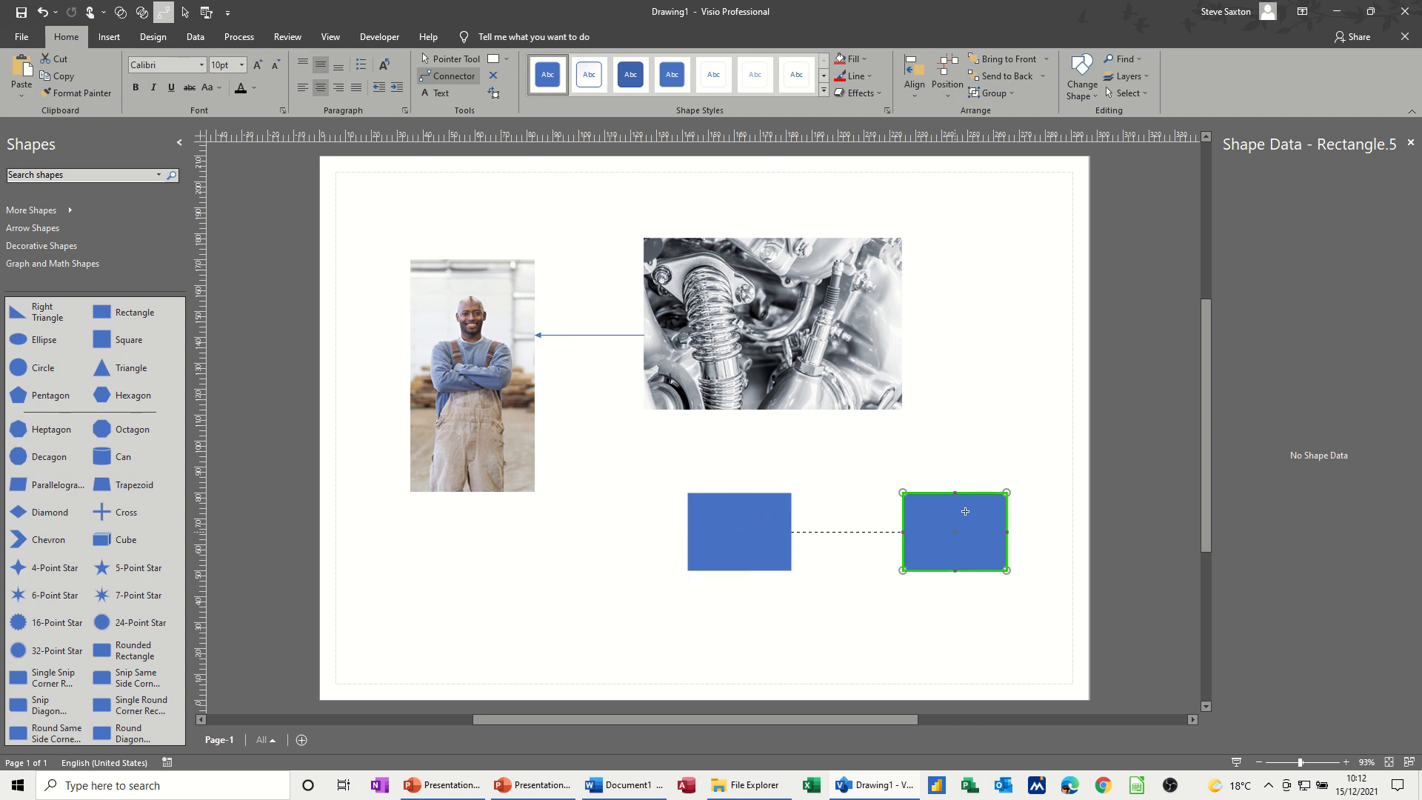
pyautogui.moveTo(940, 514)
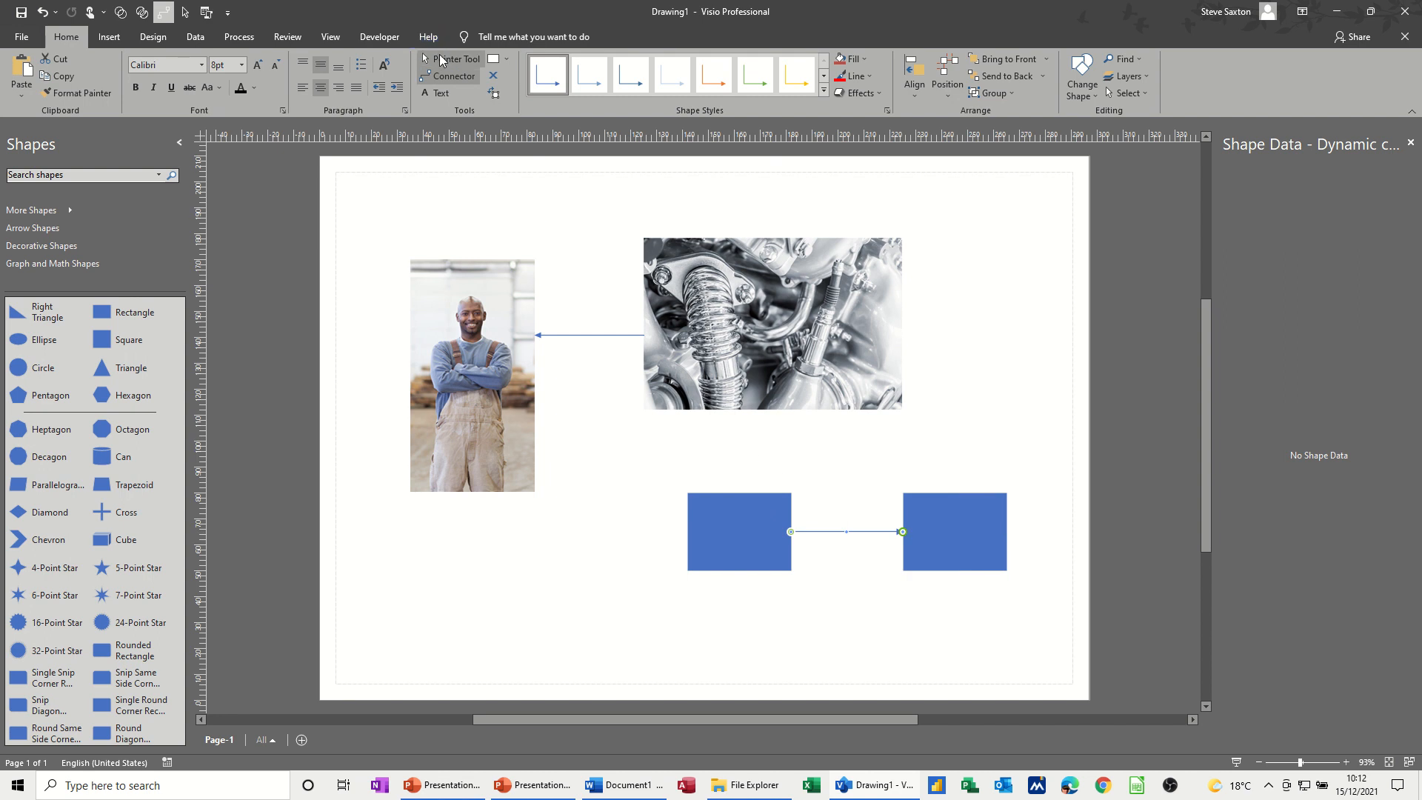
pyautogui.click(953, 532)
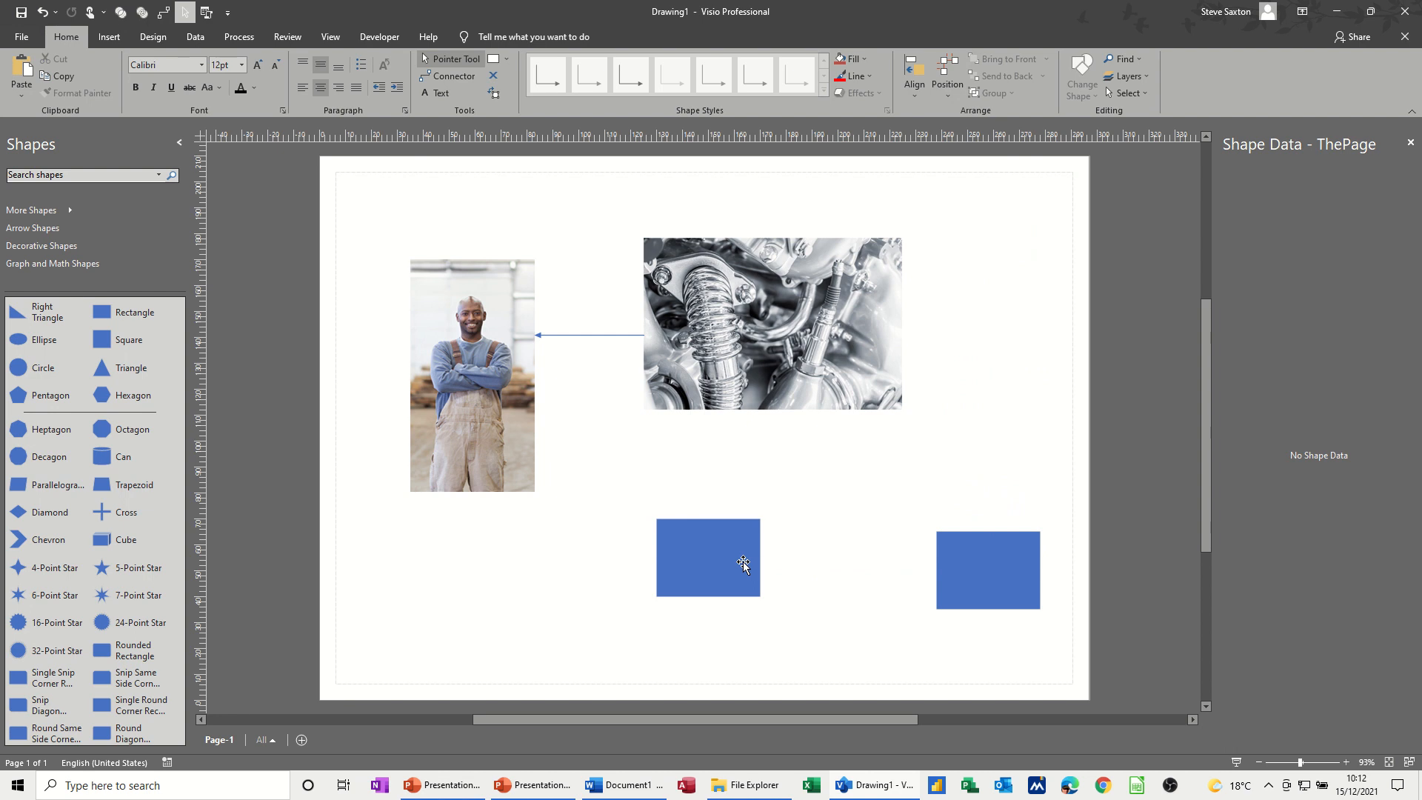
# Select the left blue rectangle to reposition it.
pyautogui.click(708, 557)
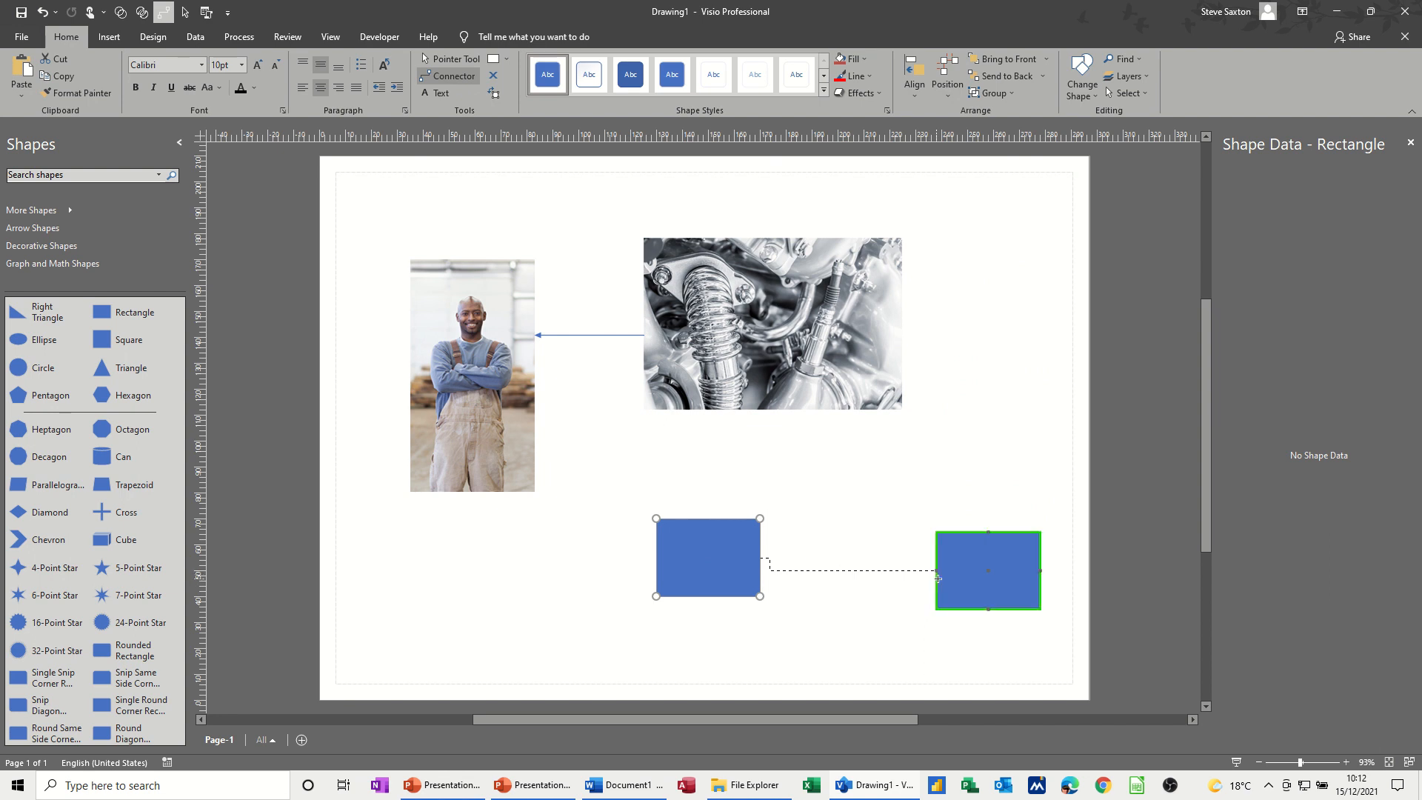
pyautogui.moveTo(938, 577)
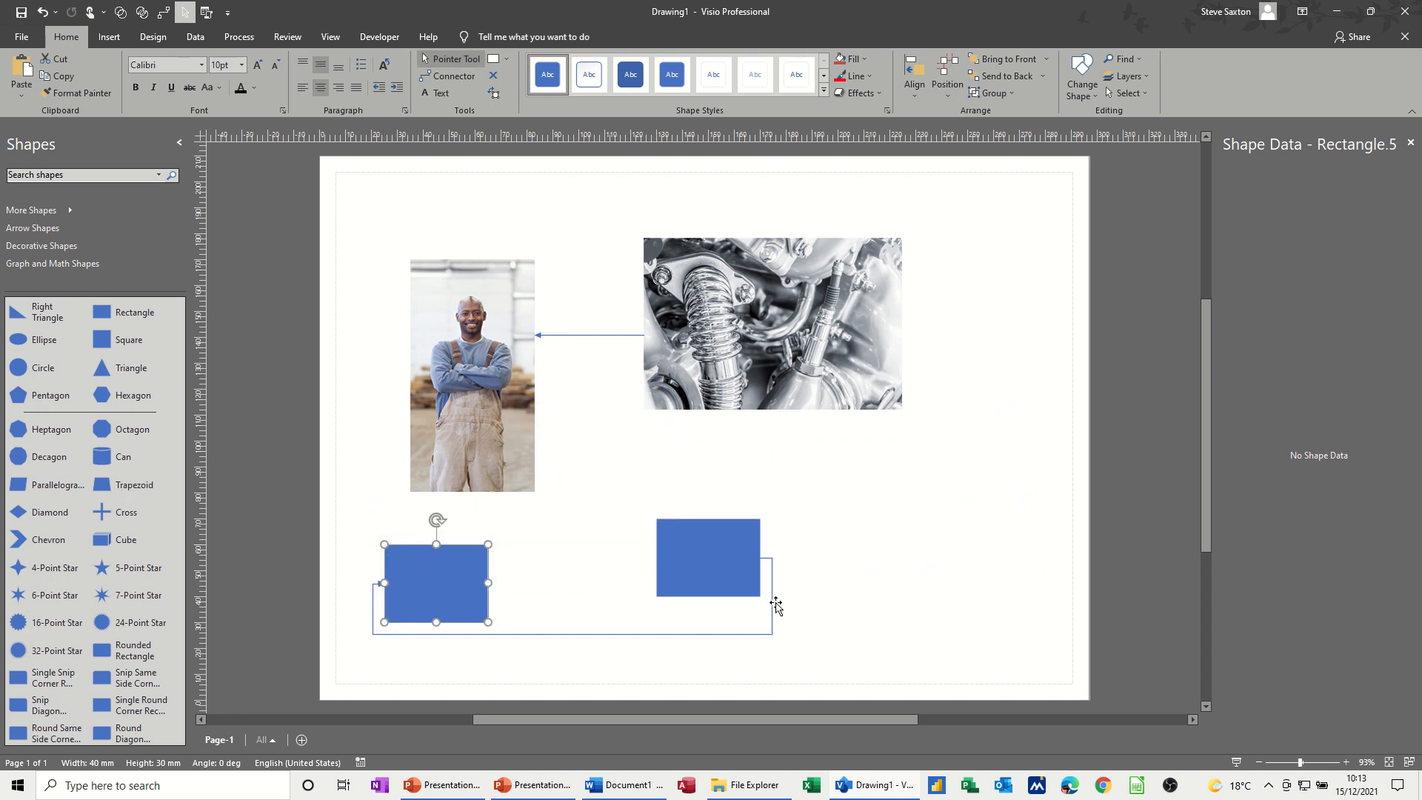
pyautogui.moveTo(497, 642)
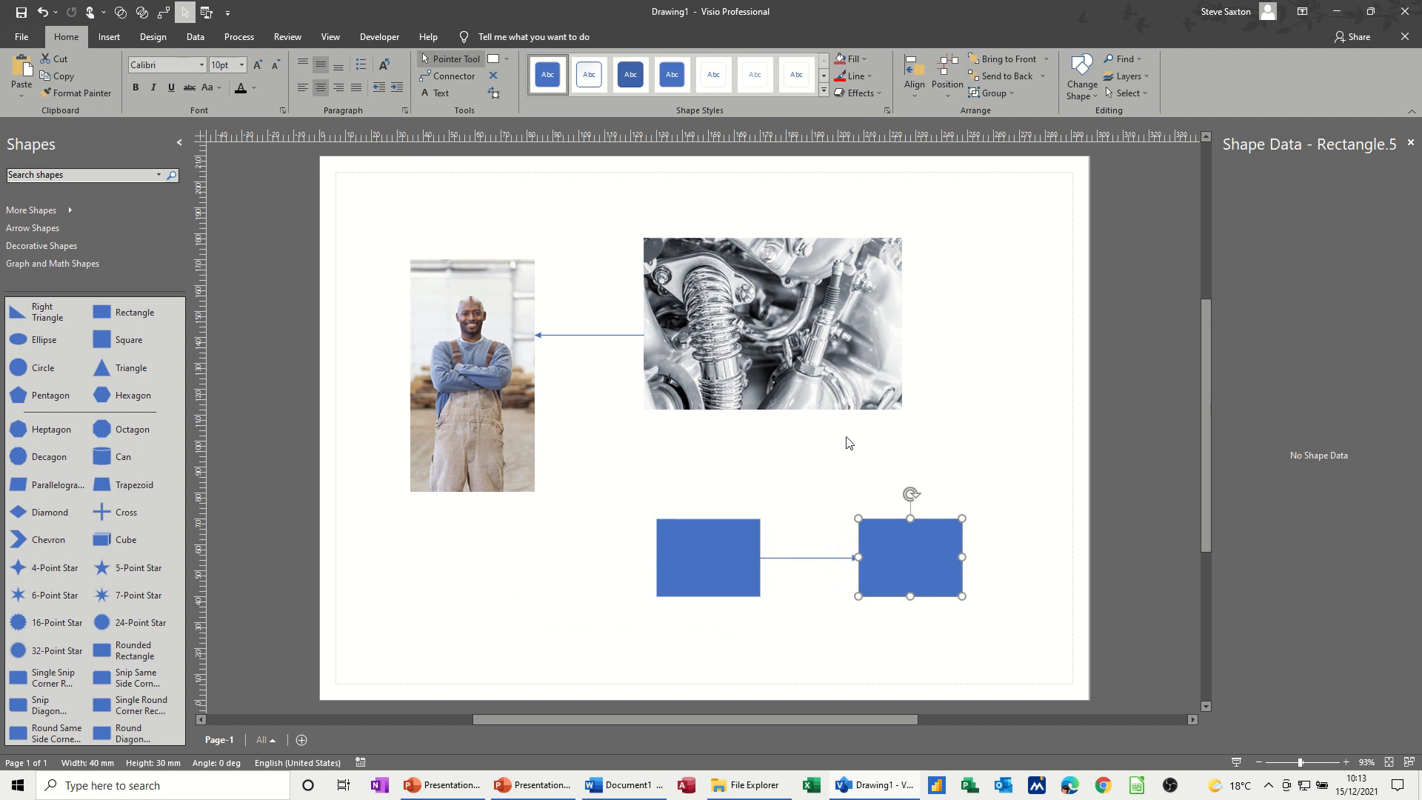
pyautogui.moveTo(591, 339)
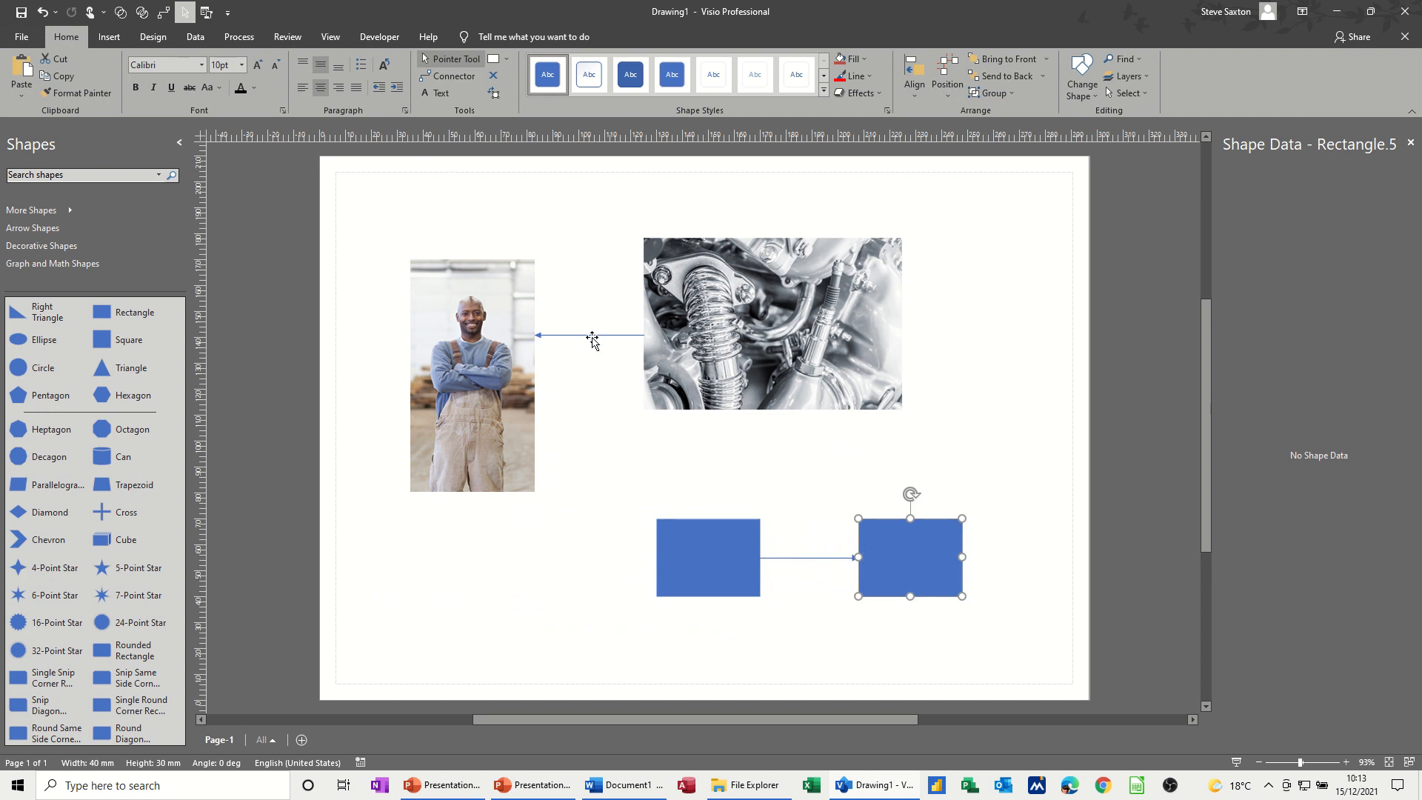
pyautogui.moveTo(476, 315)
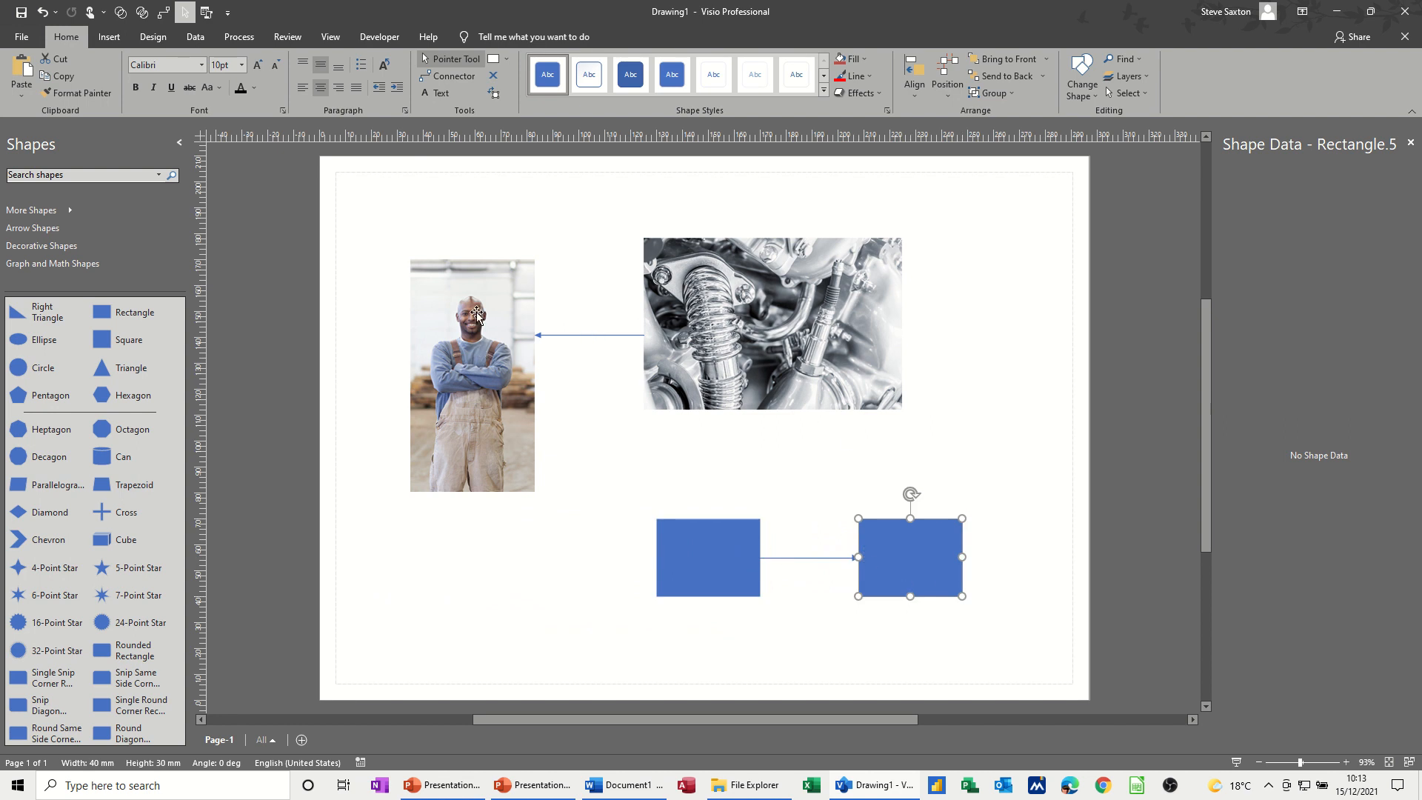
pyautogui.moveTo(619, 338)
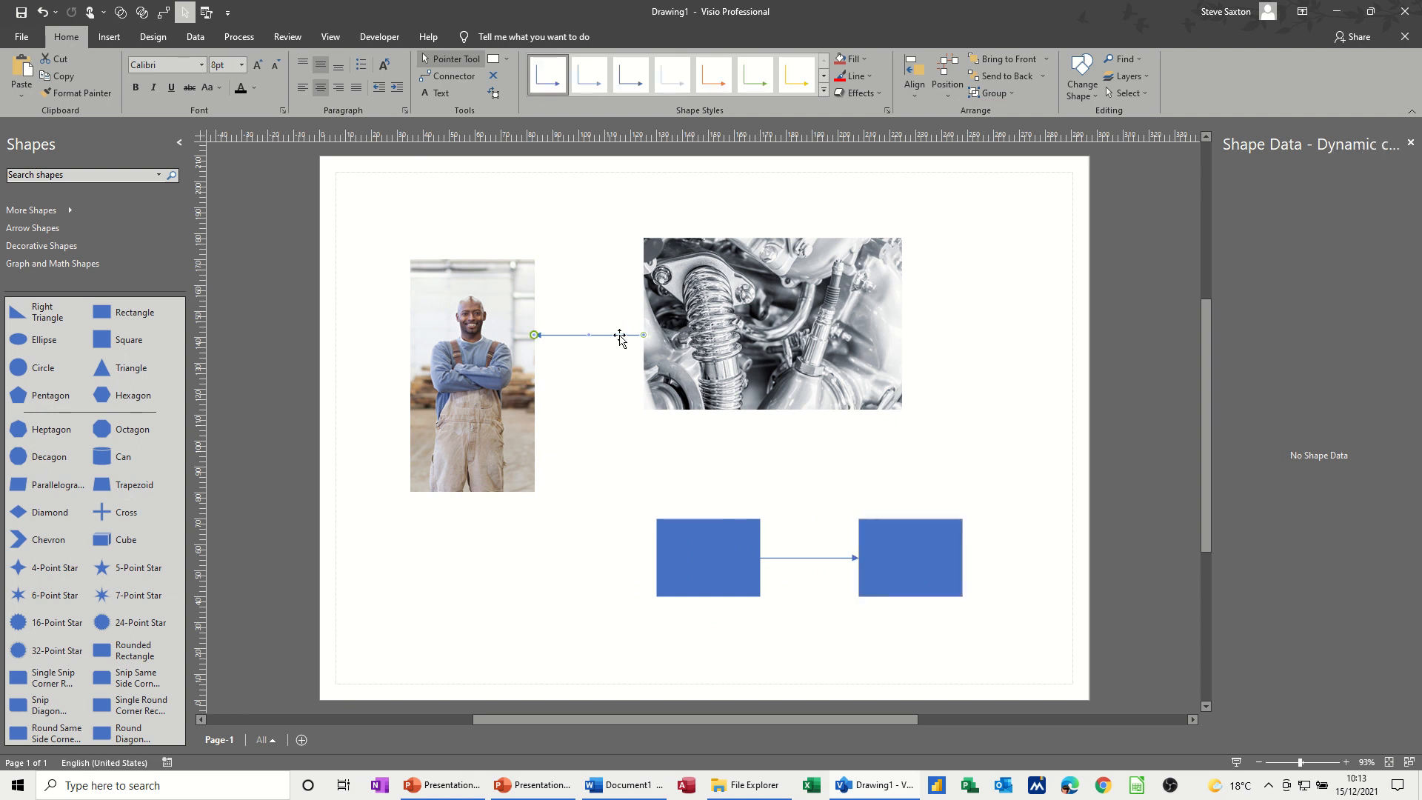
# Reposition the engine photo further right and lower on the drawing page.
pyautogui.click(529, 332)
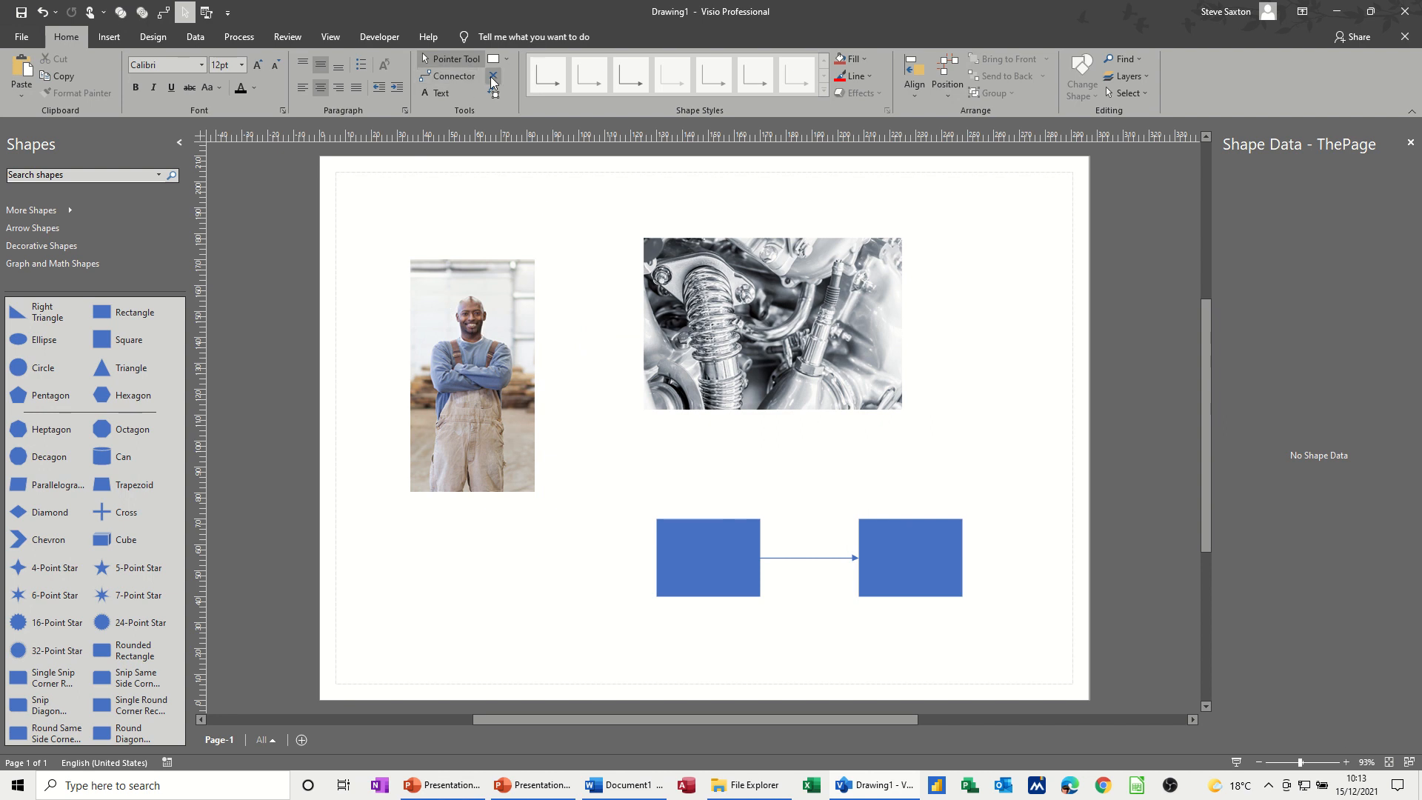
pyautogui.moveTo(493, 82)
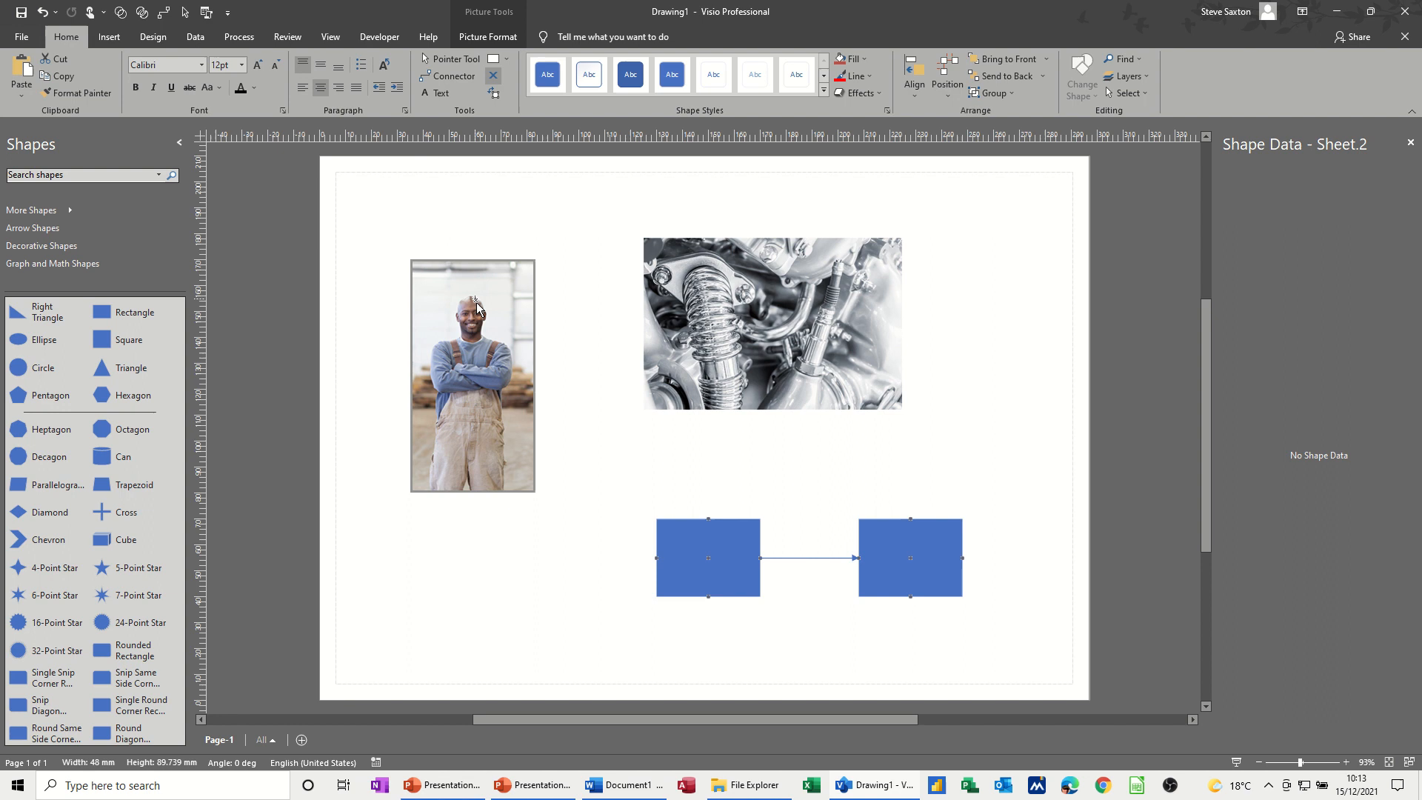
pyautogui.moveTo(498, 368)
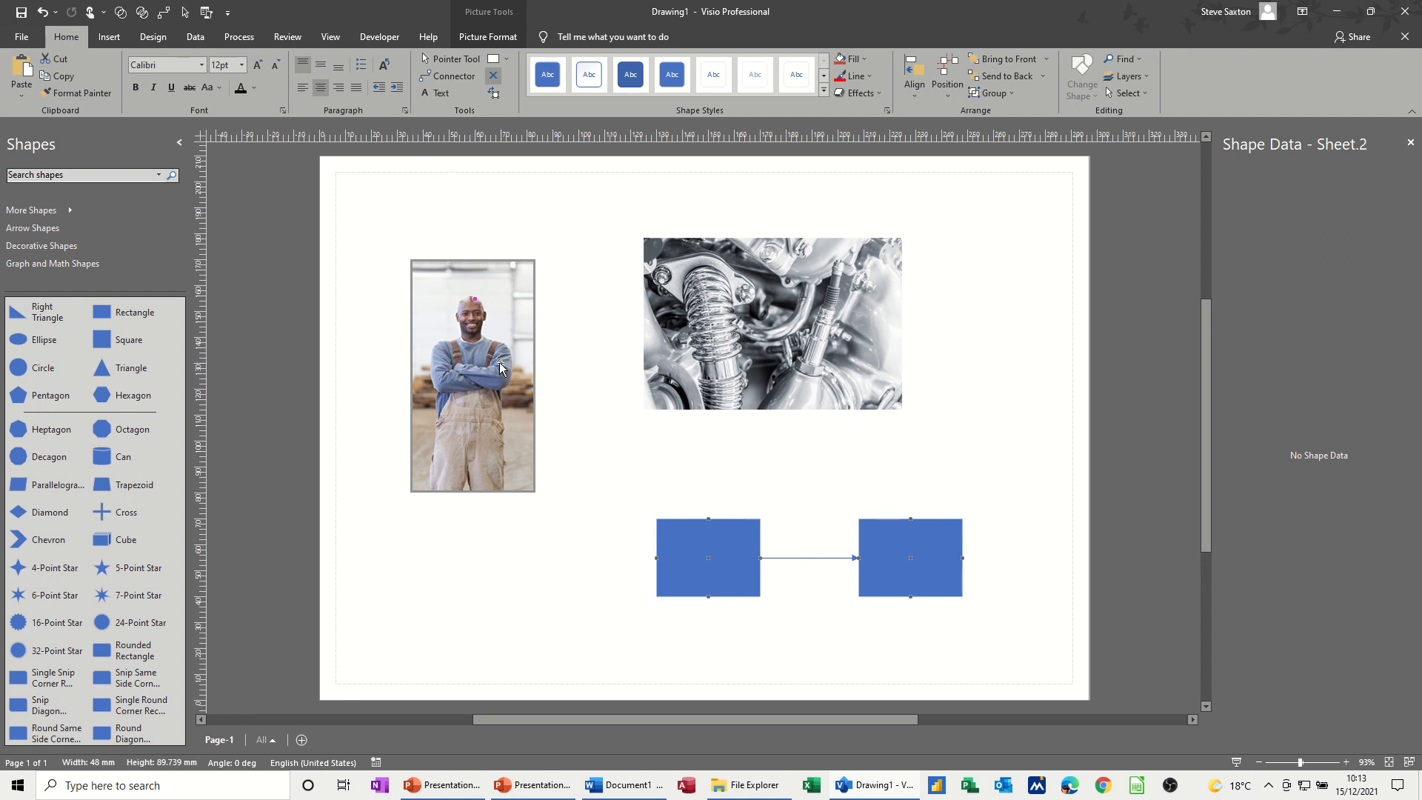
pyautogui.moveTo(578, 366)
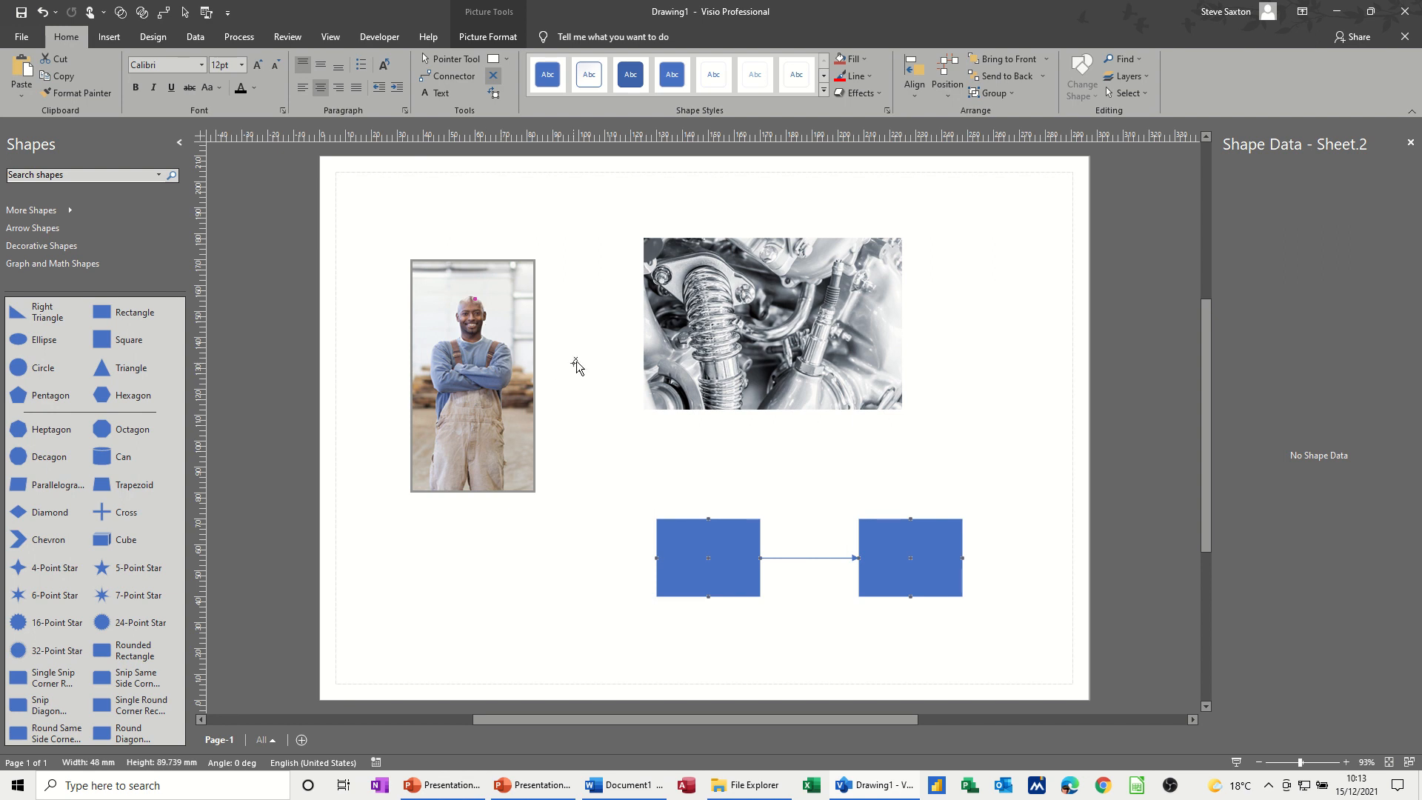
pyautogui.moveTo(662, 287)
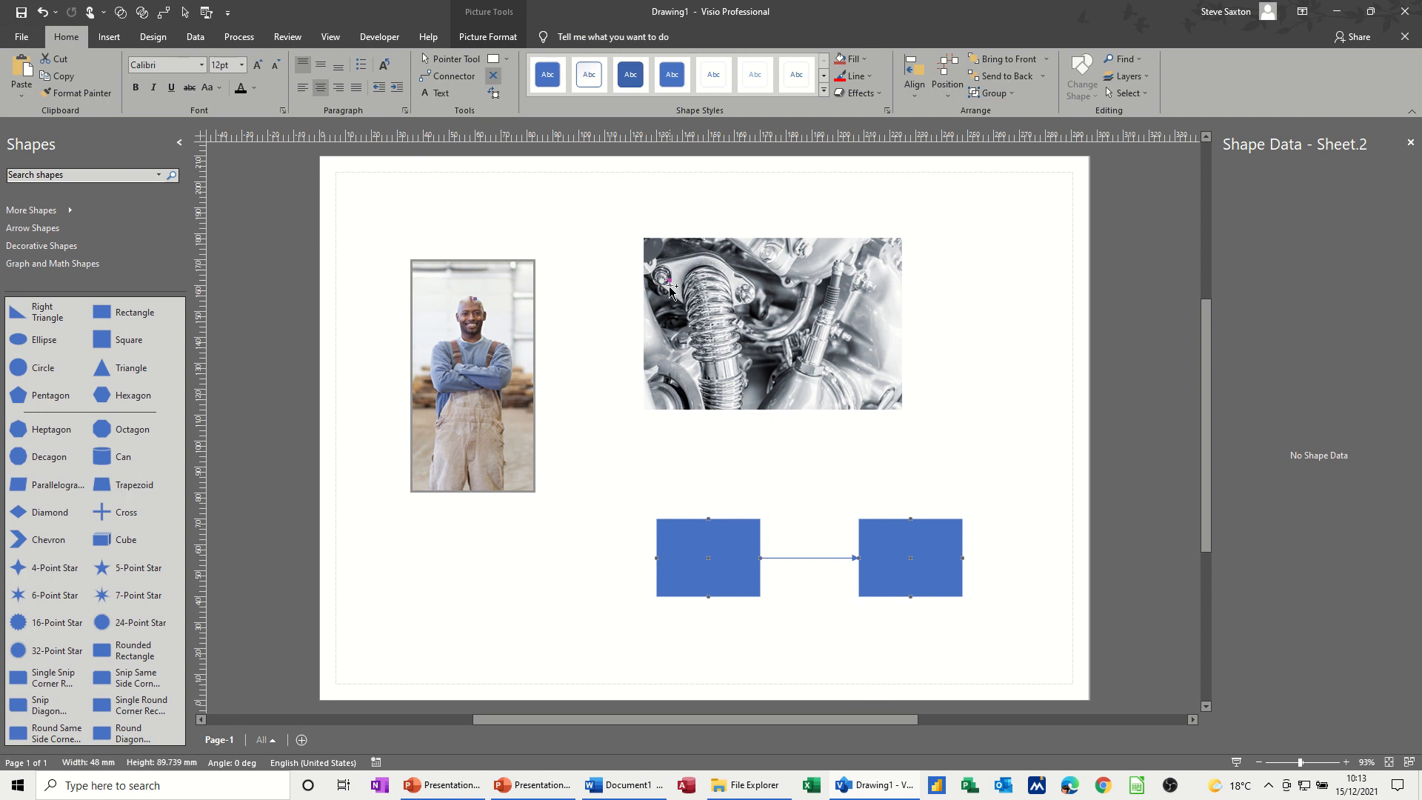
pyautogui.moveTo(671, 278)
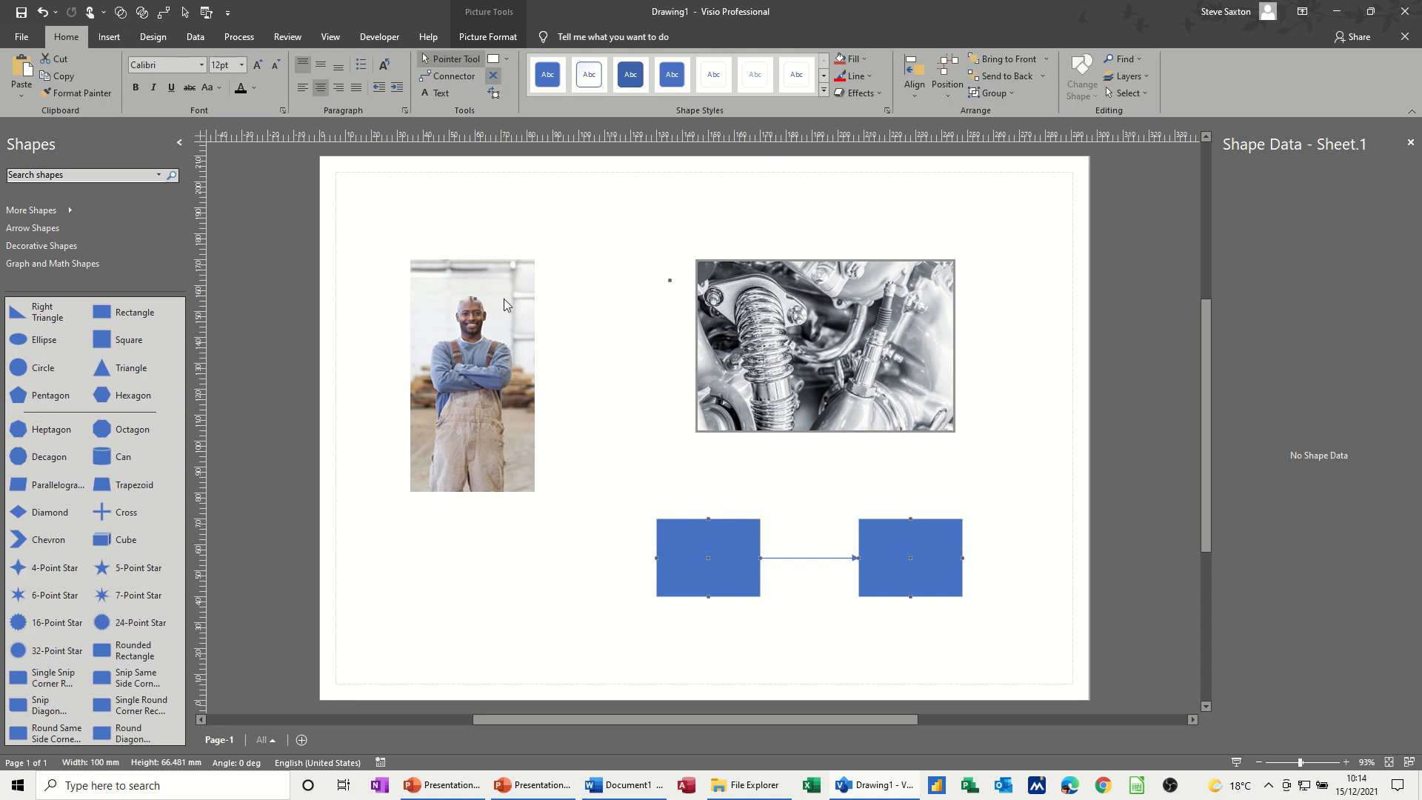
# Move the man and engine photos lower on the page, then return to the Pointer Tool.
pyautogui.click(472, 373)
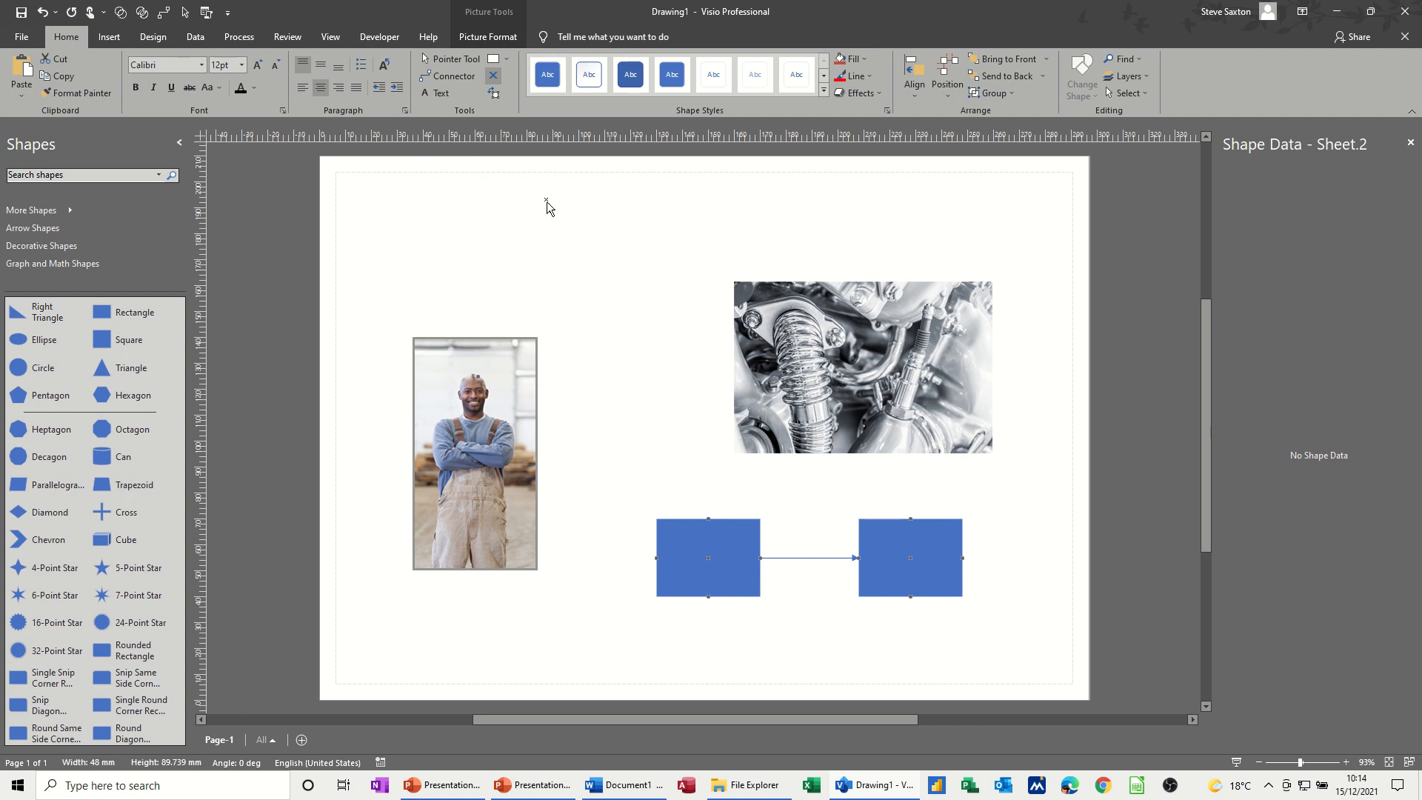
pyautogui.moveTo(744, 330)
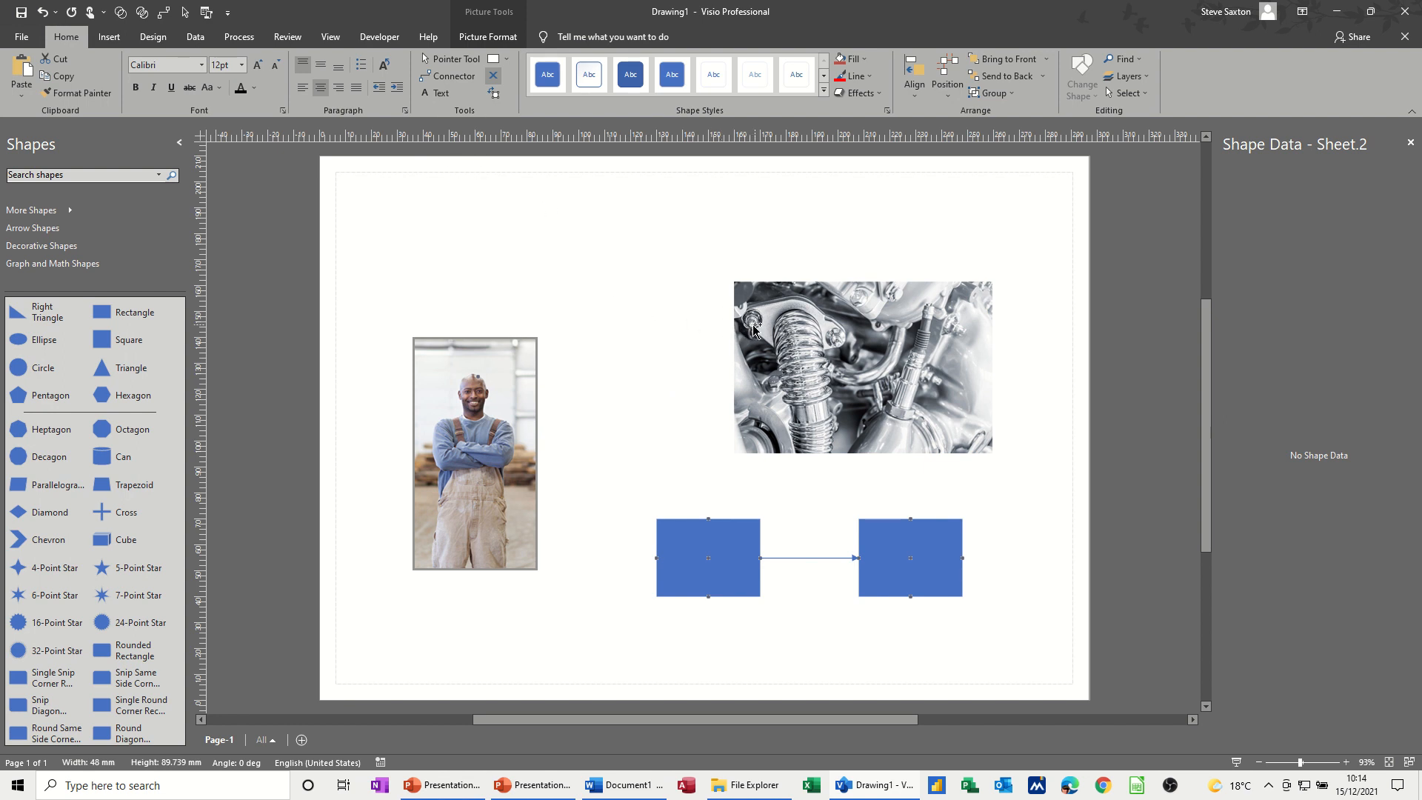
pyautogui.moveTo(737, 288)
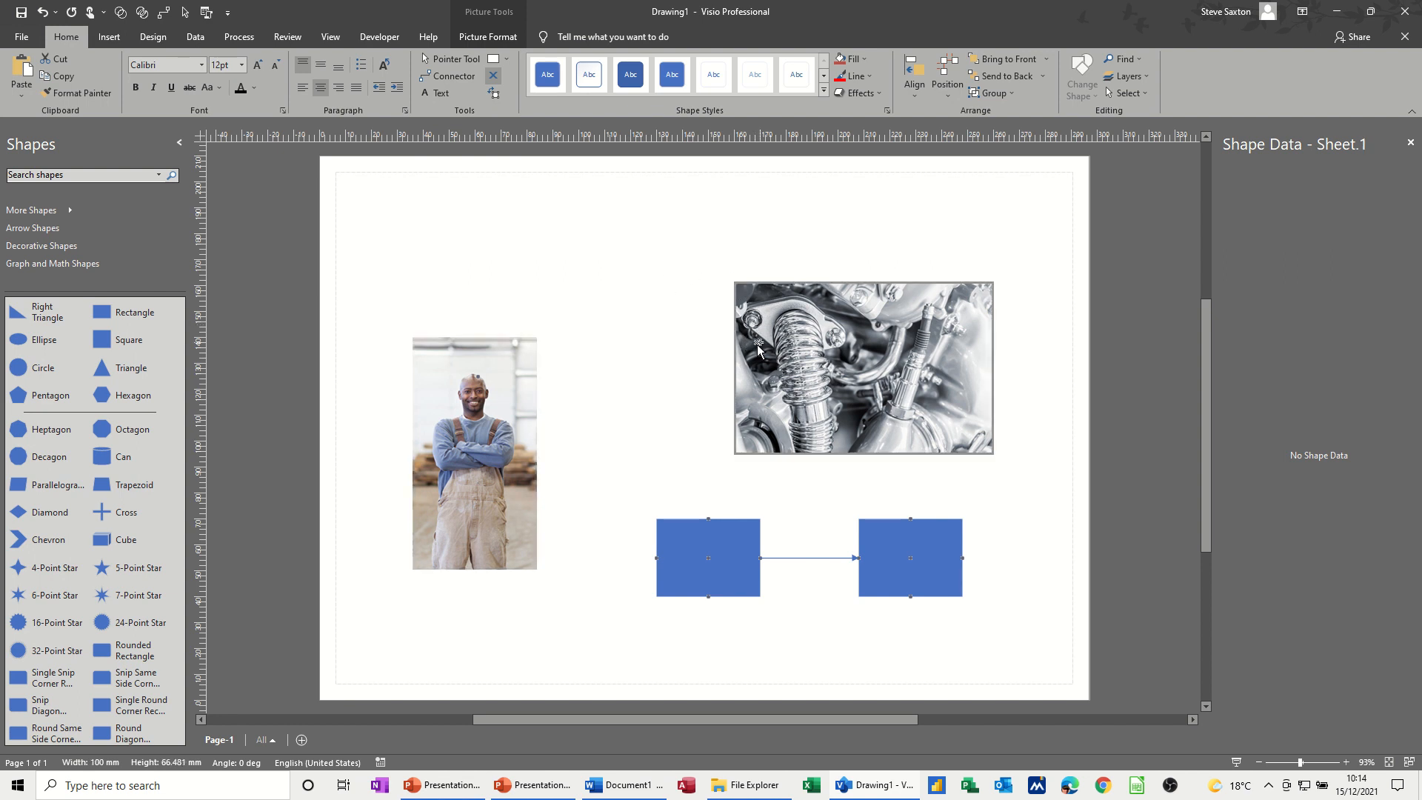
pyautogui.moveTo(752, 336)
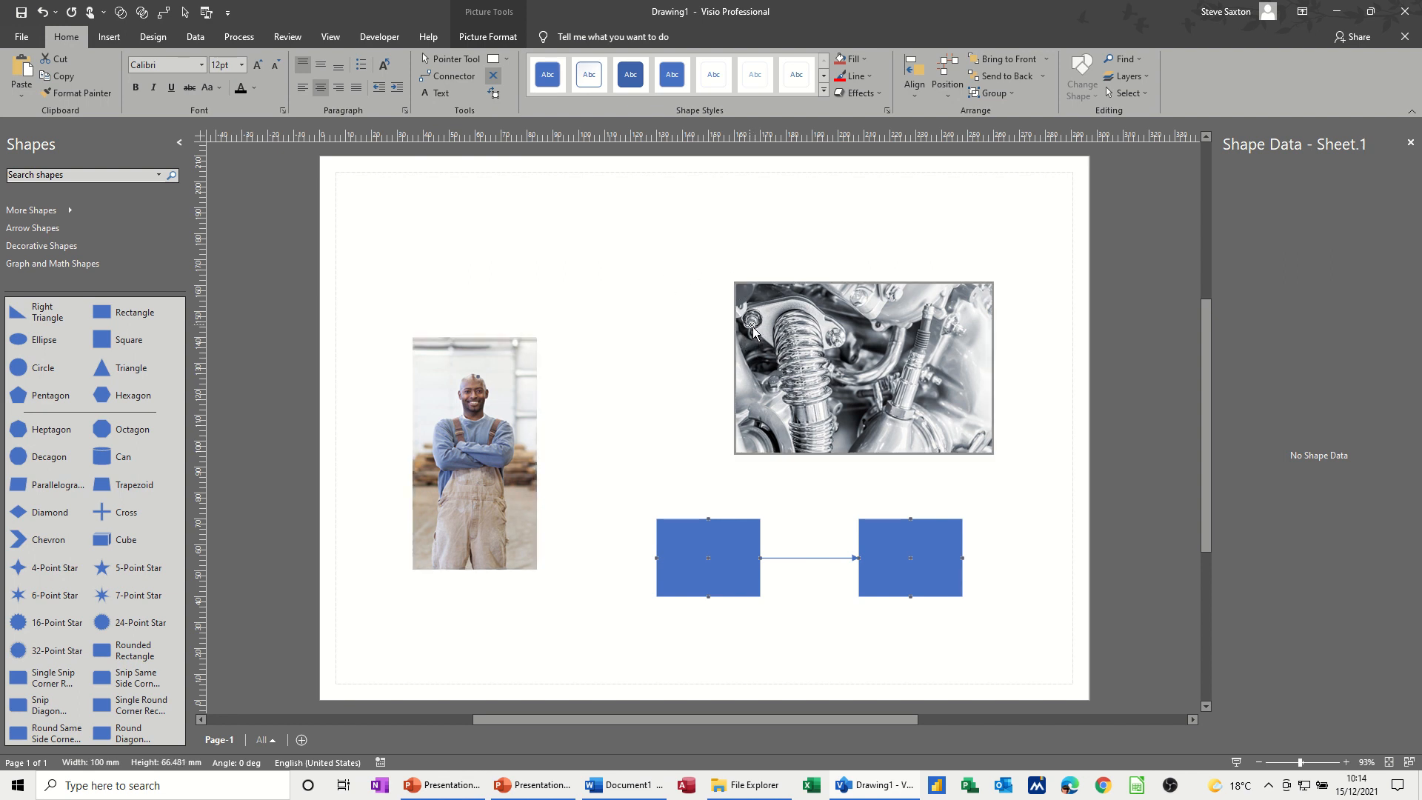
pyautogui.moveTo(744, 338)
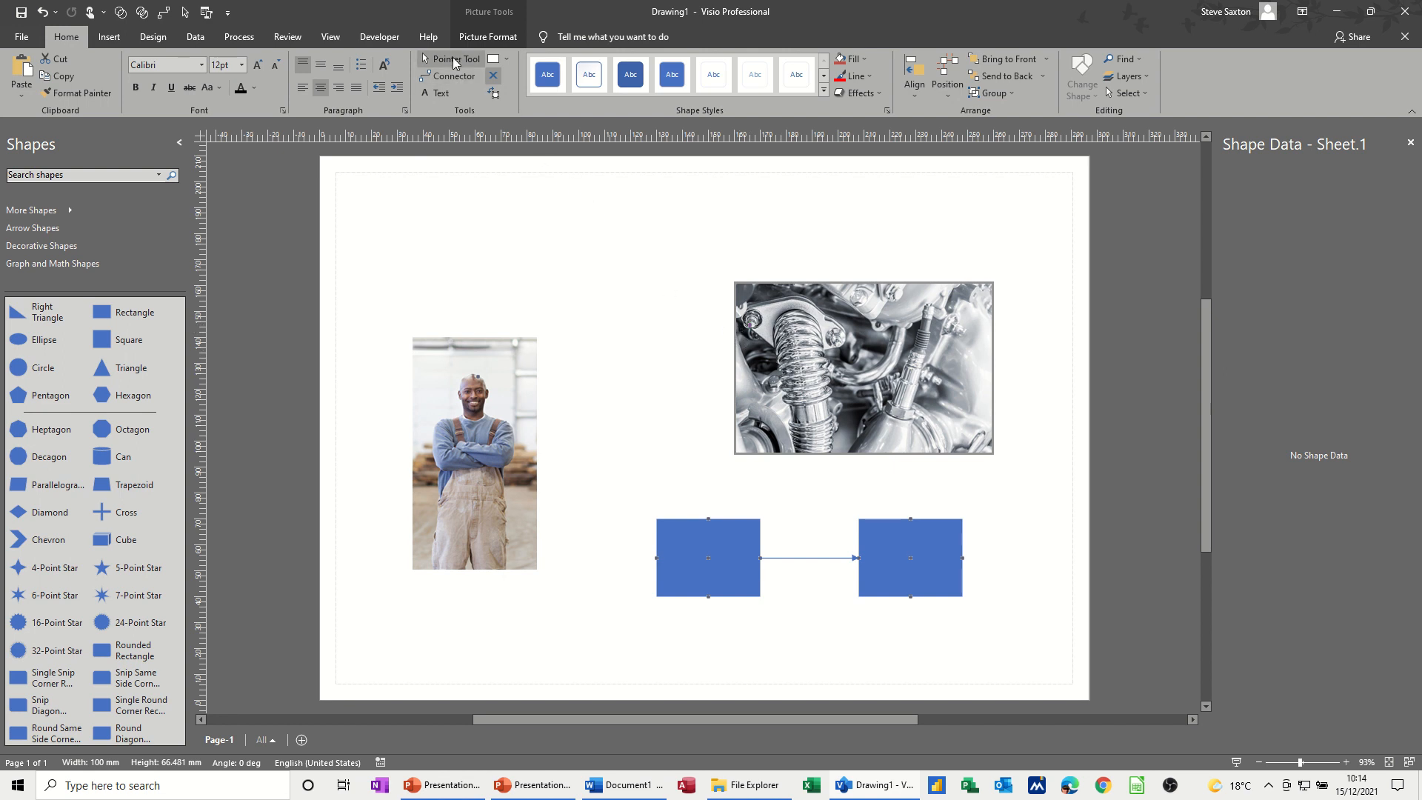
pyautogui.click(862, 368)
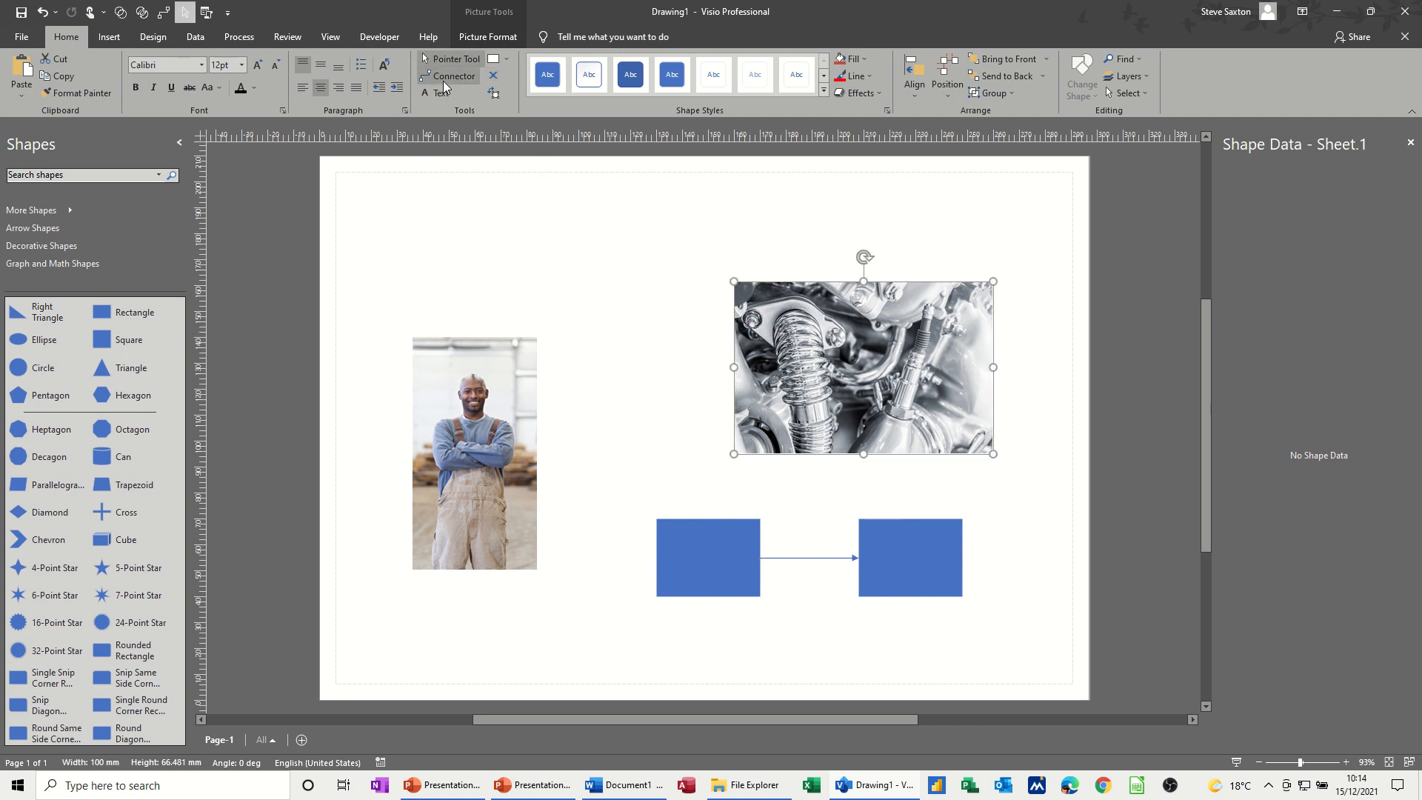
# Connect the man photo to the engine photo, shrink the engine photo, and raise both photos.
pyautogui.click(473, 452)
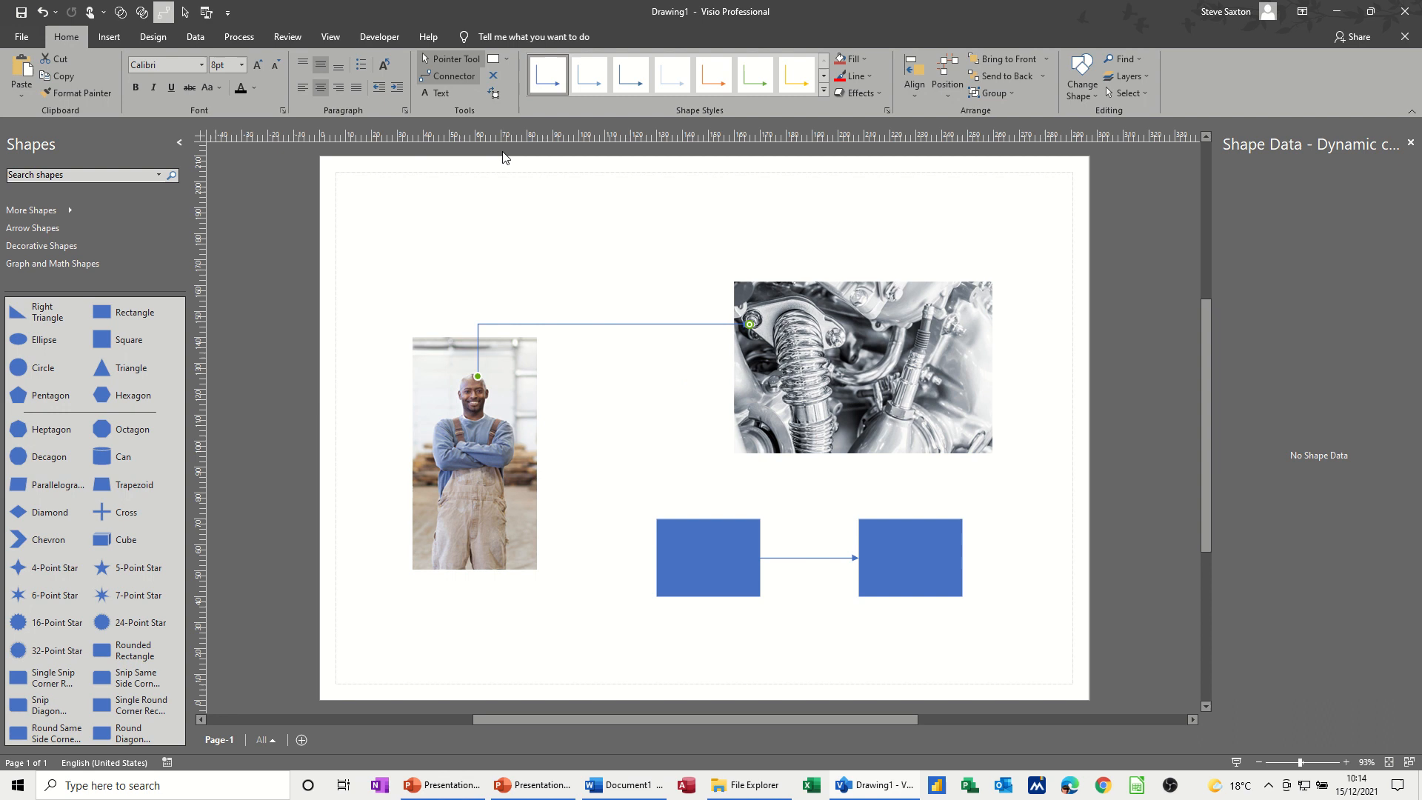
pyautogui.click(473, 453)
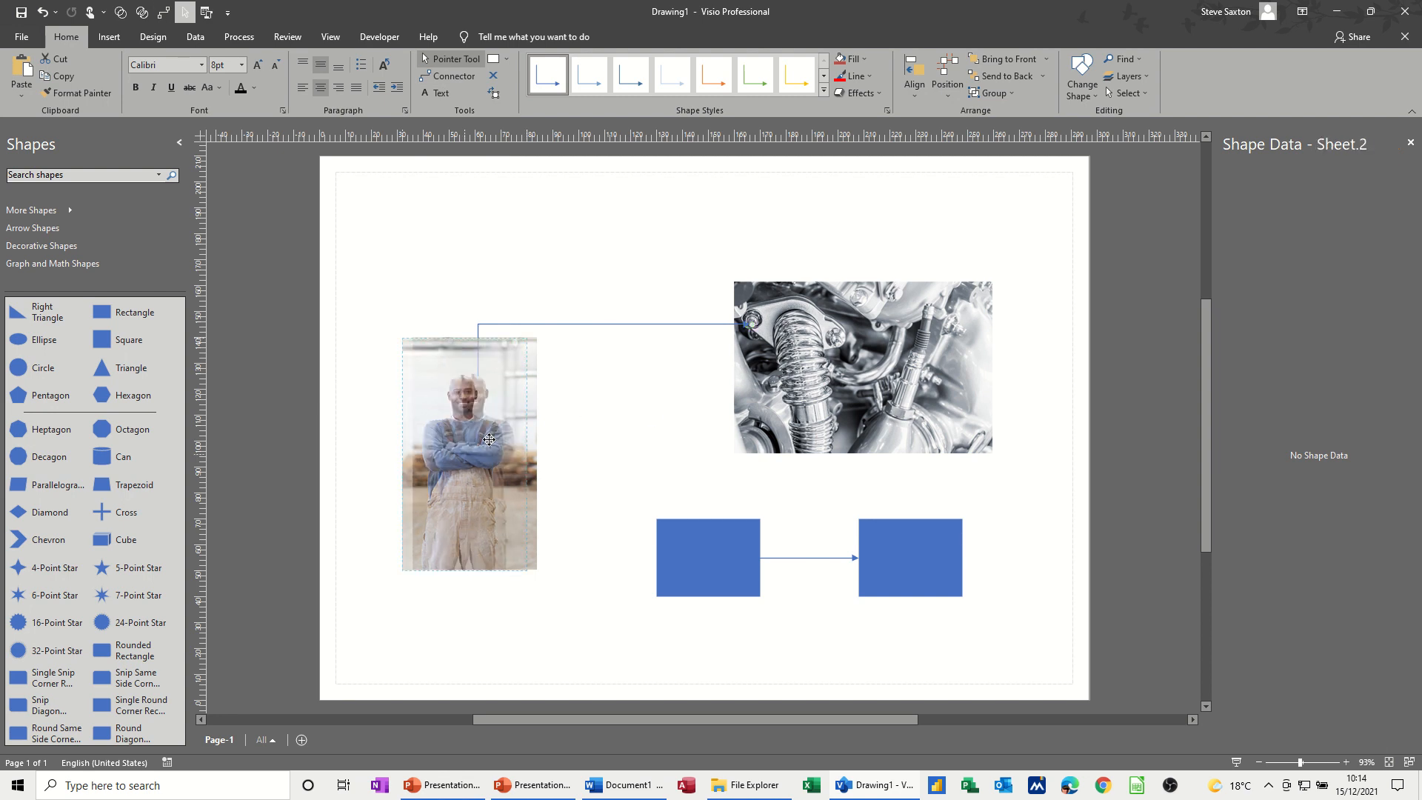
pyautogui.click(470, 453)
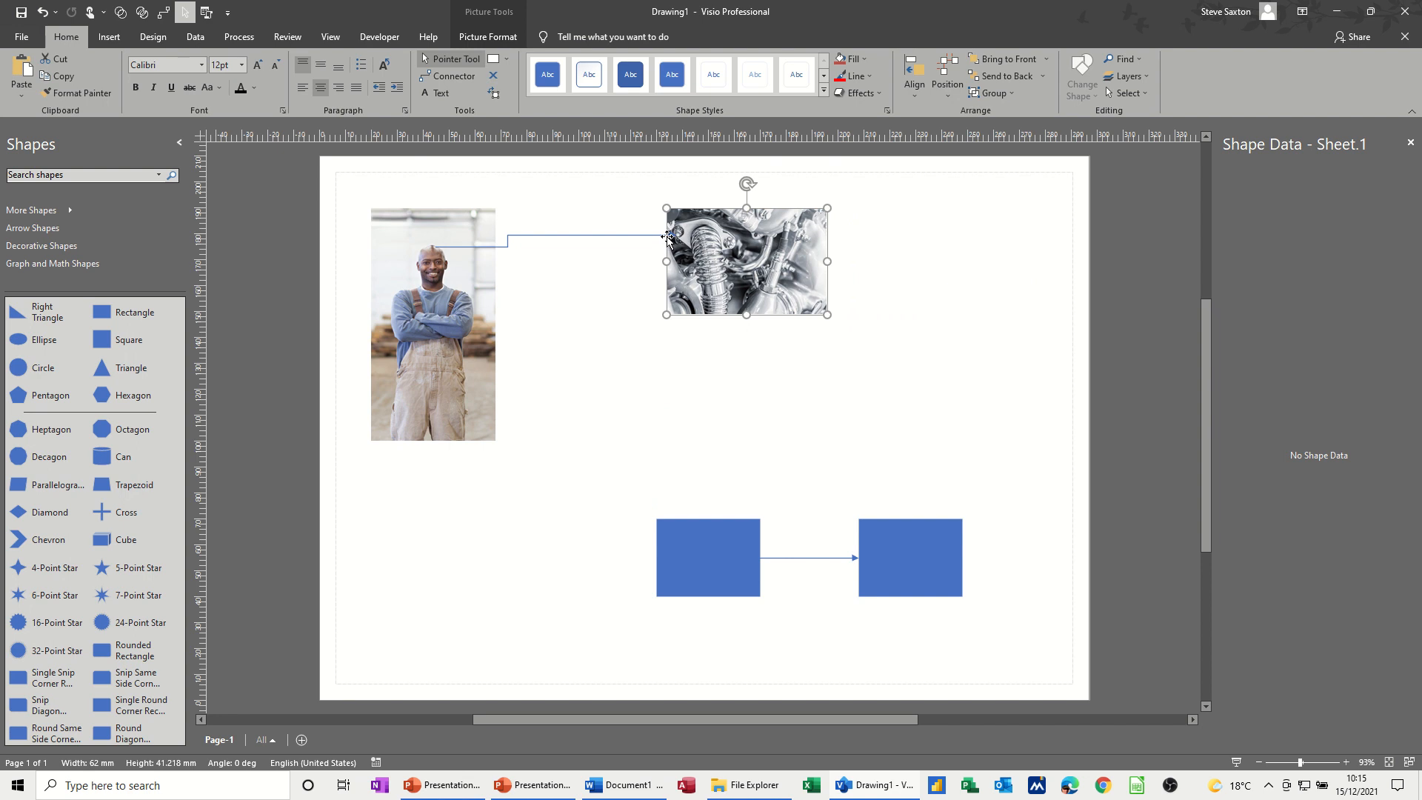
pyautogui.moveTo(714, 278)
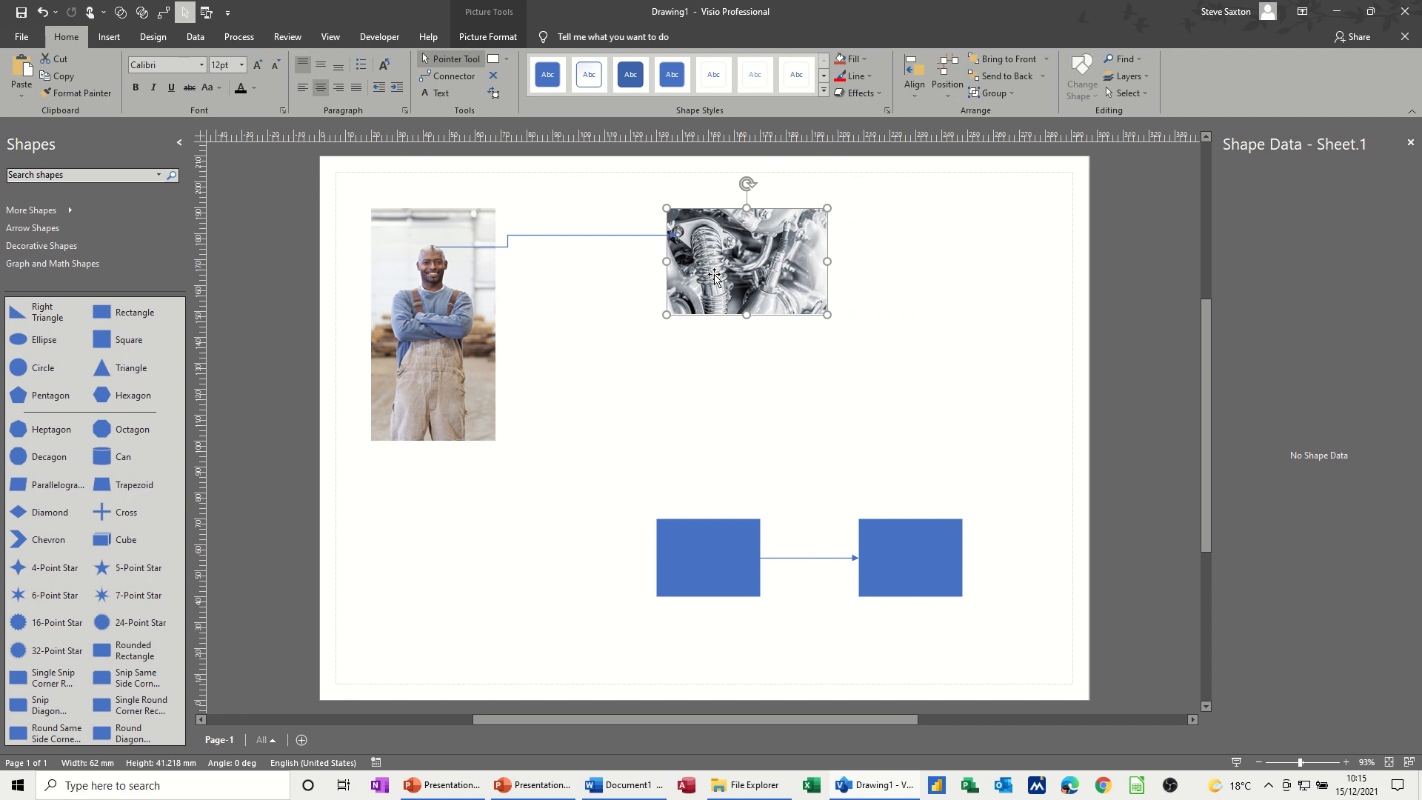
pyautogui.moveTo(743, 268)
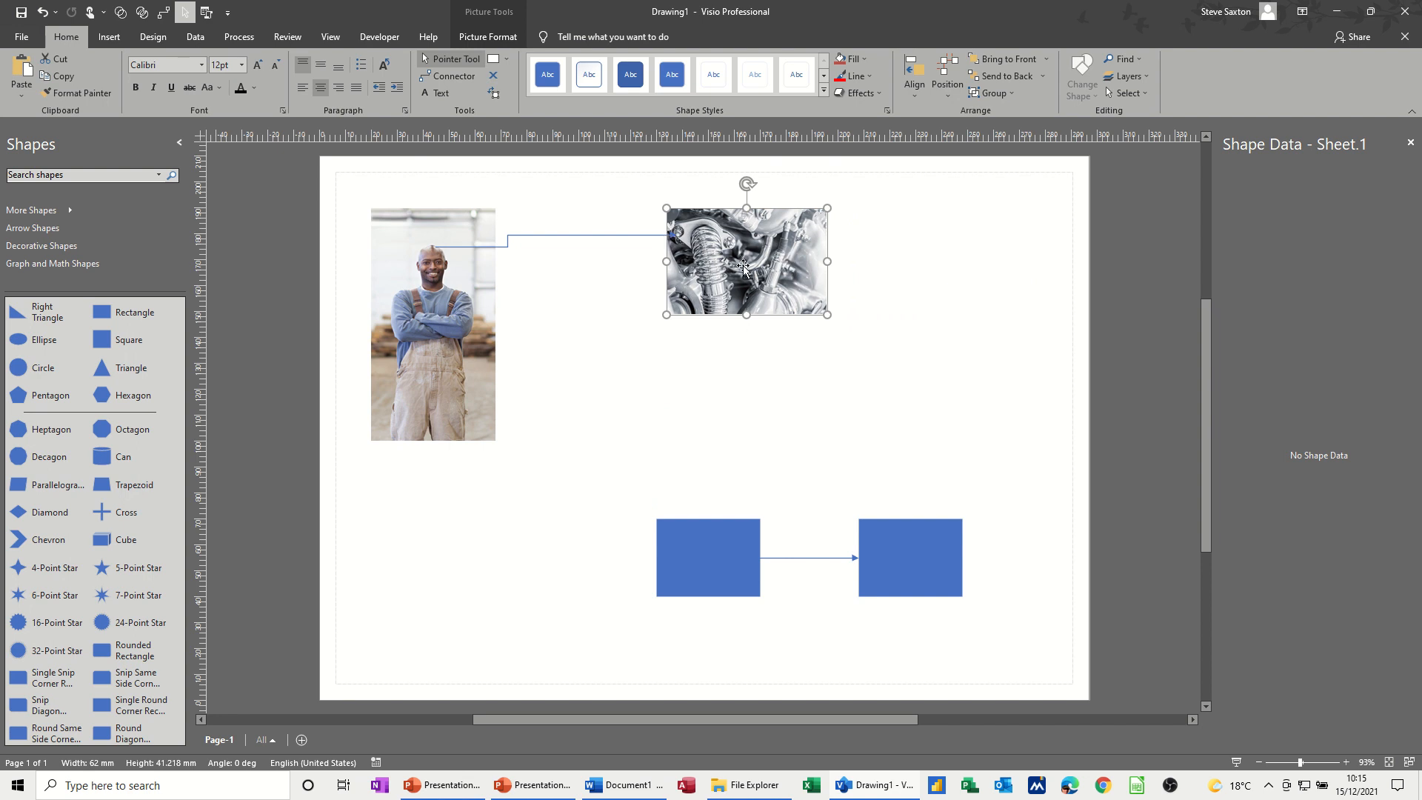
pyautogui.click(433, 323)
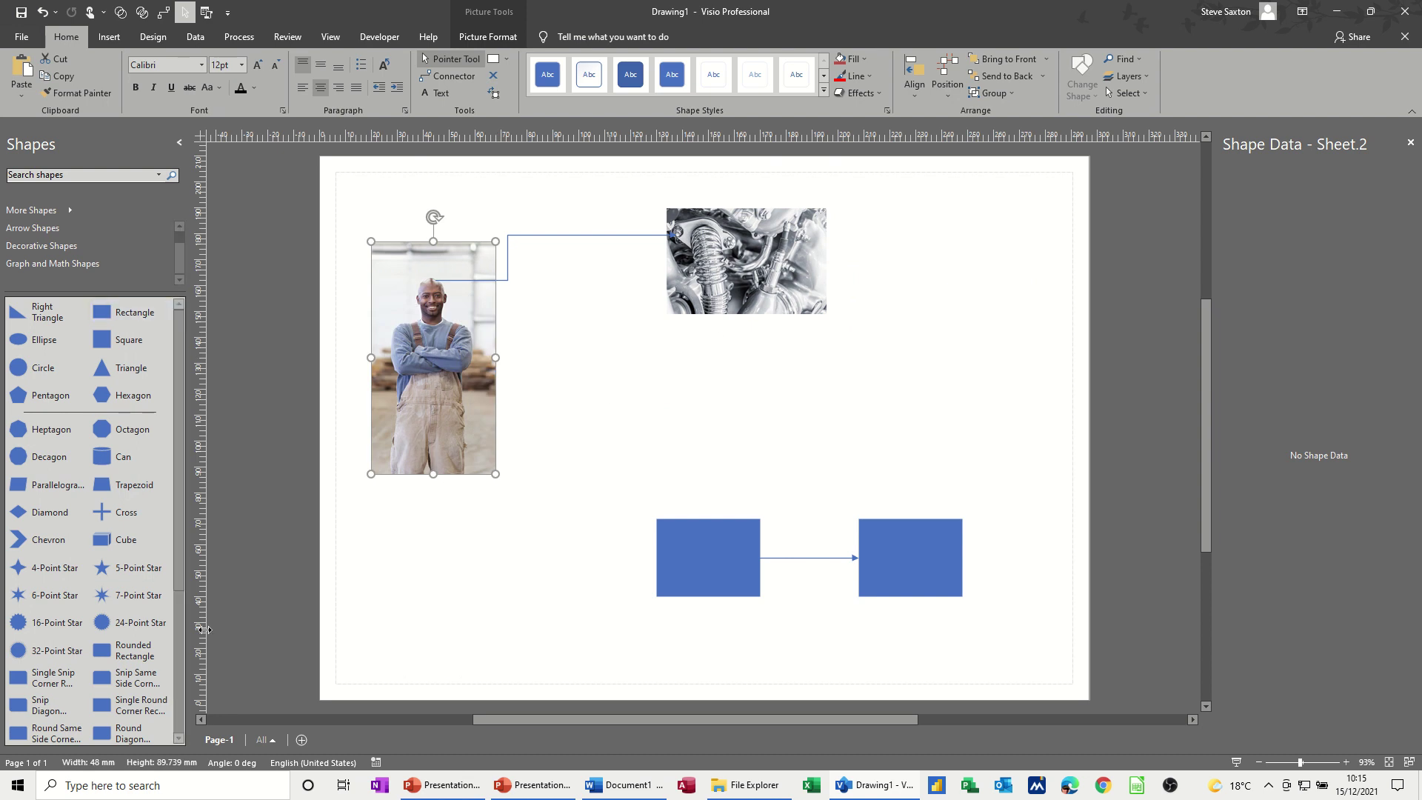
pyautogui.moveTo(491, 473)
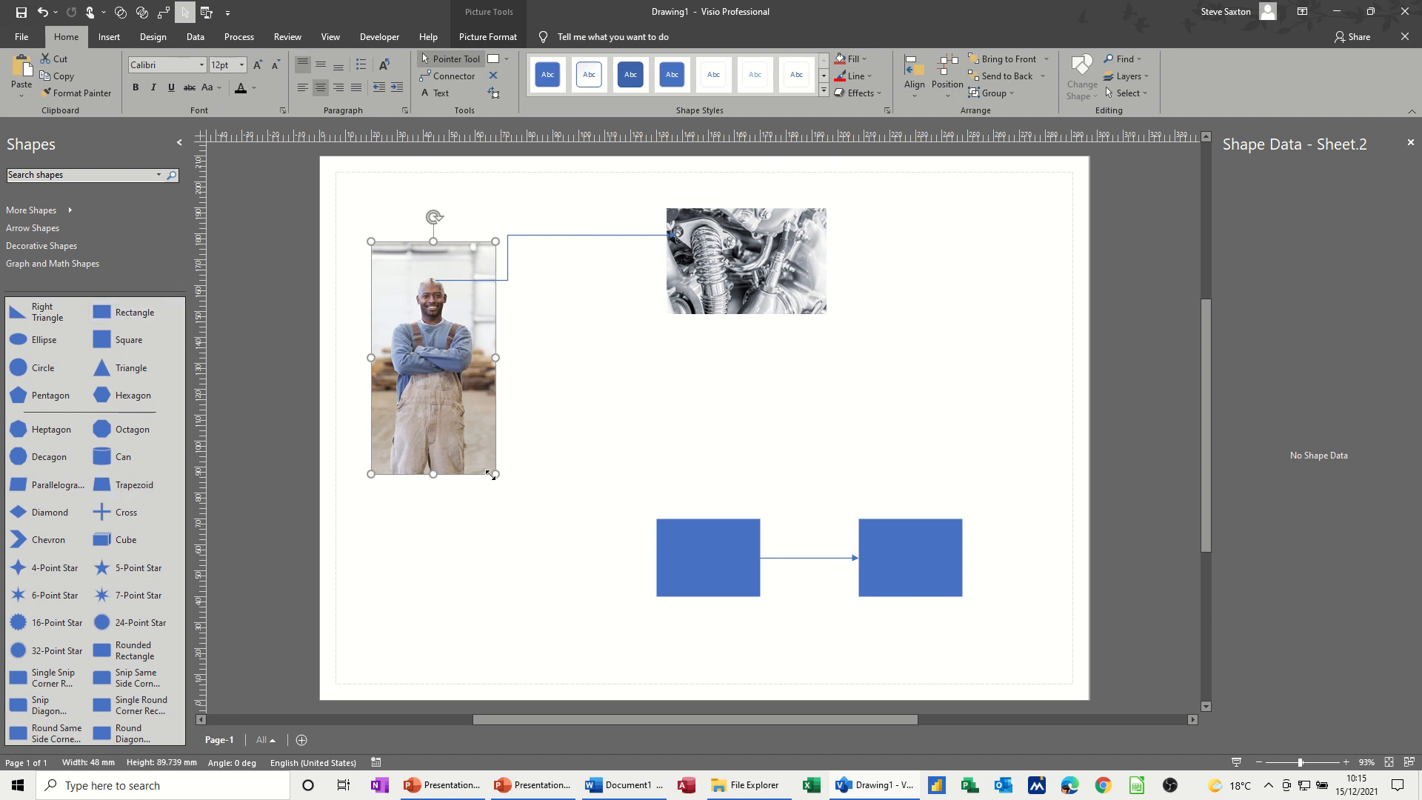
pyautogui.moveTo(528, 238)
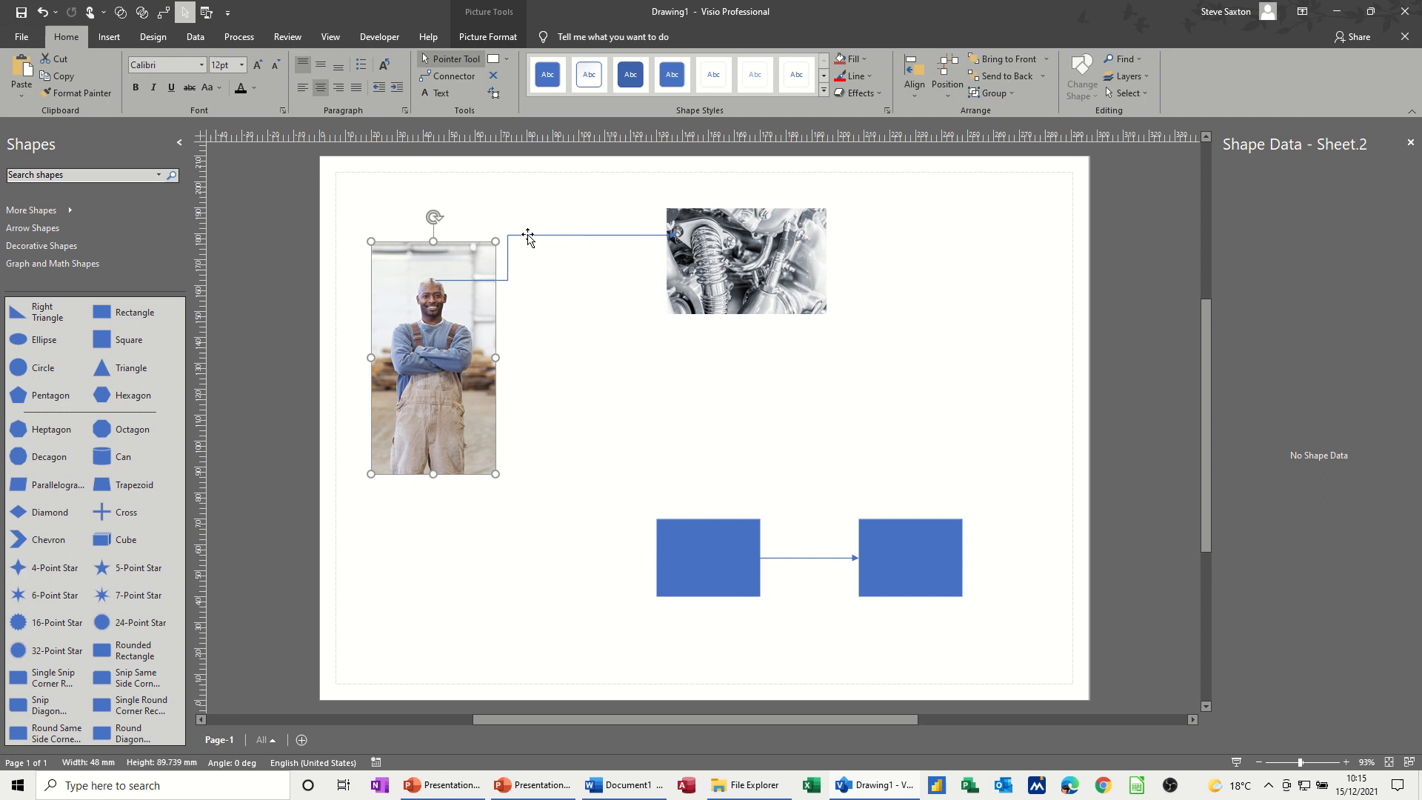
pyautogui.moveTo(435, 295)
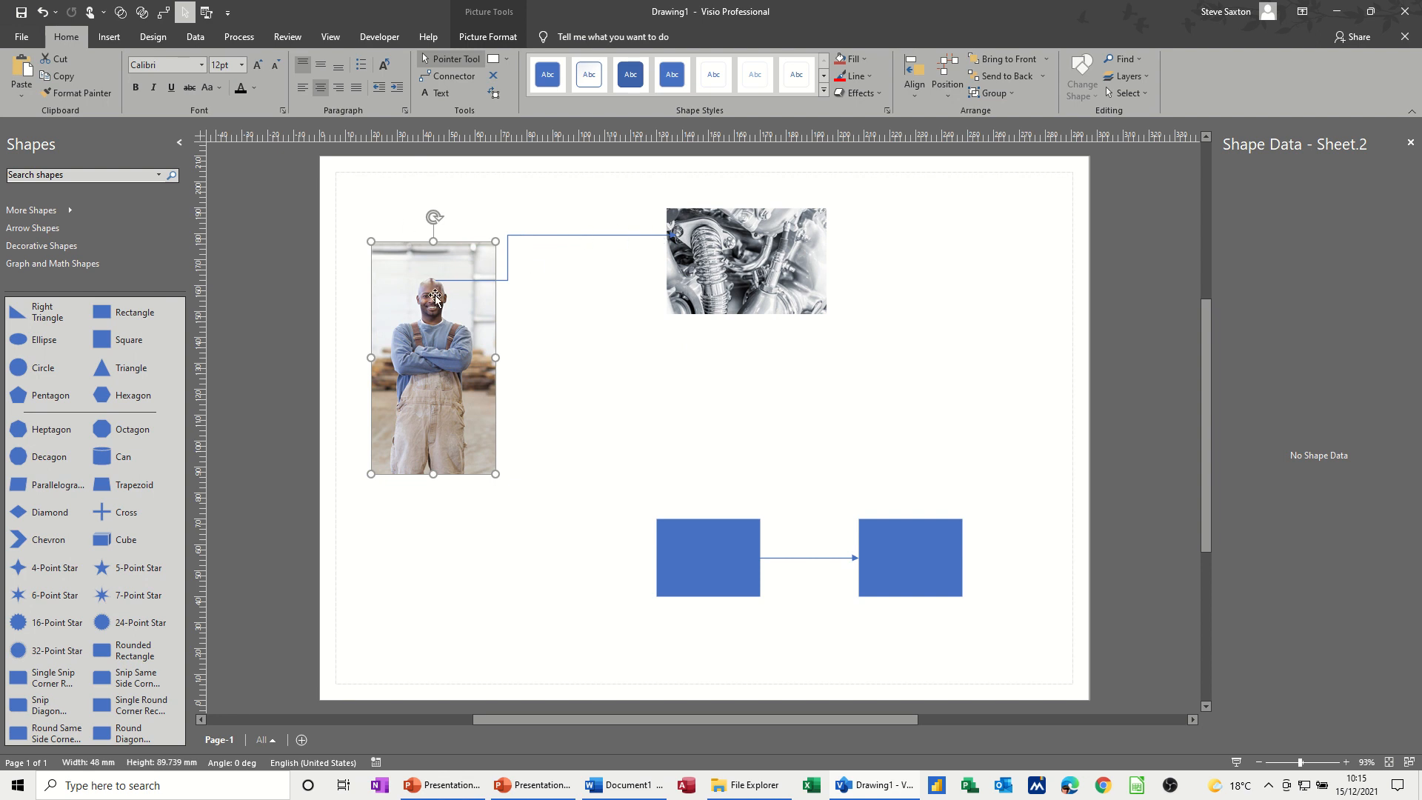
pyautogui.moveTo(806, 573)
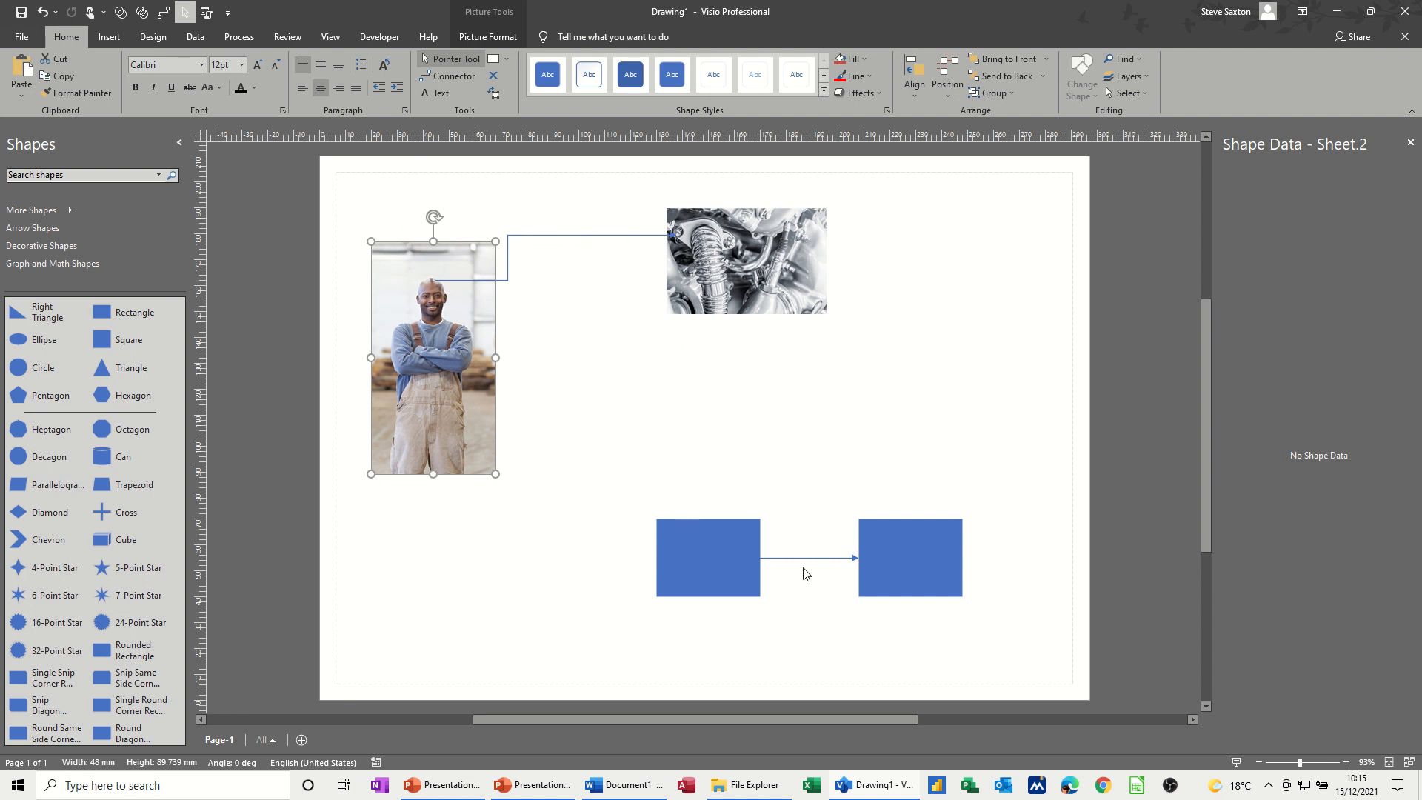
# Connect the left rectangle below the engine, labelled 'dsfjdfjdsfjsdf', and level the right rectangle beside it.
pyautogui.click(807, 557)
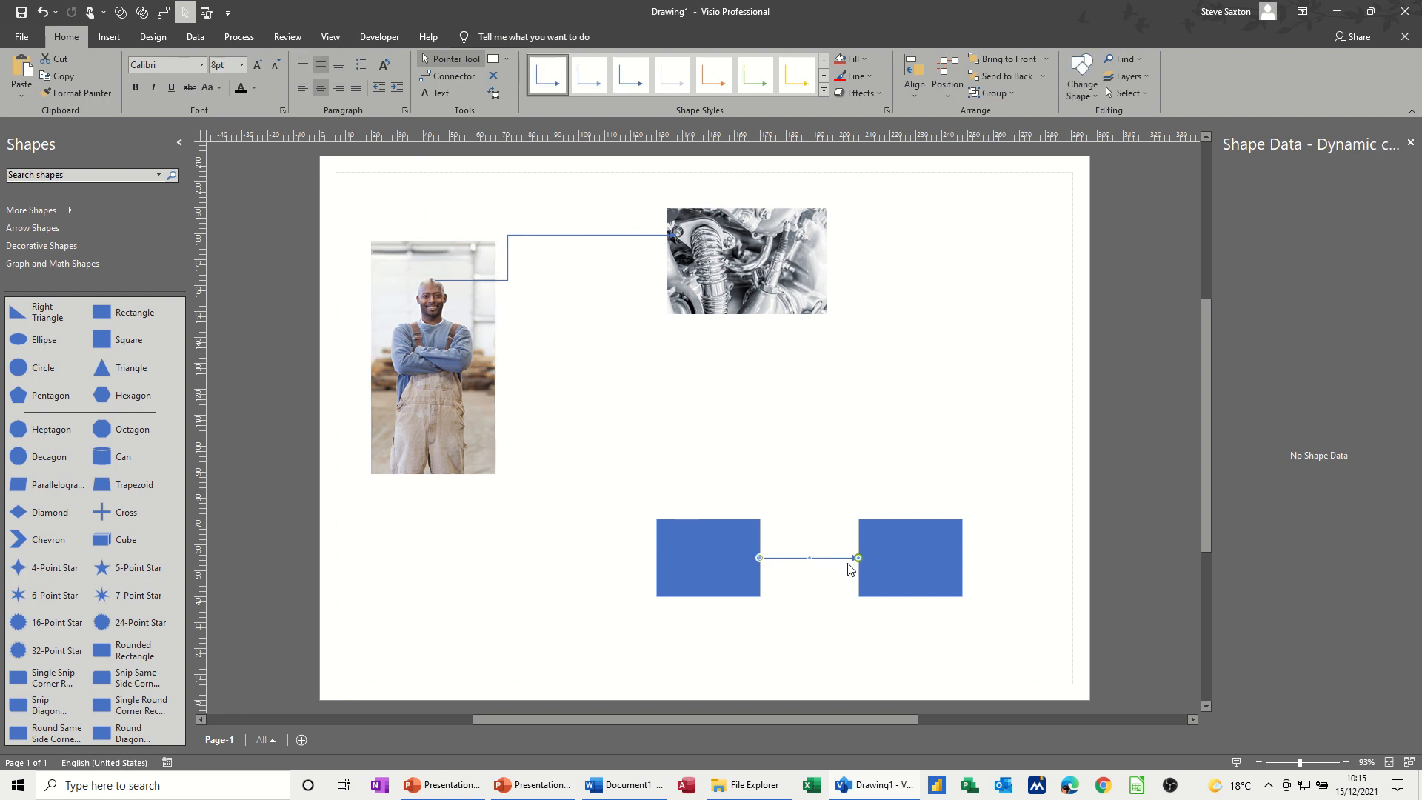
pyautogui.click(745, 261)
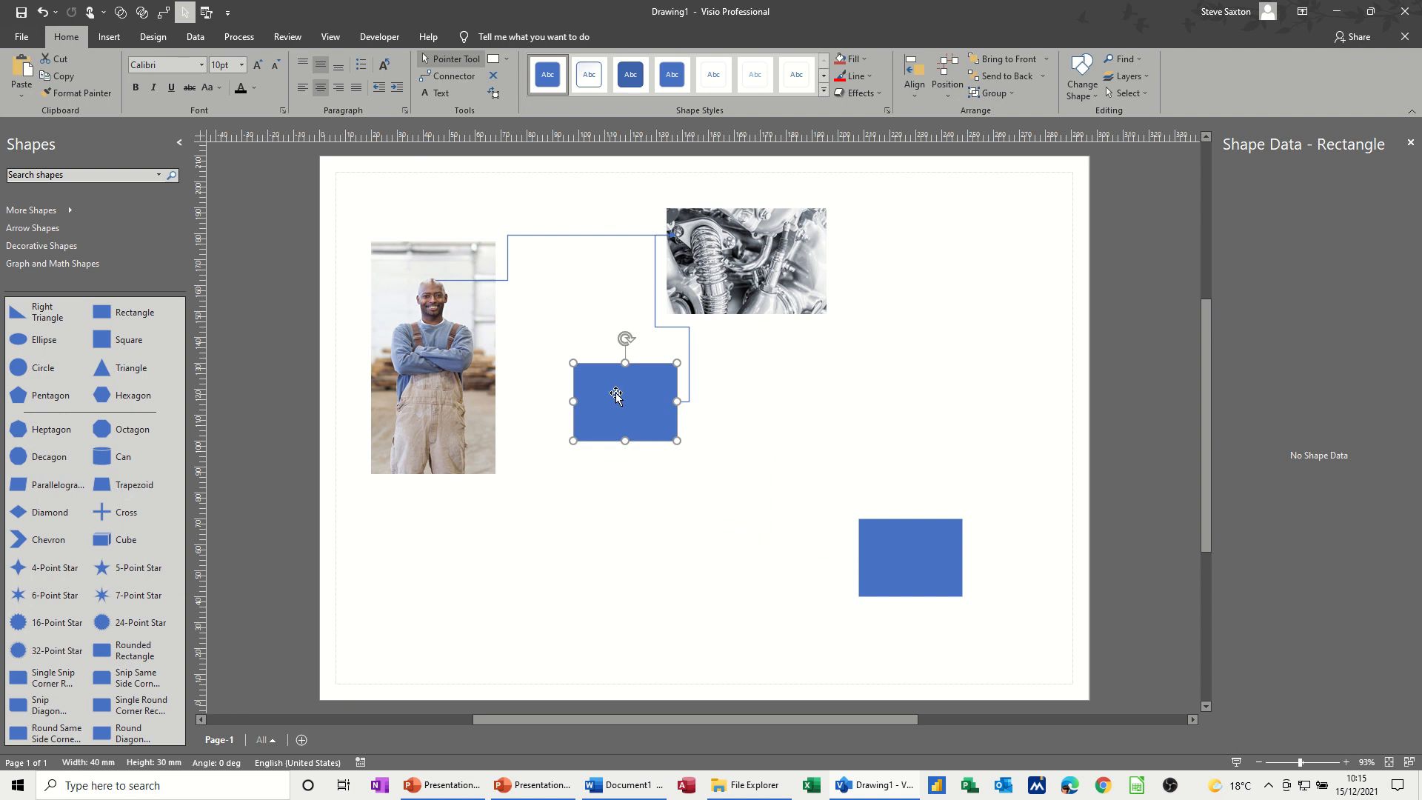
pyautogui.write('dsfjdfjdsfjsdf')
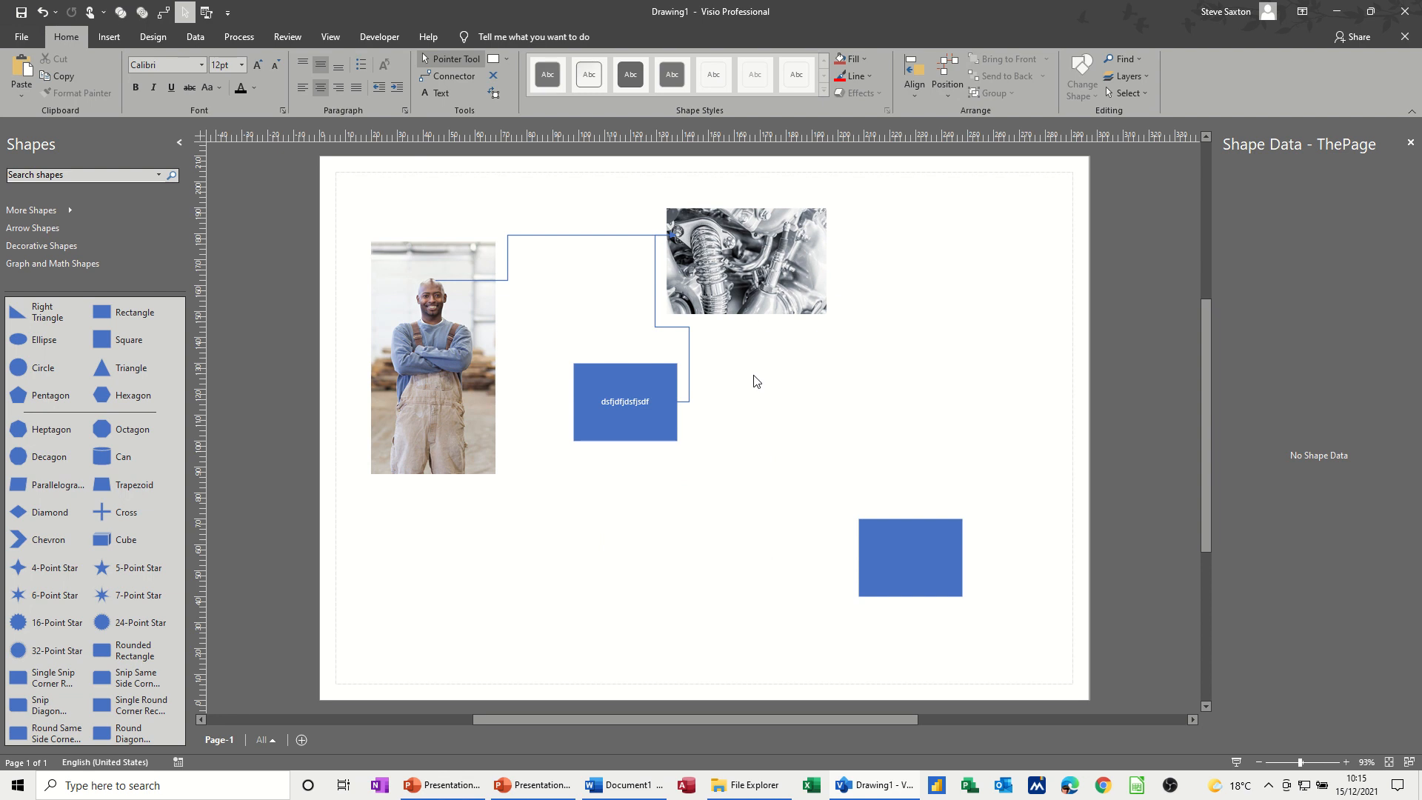
pyautogui.moveTo(787, 290)
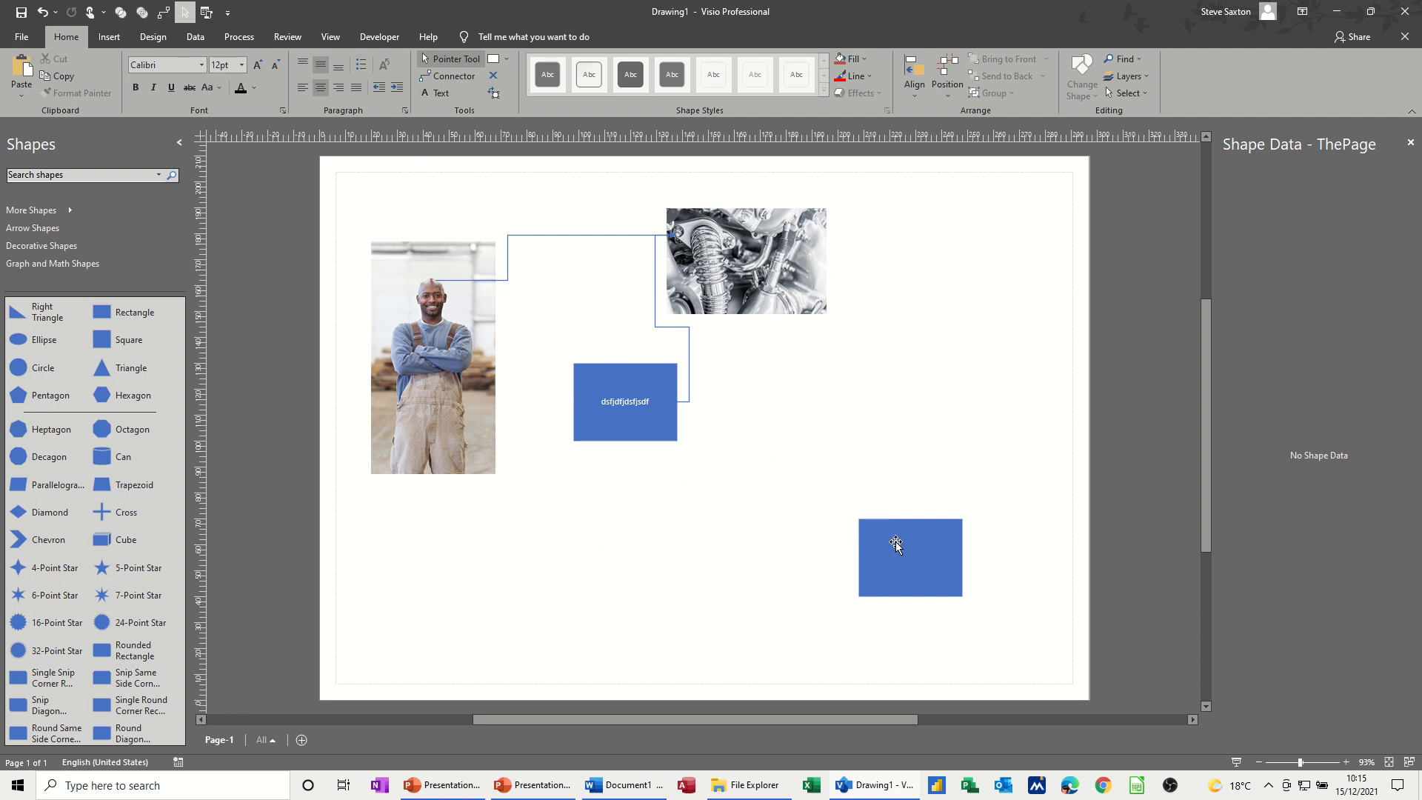
pyautogui.click(909, 557)
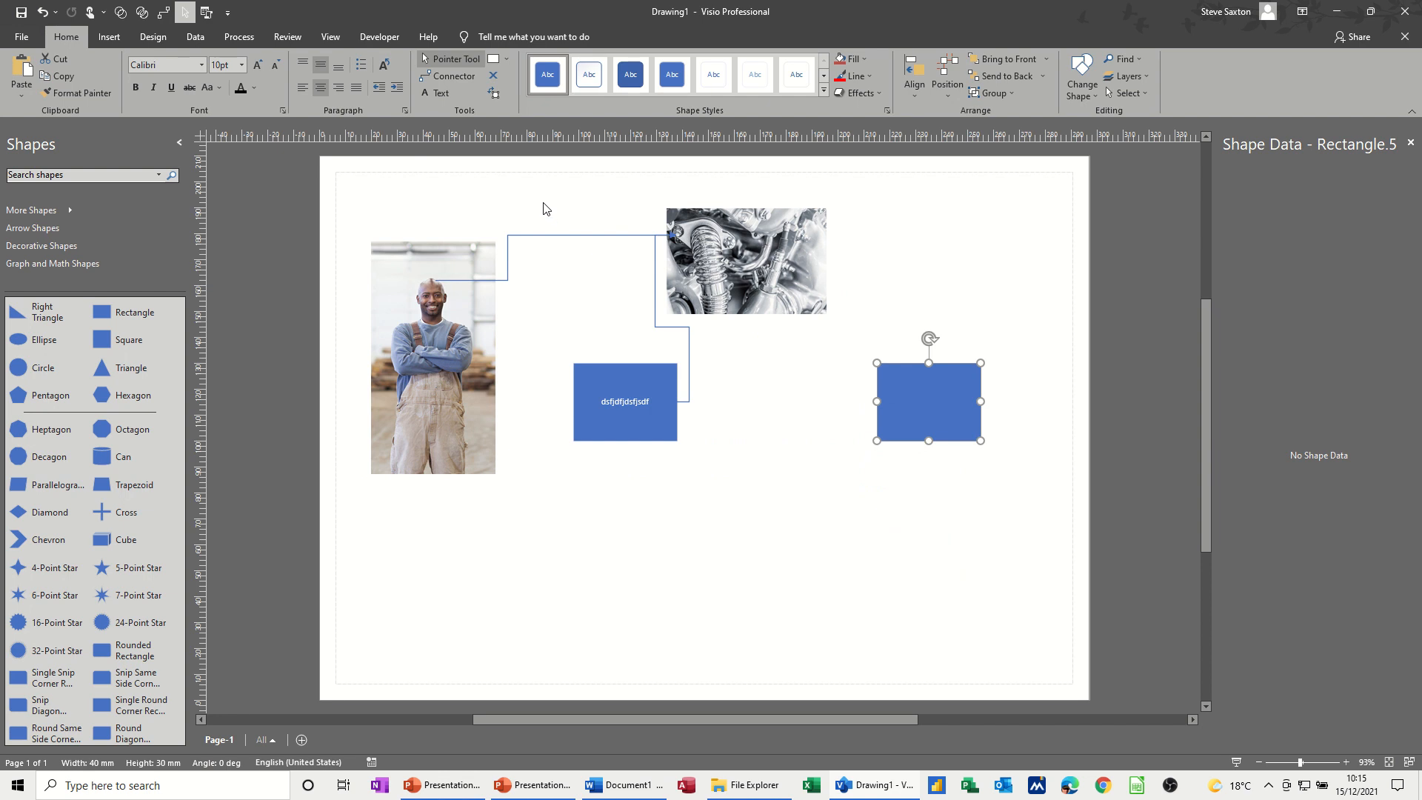
# Select the engine photo and activate the Connector tool to link it to the right rectangle.
pyautogui.click(746, 261)
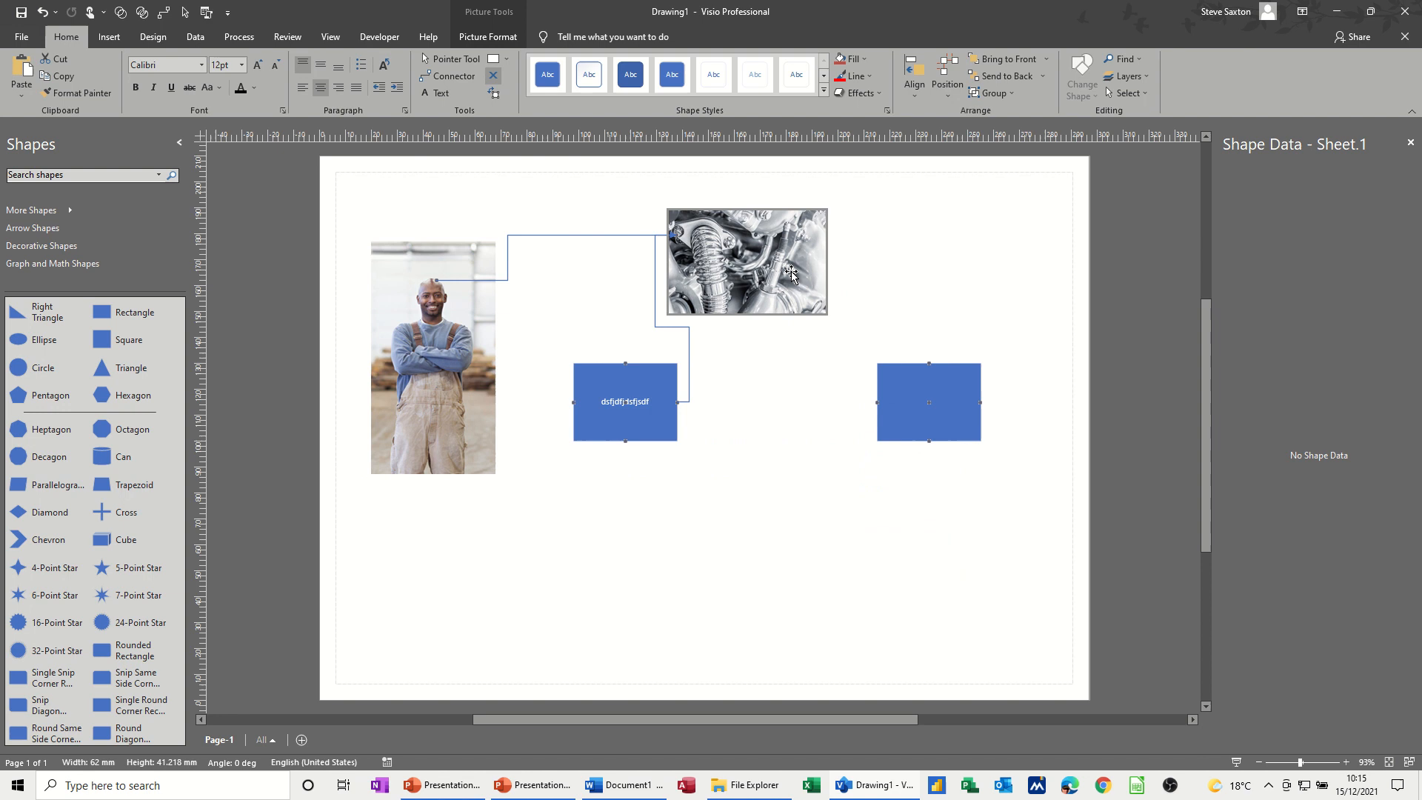
pyautogui.moveTo(797, 297)
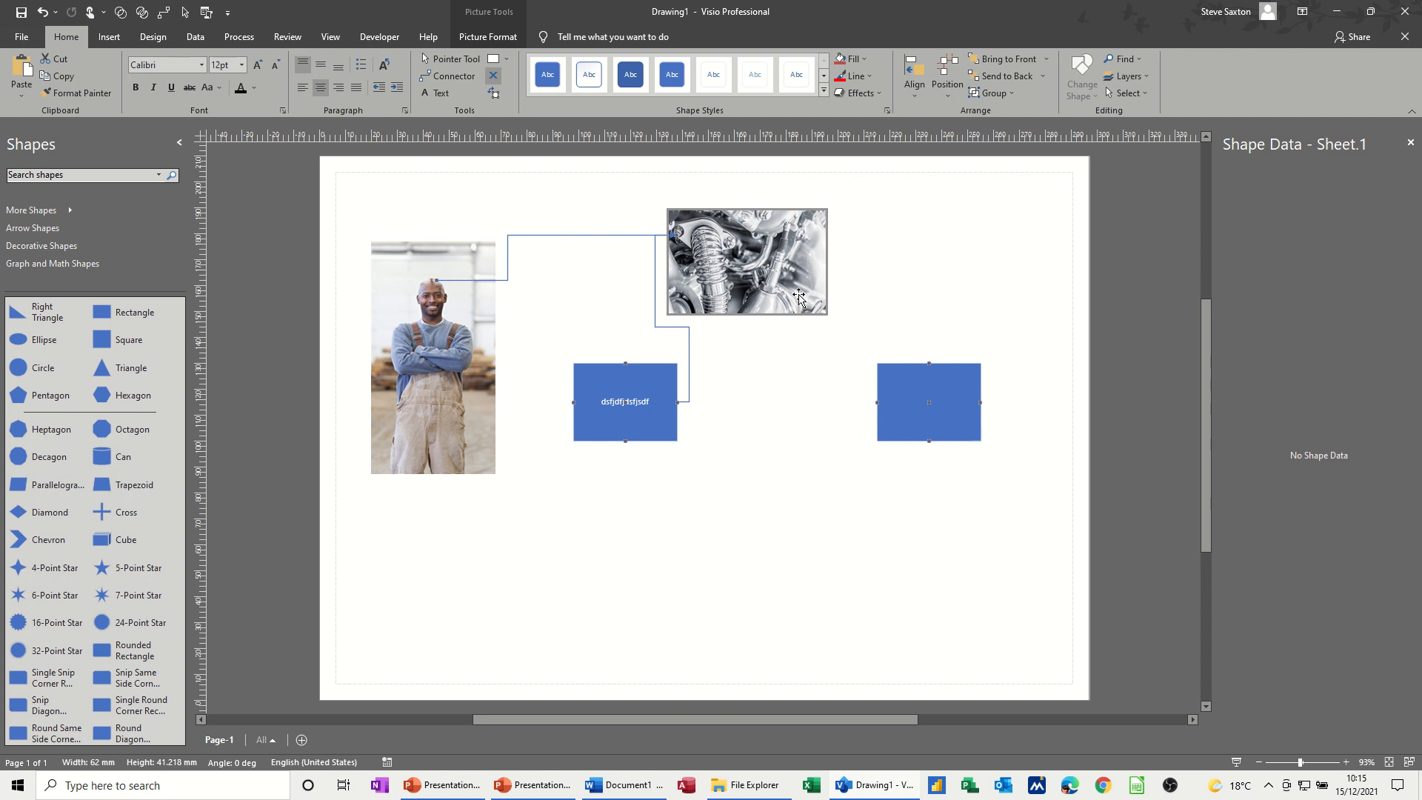
pyautogui.moveTo(787, 279)
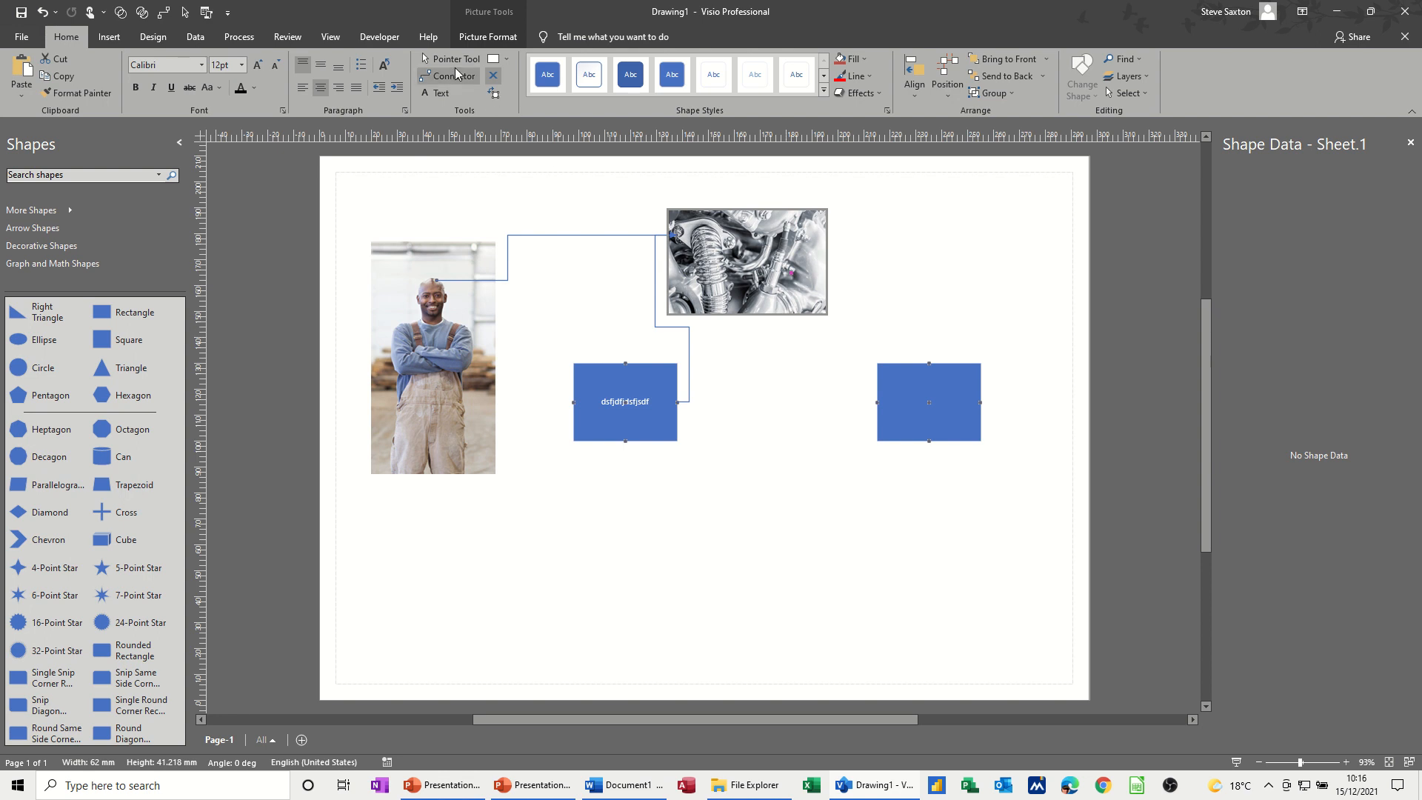
pyautogui.click(746, 261)
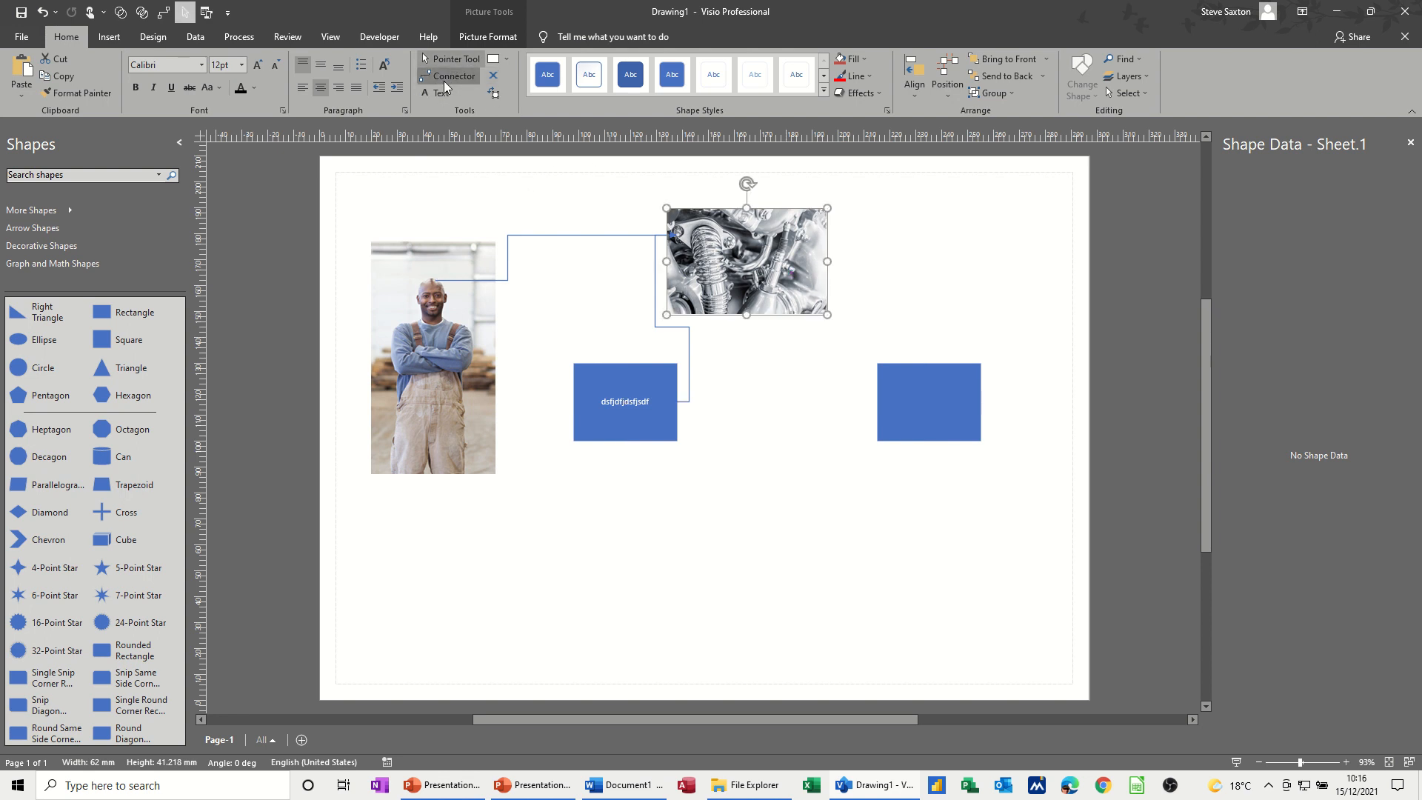
pyautogui.click(927, 402)
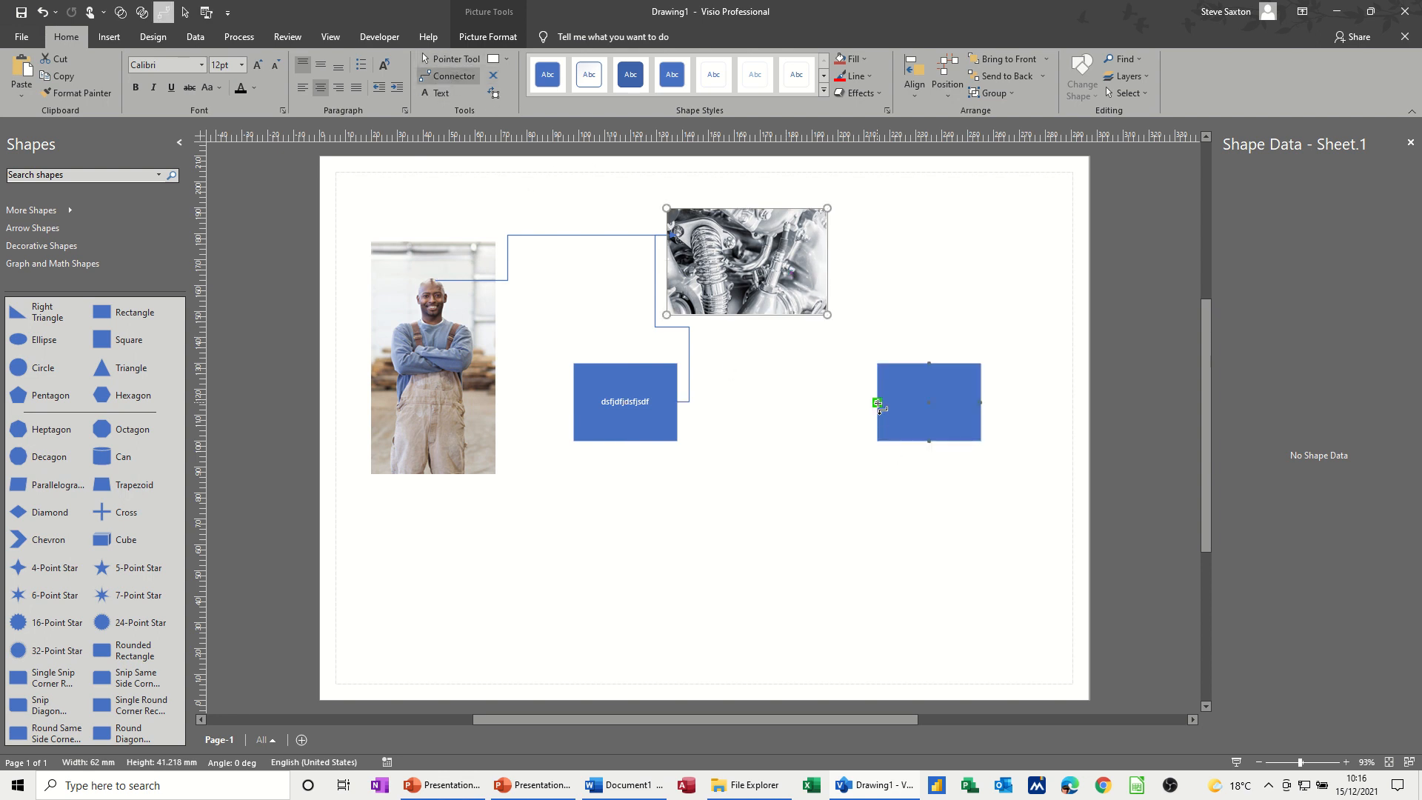